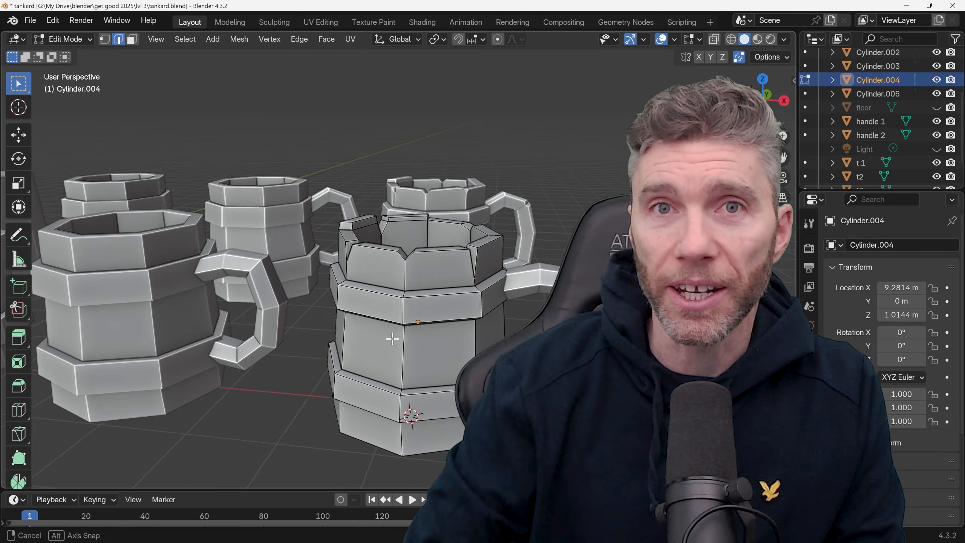
Leave Edit Mode so the plain octagonal shape t1 sits alone in the scene.
left_click(412, 301)
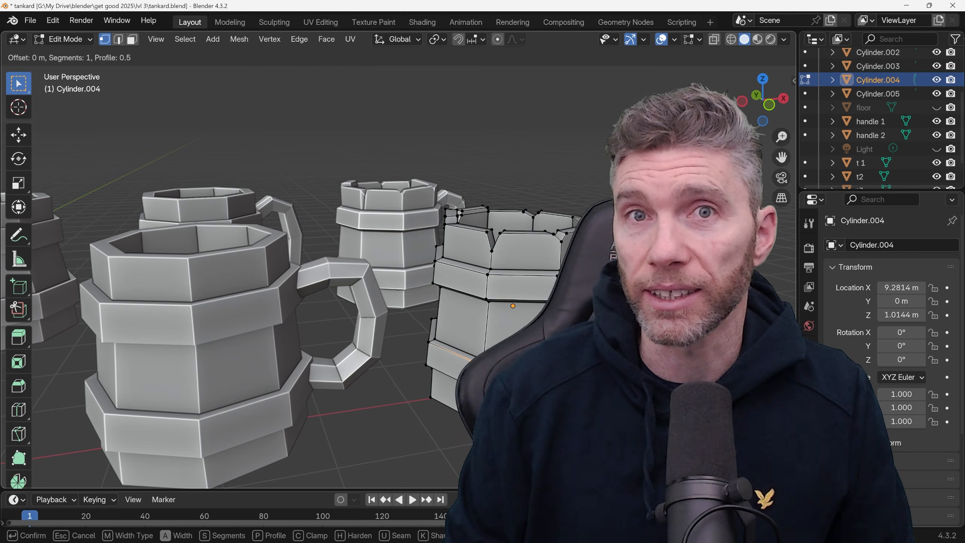
key("Tab")
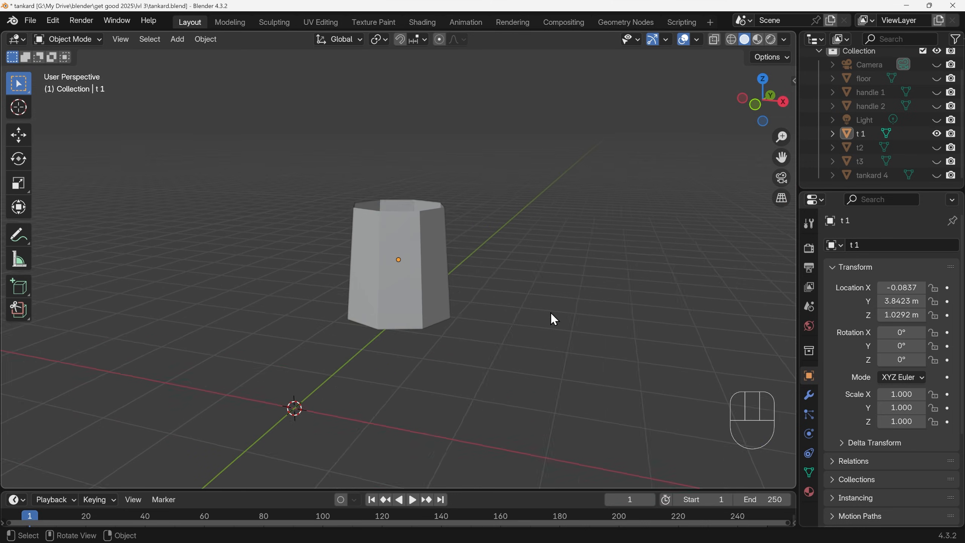
Add an eight-sided cylinder and scale its top face down to 0.869 for a tapered body.
key("shift+a")
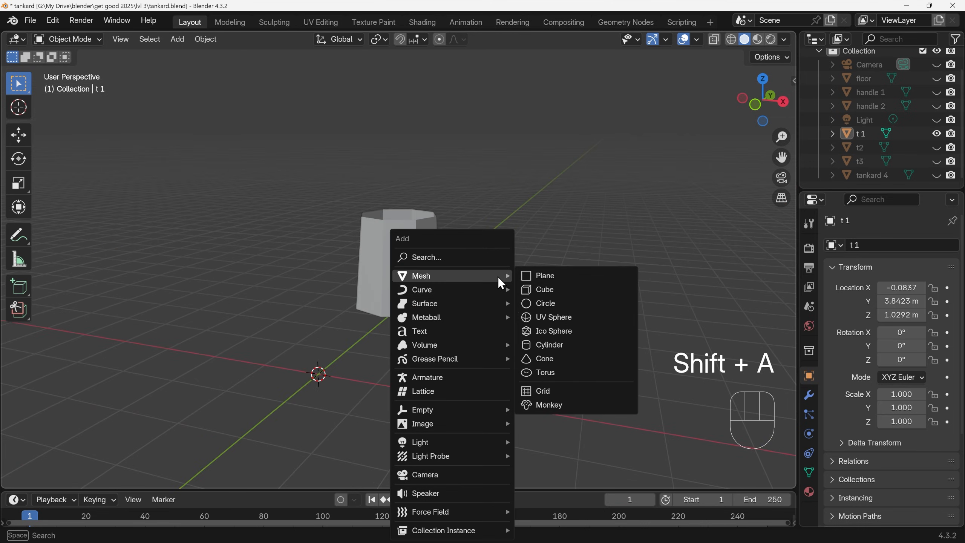
left_click(548, 345)
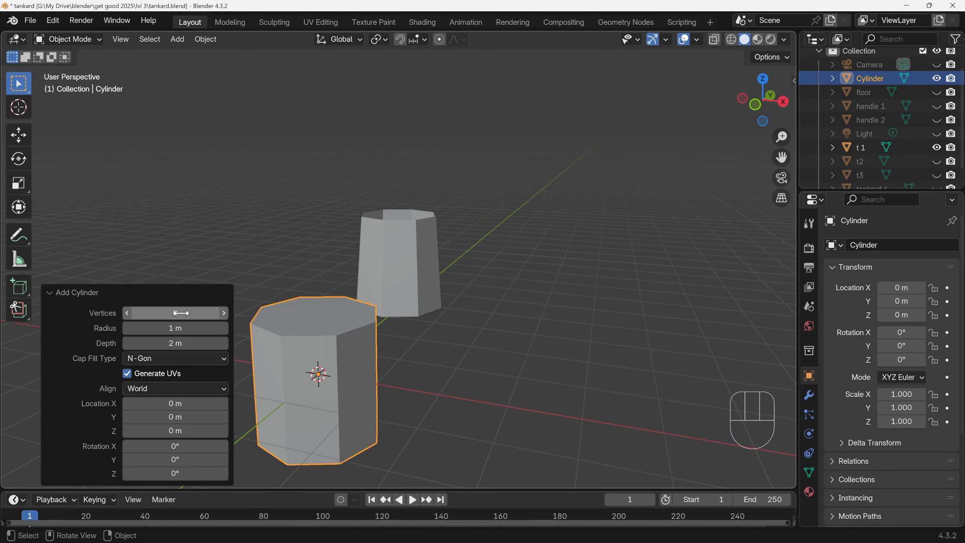
mouse_move(175, 313)
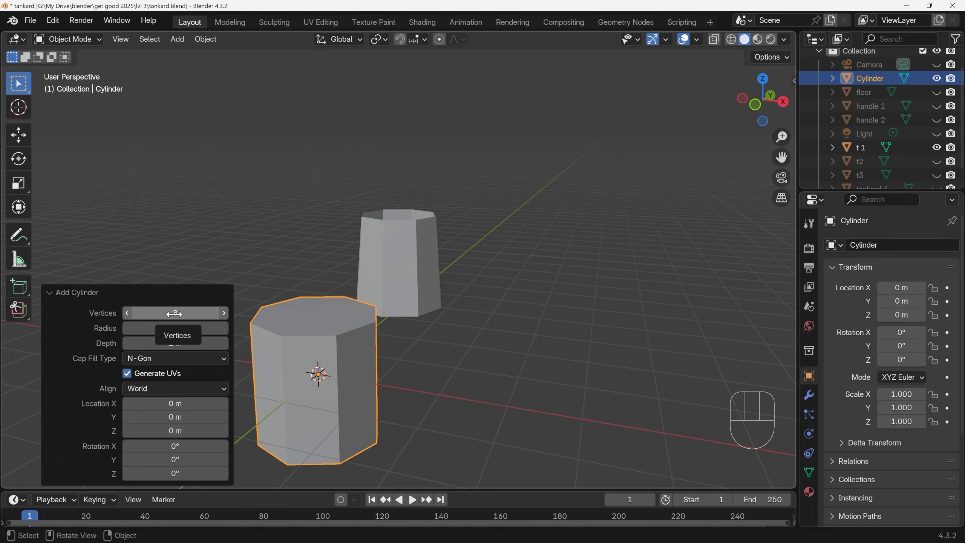
key("Tab")
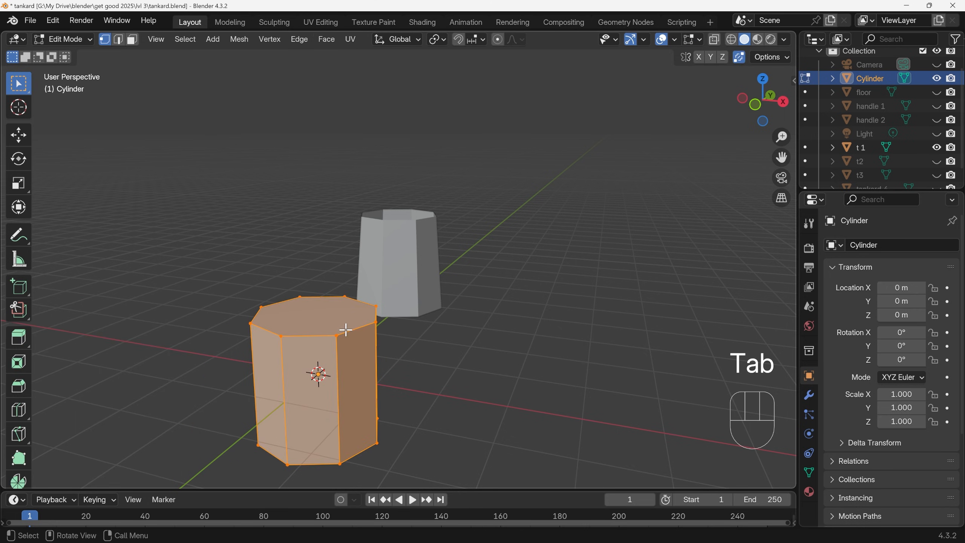
key("s")
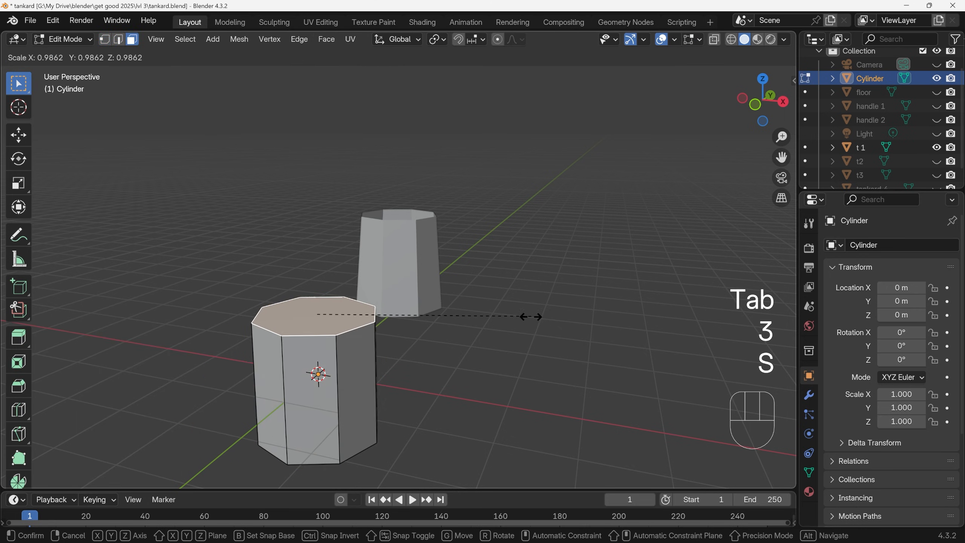
left_click(514, 316)
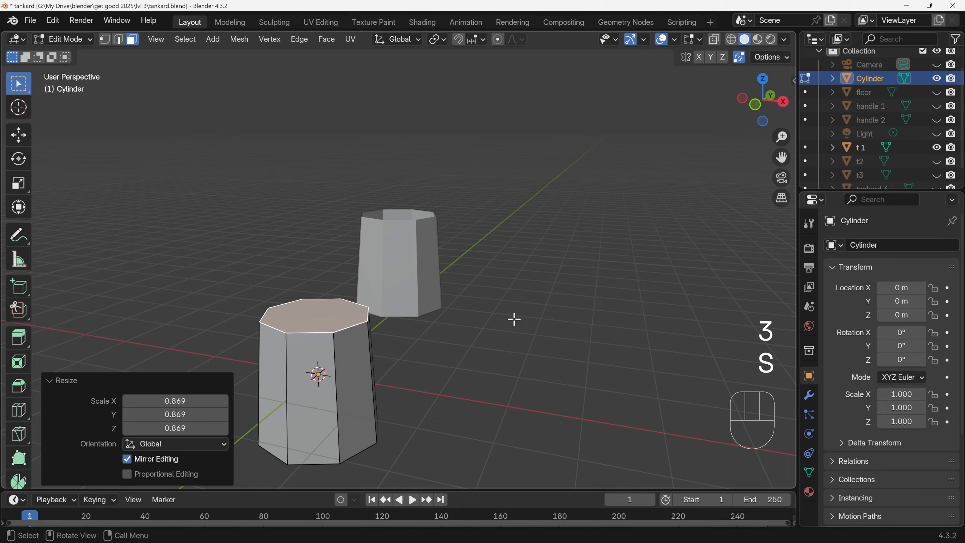
key("Delete")
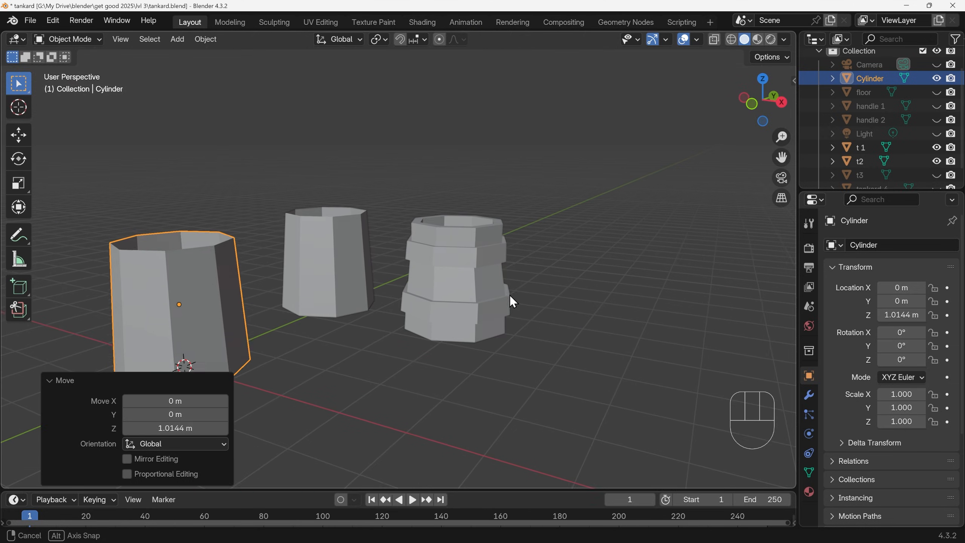
Enable Cavity in the Viewport Shading options so the shapes' edges stand out.
left_click(784, 38)
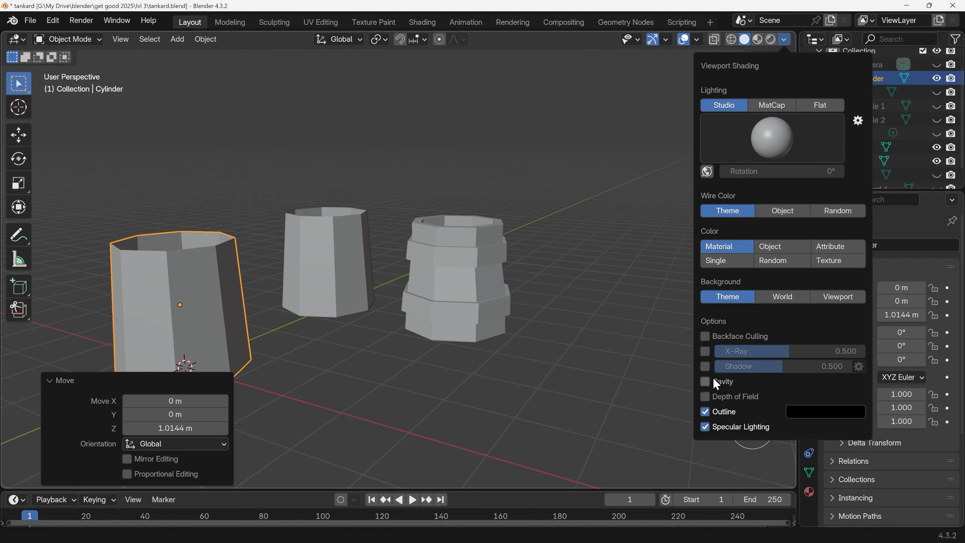
left_click(705, 381)
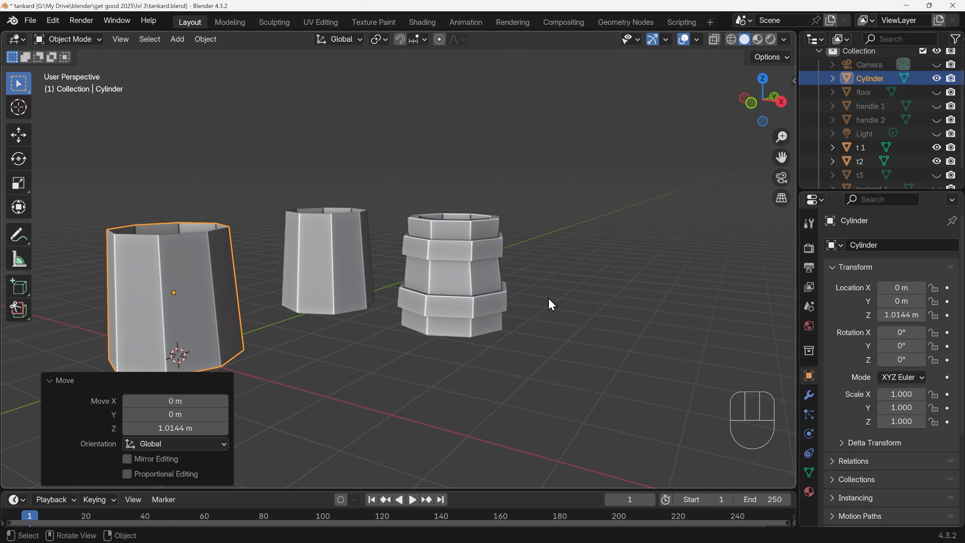
mouse_move(547, 306)
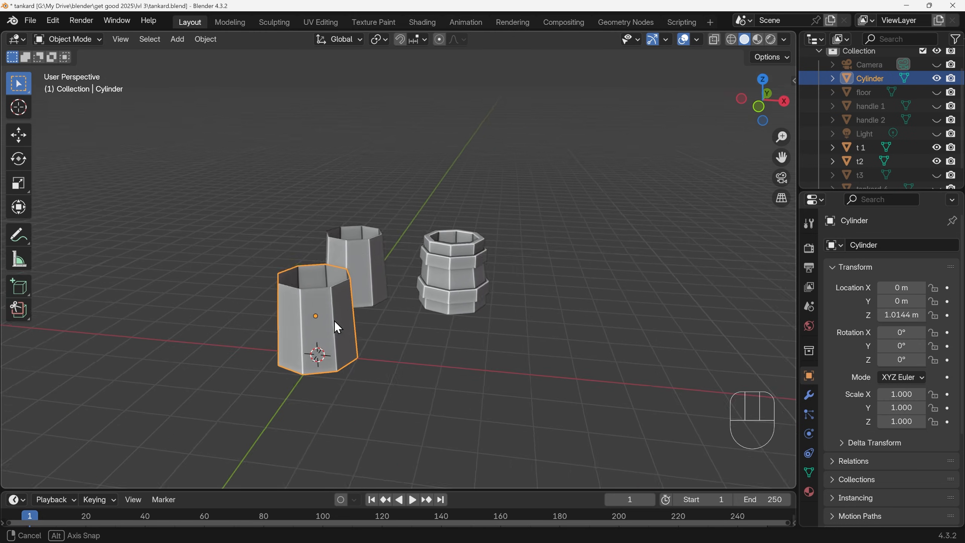
Duplicate the tapered cylinder along X beside the original and start editing the copy.
key("shift+d")
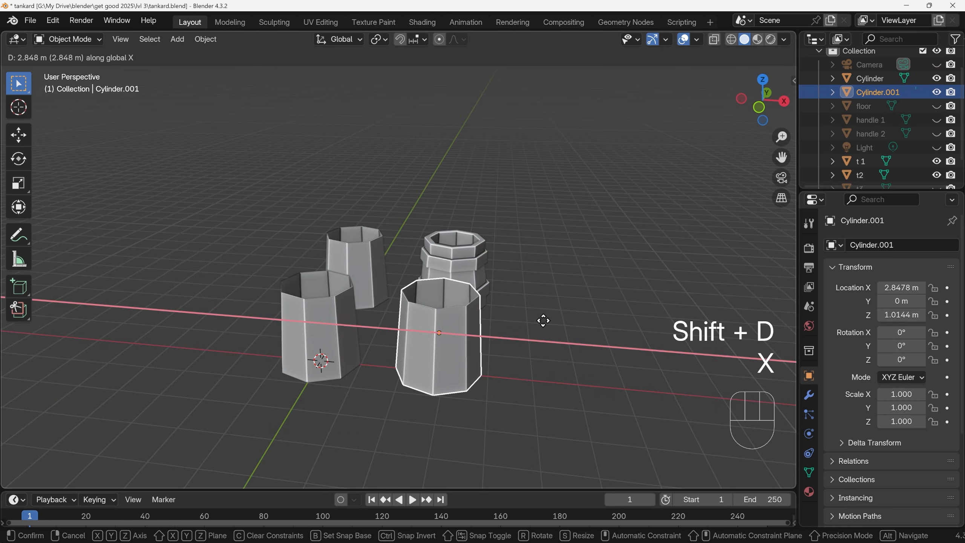
left_click(467, 308)
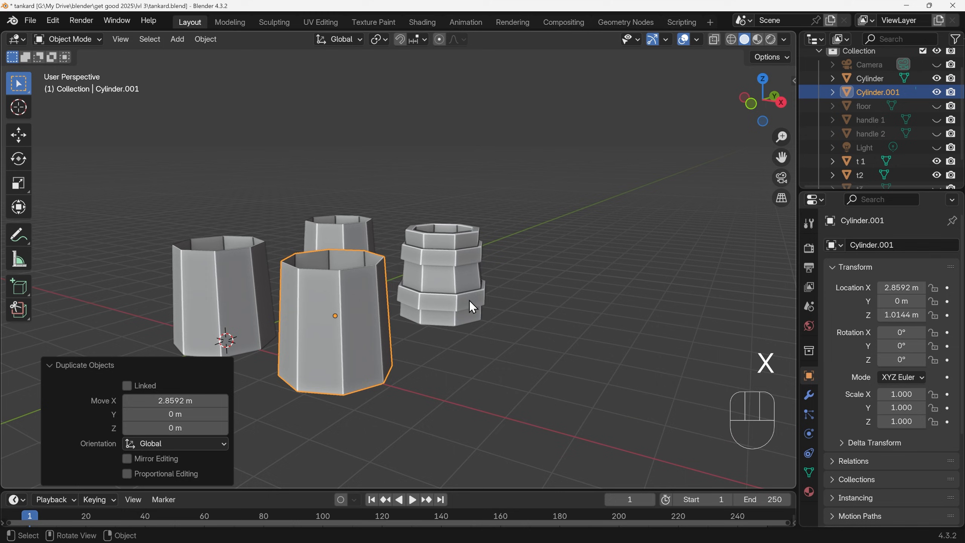
key("Tab")
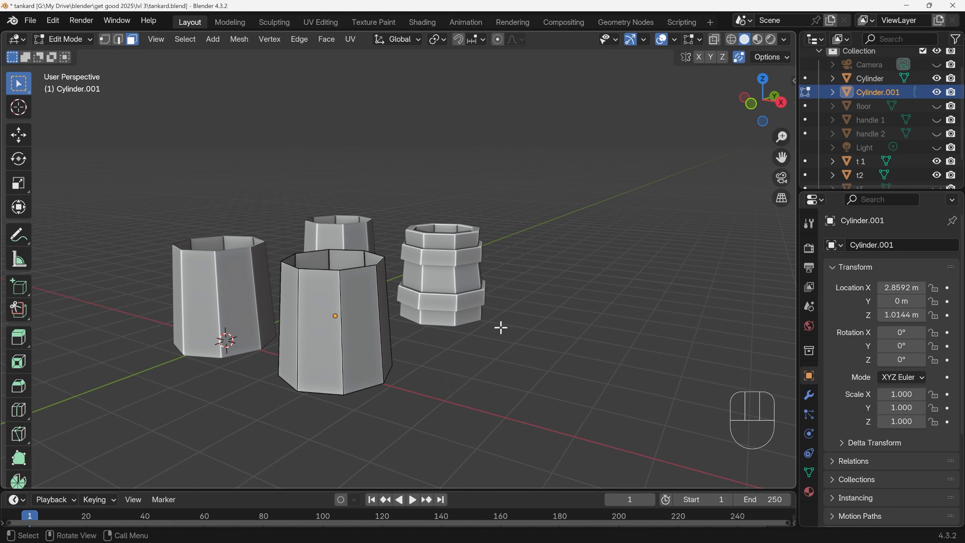
Cut two horizontal edge loops with Factor 0 around the copy and select the two face bands.
key("ctrl+r")
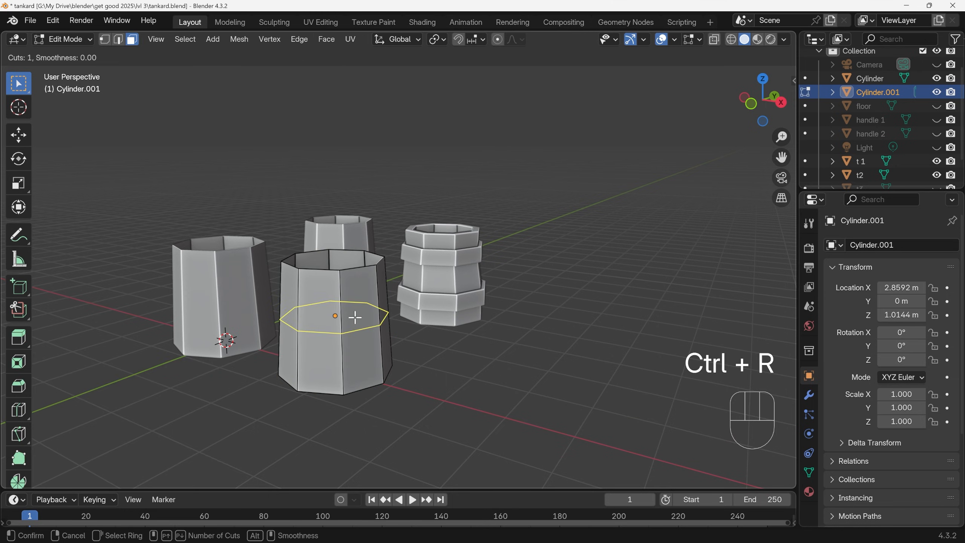
mouse_move(349, 320)
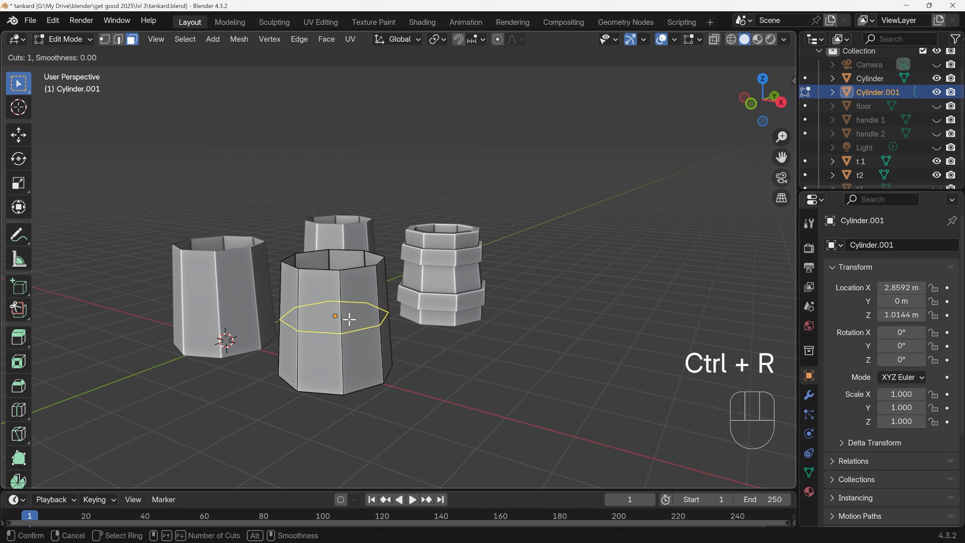
scroll("up", 3)
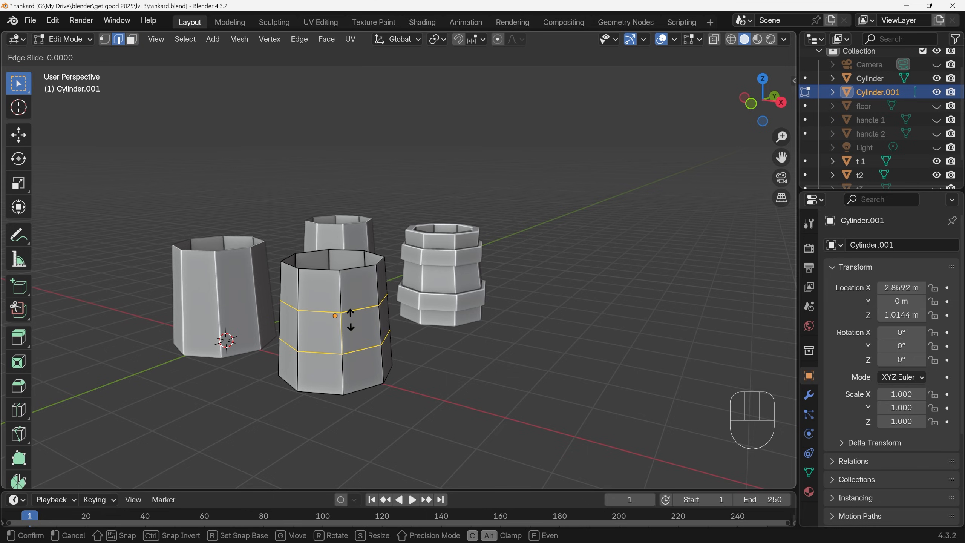
left_click(334, 315)
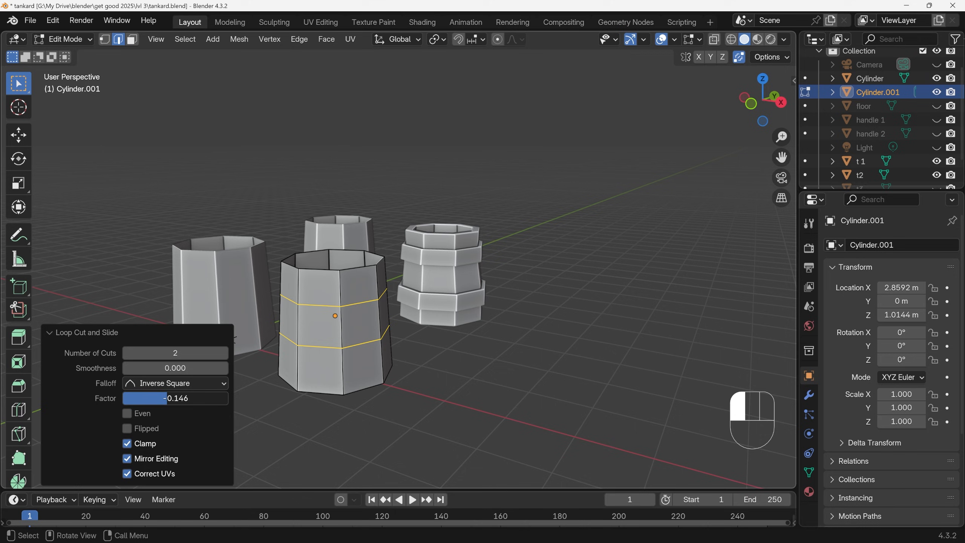
double_click(175, 398)
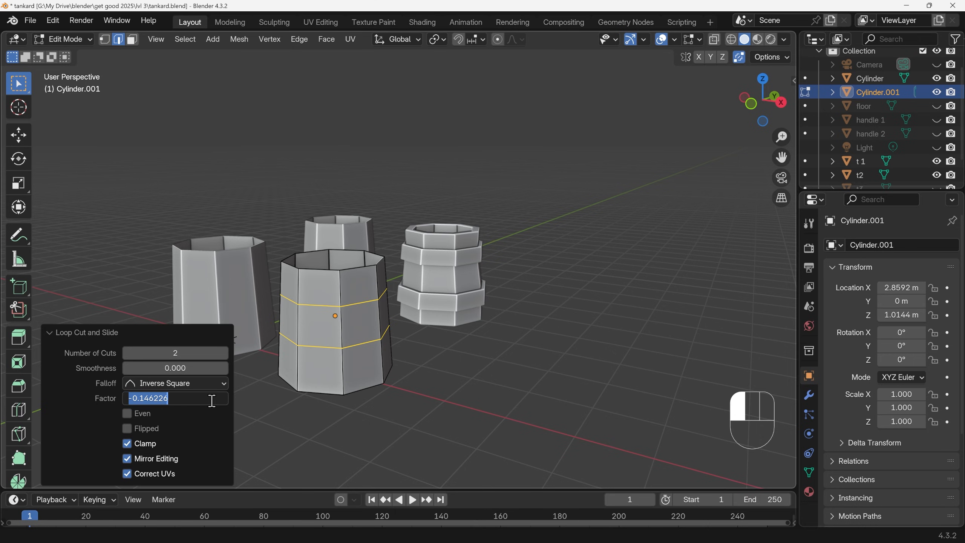
type("0.000")
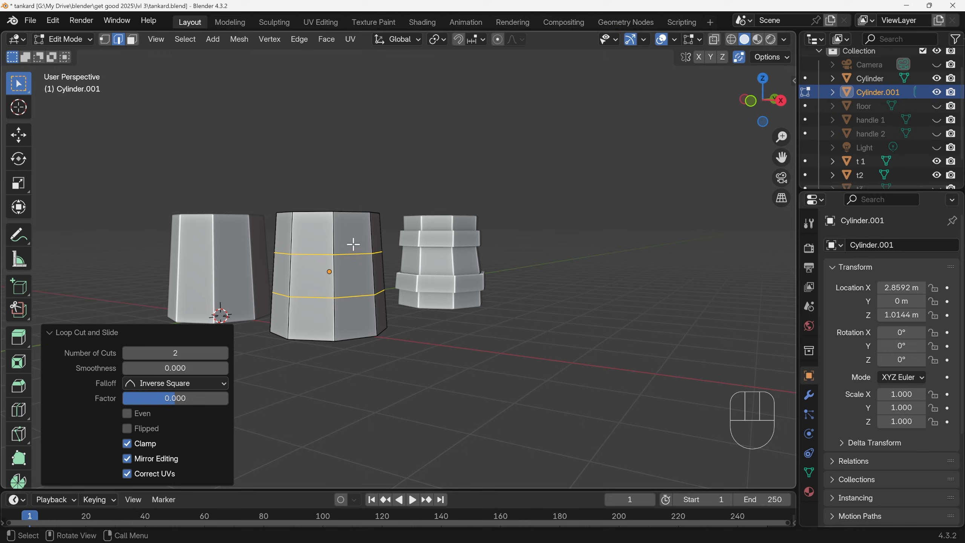
mouse_move(369, 255)
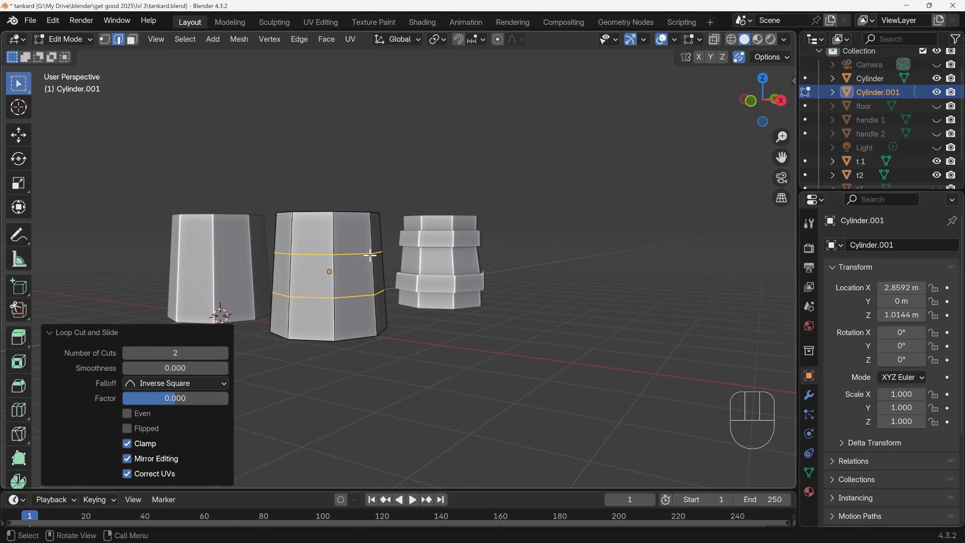
key("g")
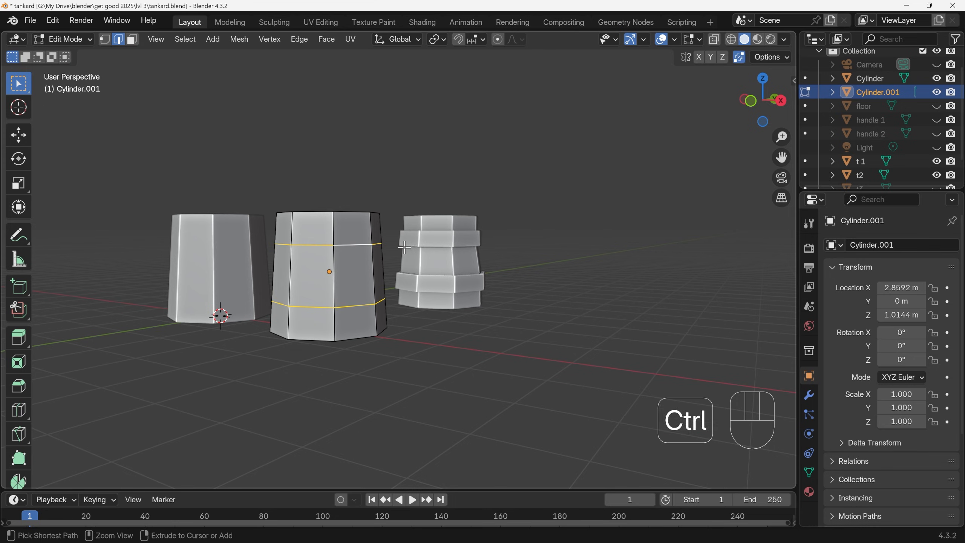
key("ctrl+b")
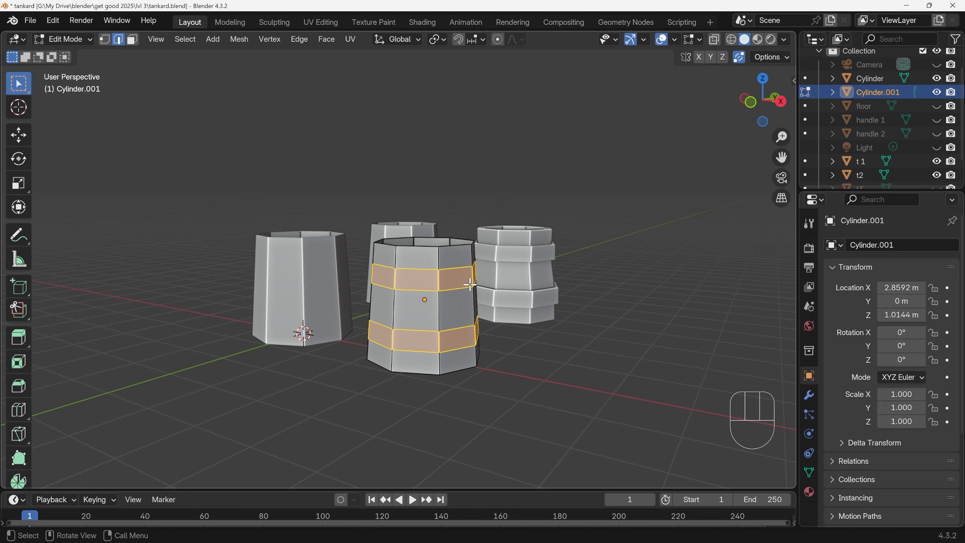
Extrude the two face bands along normals by 0.112 m to form raised rings, then undo it.
key("alt")
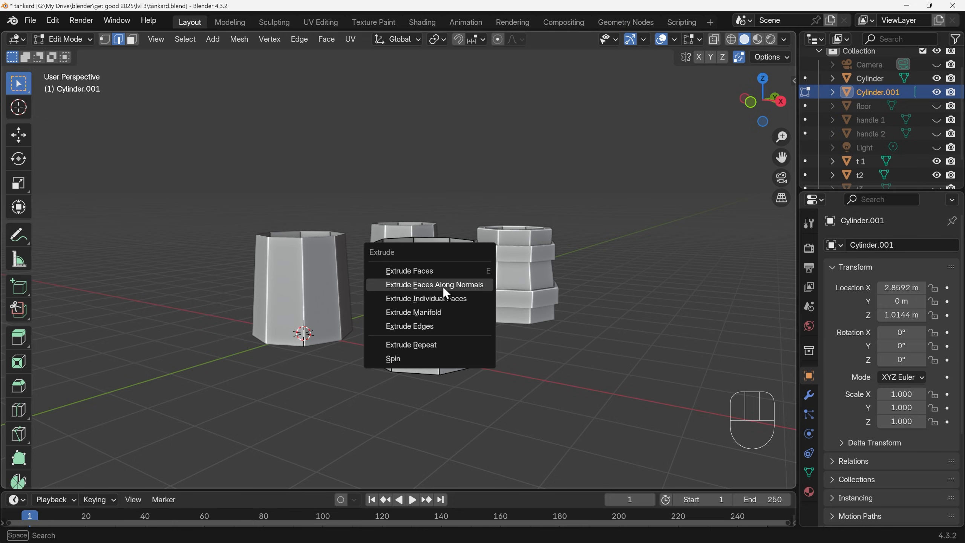
left_click(434, 284)
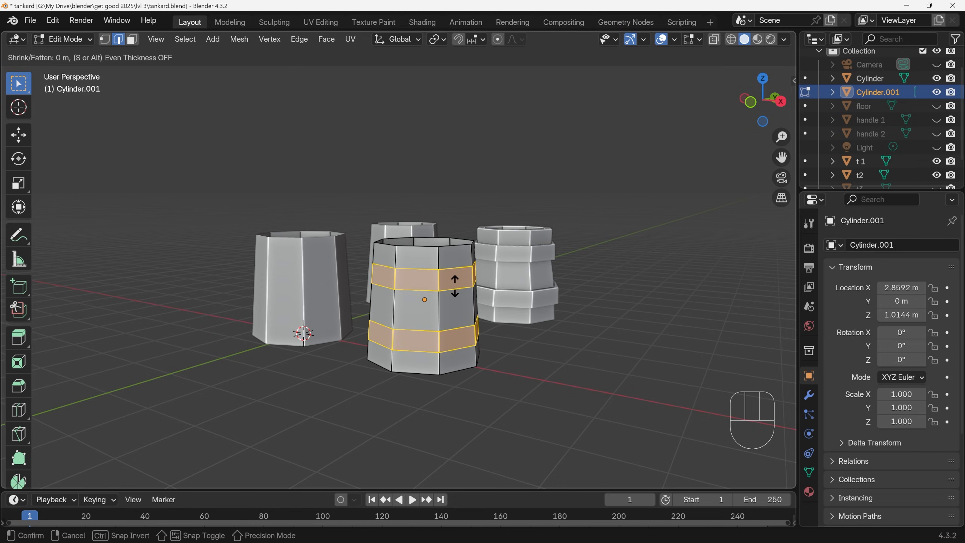
mouse_move(455, 286)
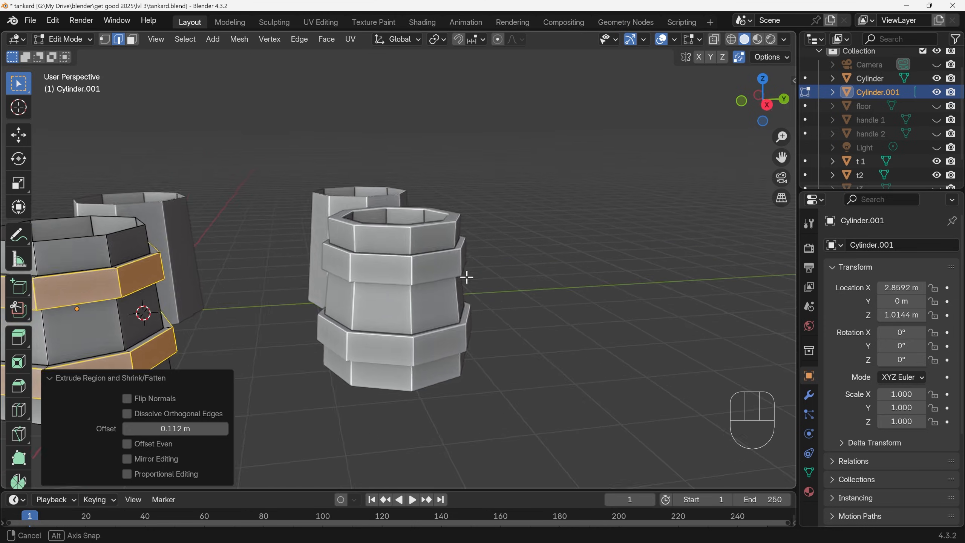
key("ctrl+z")
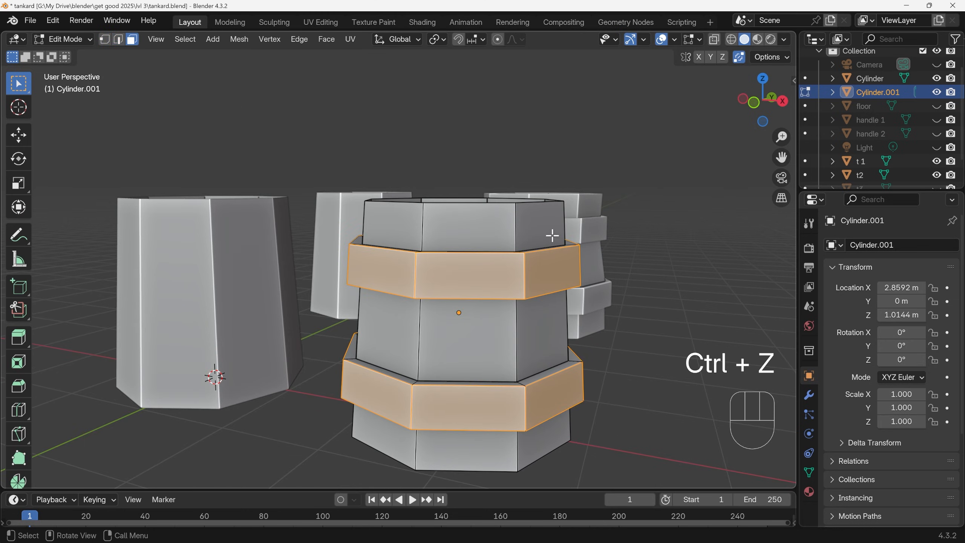
Grow the band selection and rotate the lower ring slightly about the Z axis.
key("ctrl+z")
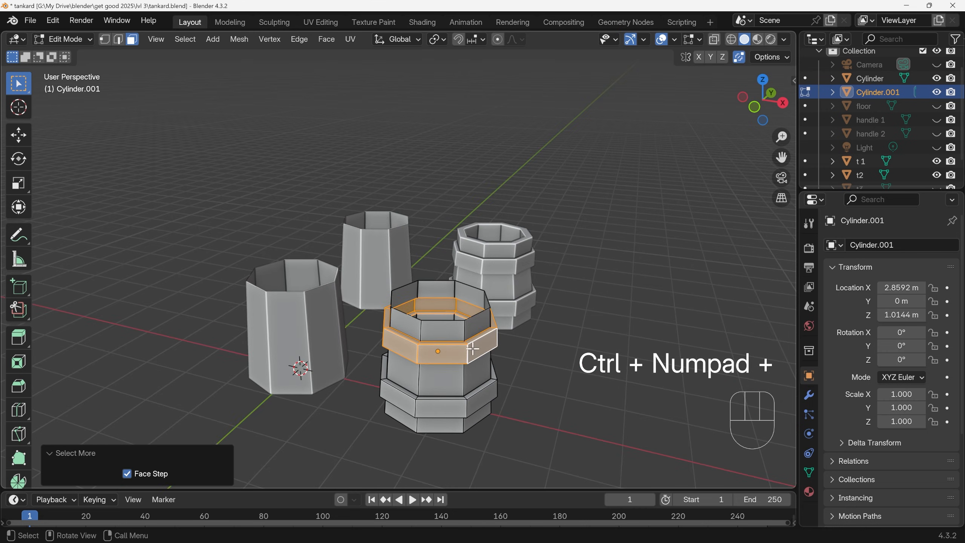
key("r")
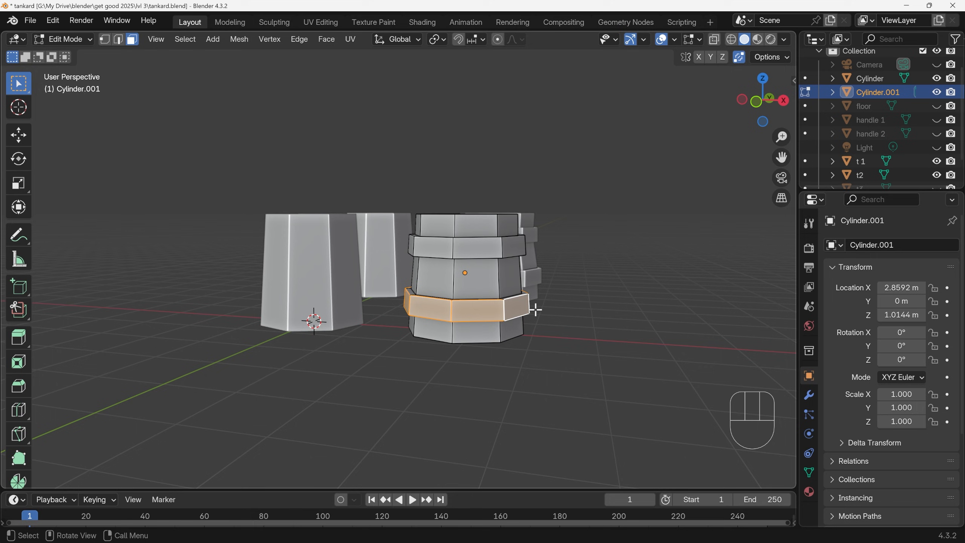
key("ctrl+kp_plus")
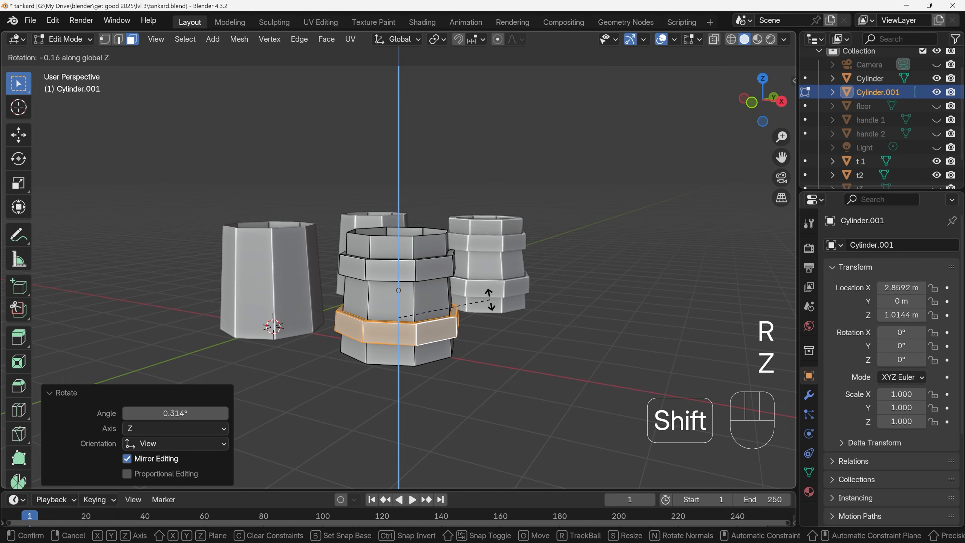
mouse_move(489, 333)
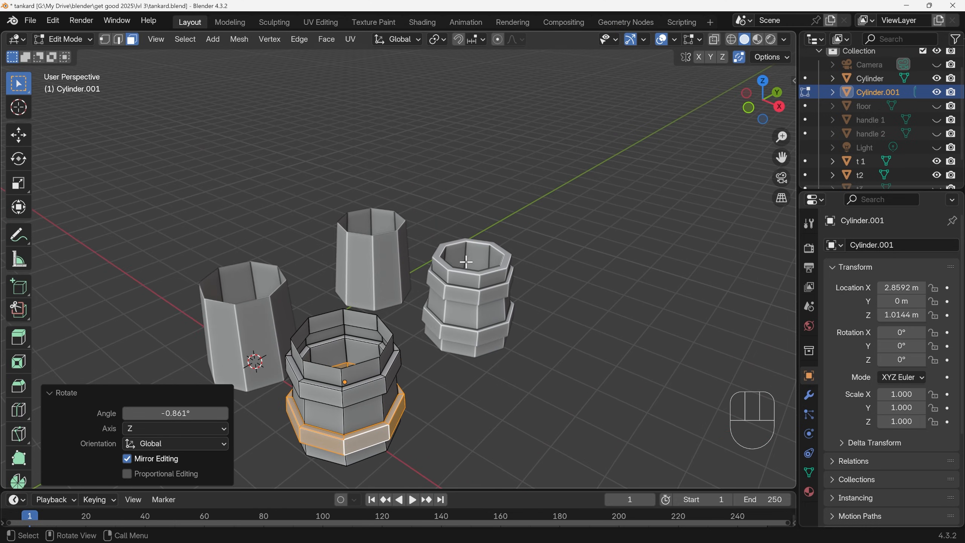
mouse_move(407, 337)
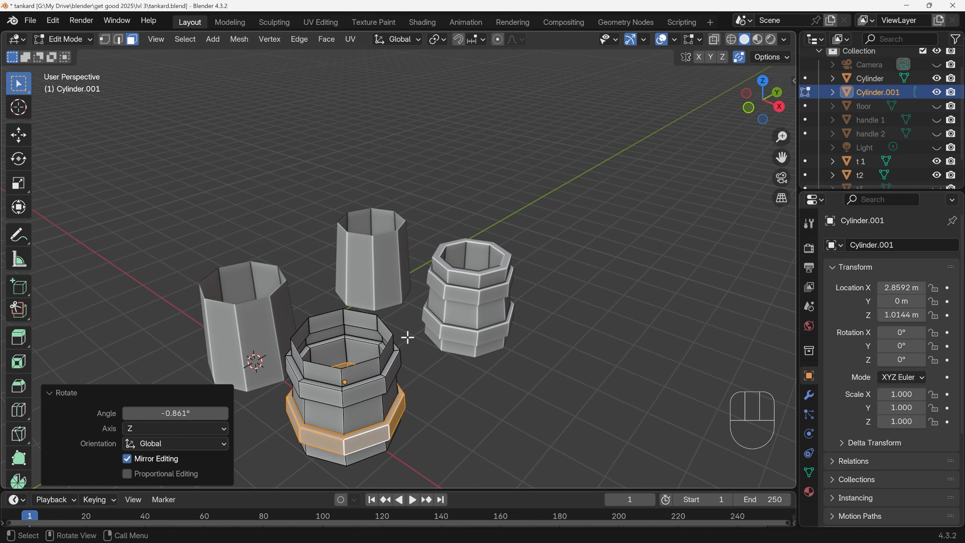
Extrude the rim edge loop straight down inside the body to form an inner wall.
key("2")
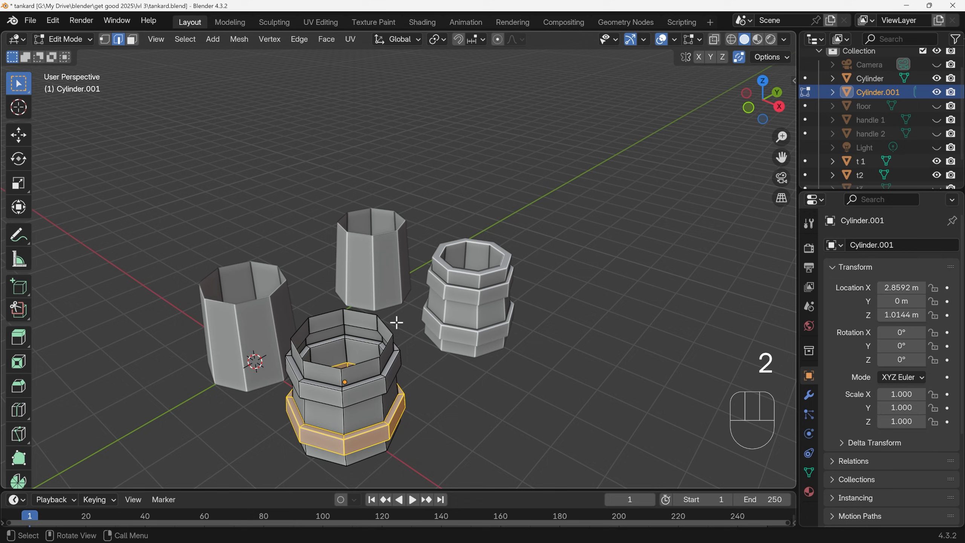
key("e")
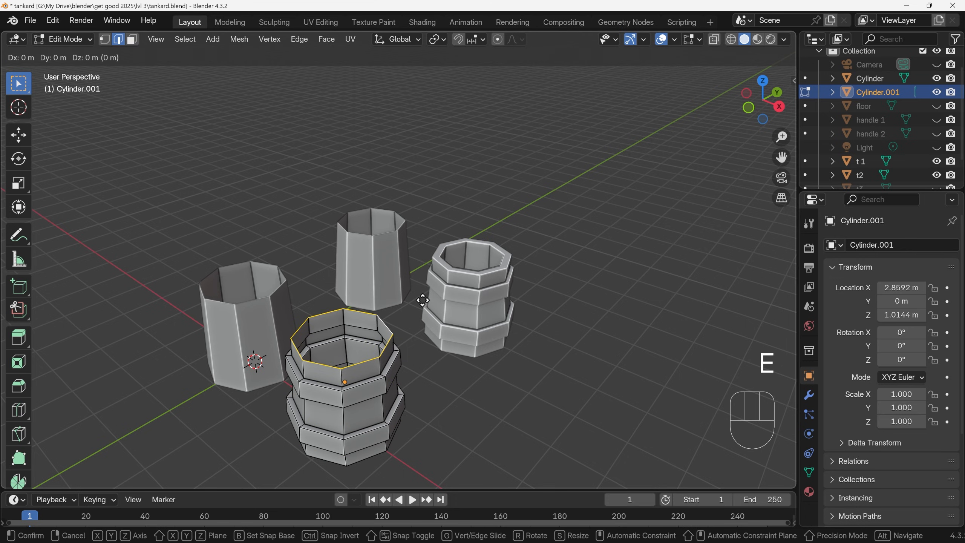
key("s")
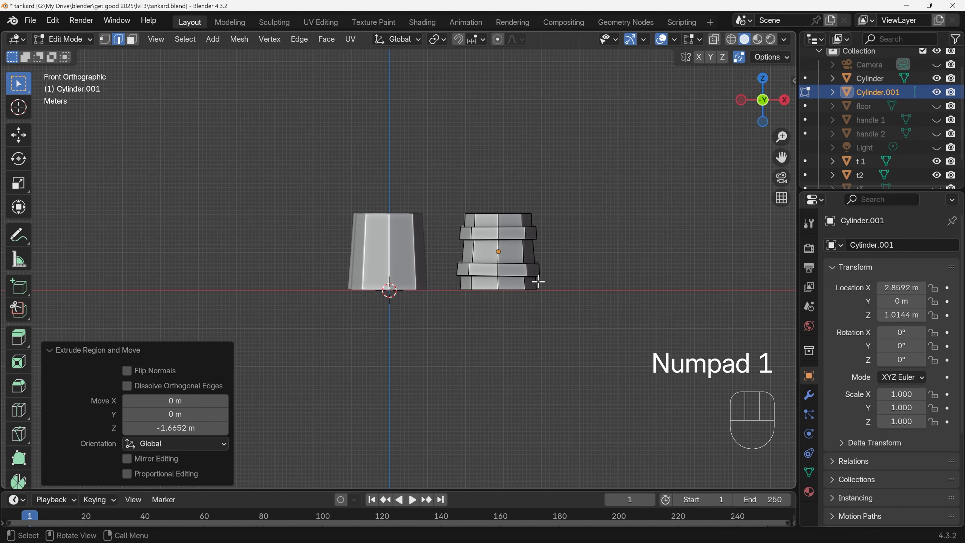
key("alt+z")
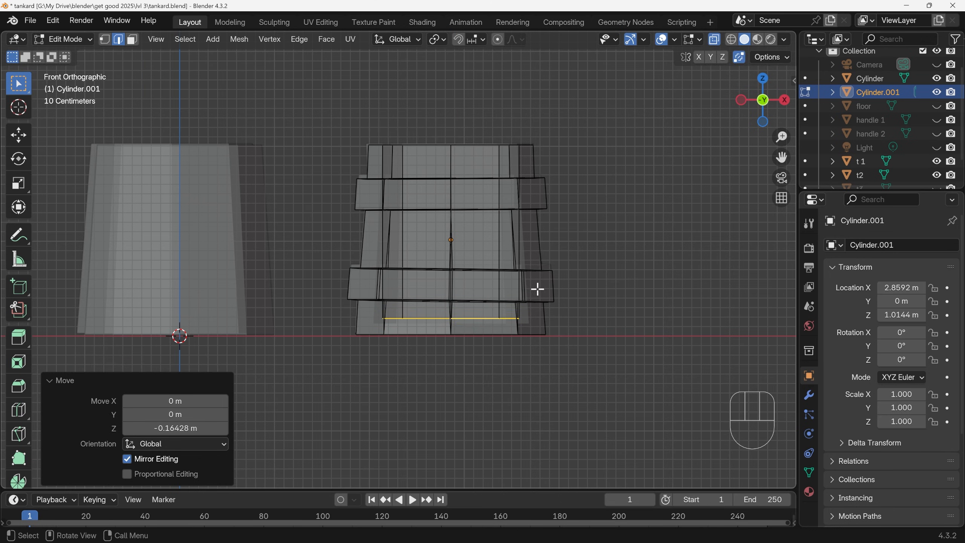
Lower and widen the bottom inner edge loop so it flares outward.
key("s")
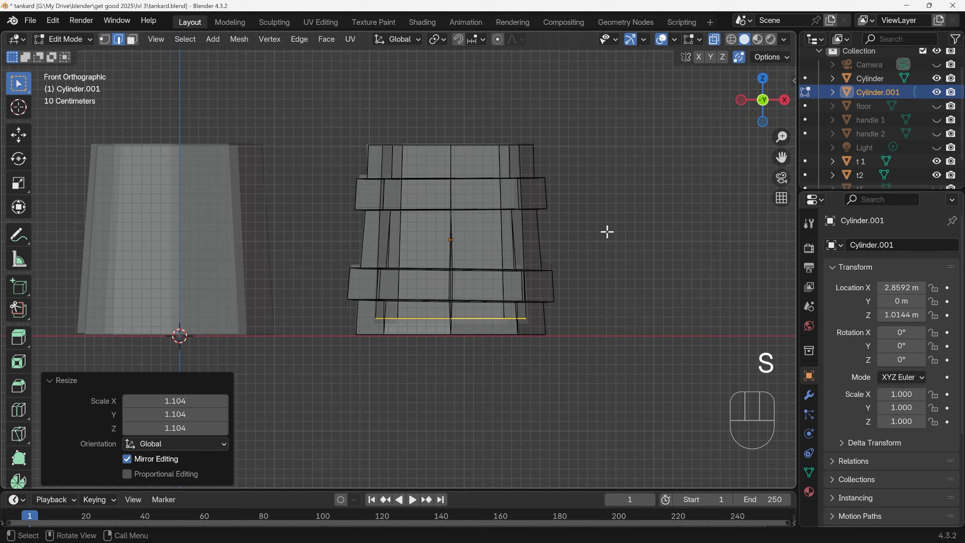
key("alt+z")
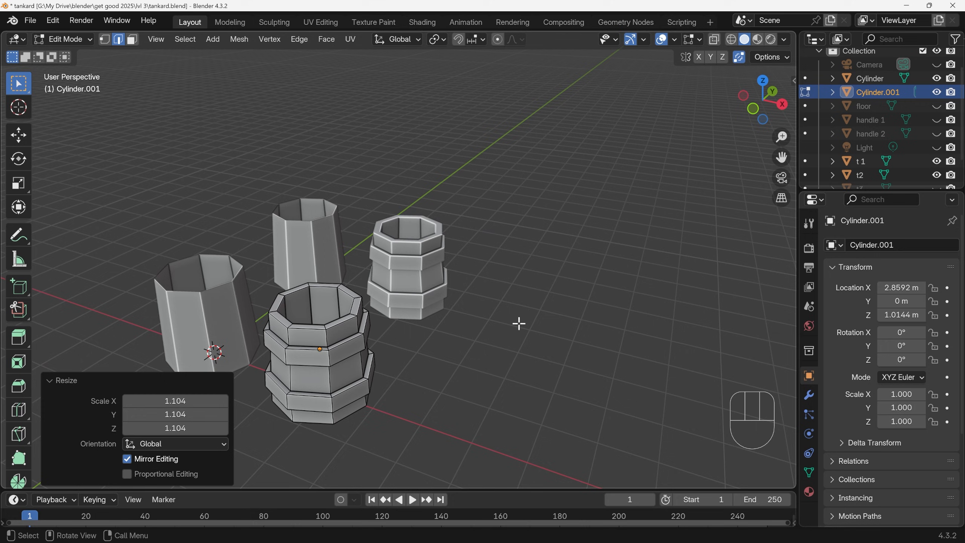
key("shift")
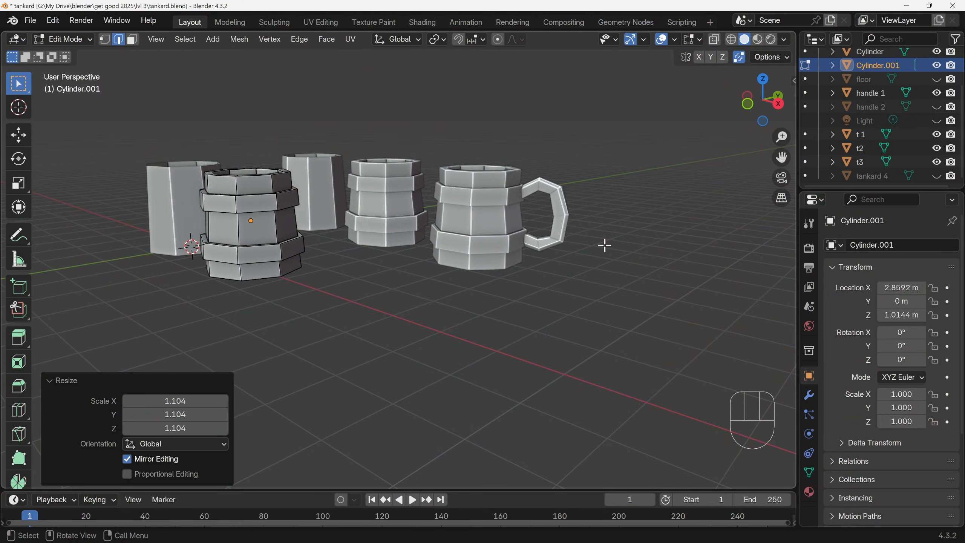
Exit Edit Mode on the banded tankard back to Object Mode.
key("Tab")
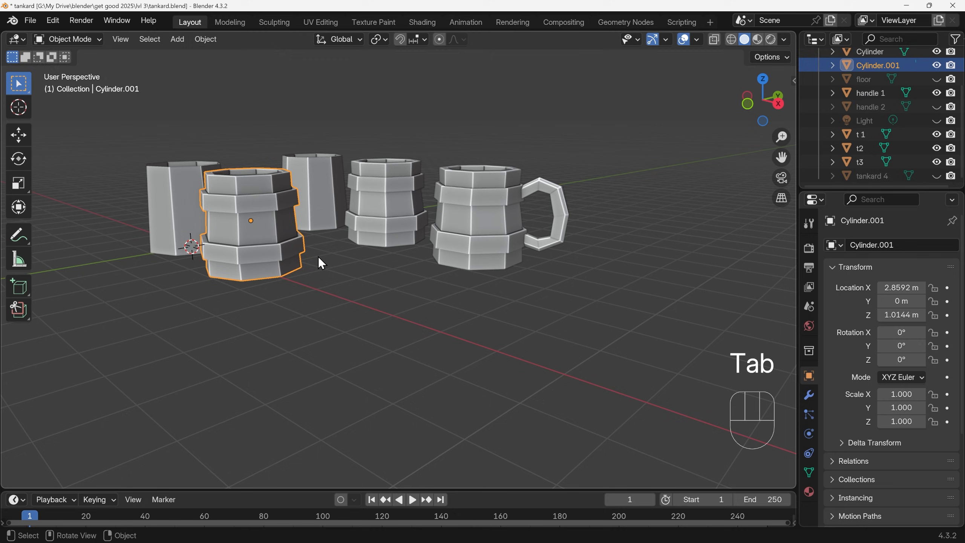
Position handle 1 against the tankard's side and bring up the Add object list.
key("shift+d")
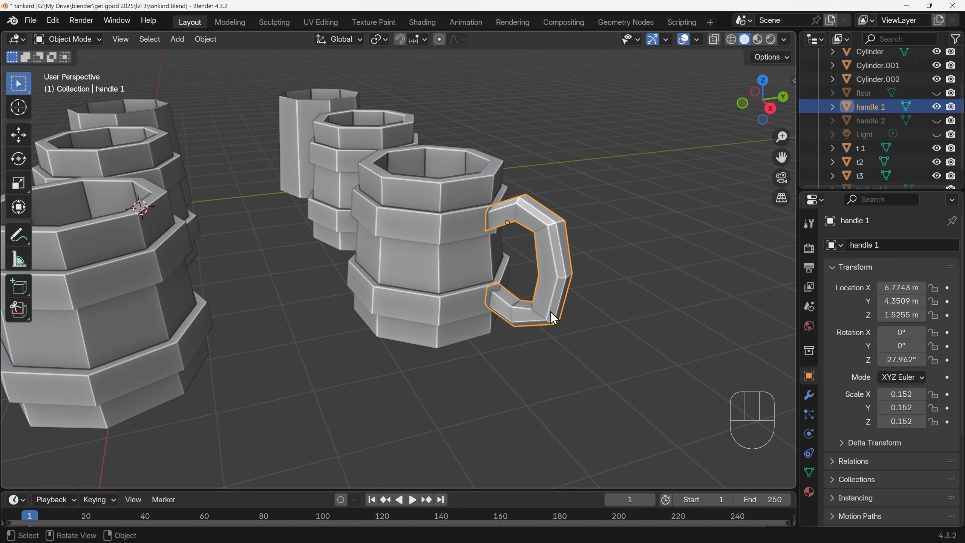
mouse_move(520, 296)
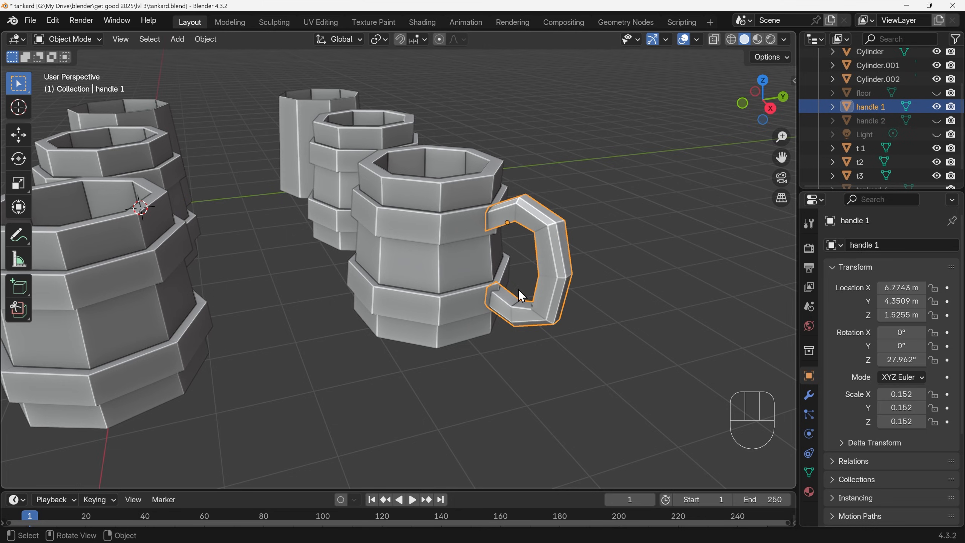
mouse_move(479, 236)
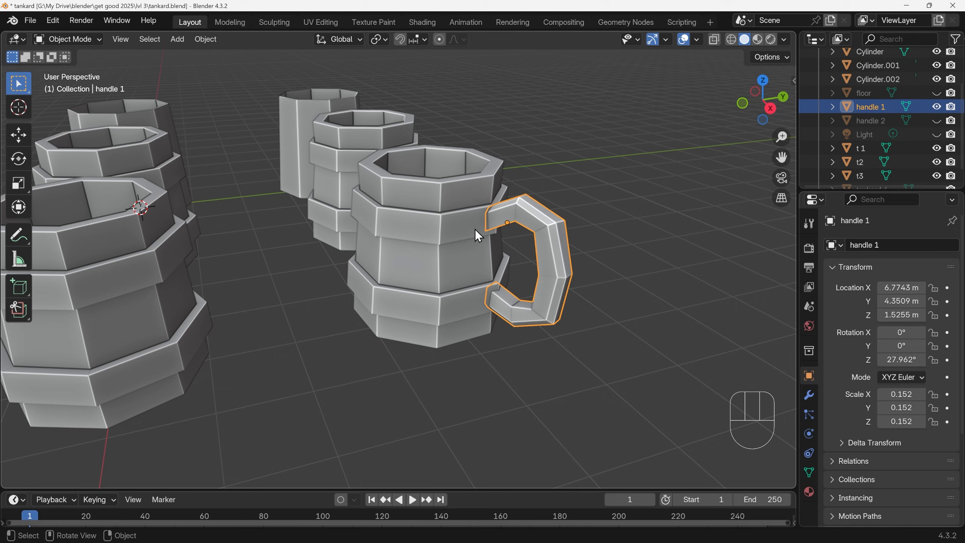
mouse_move(498, 211)
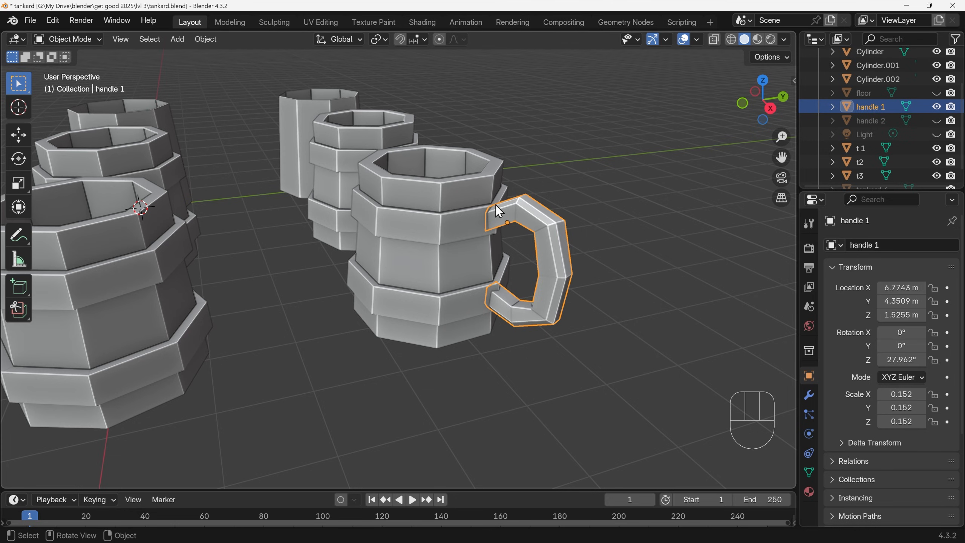
mouse_move(506, 288)
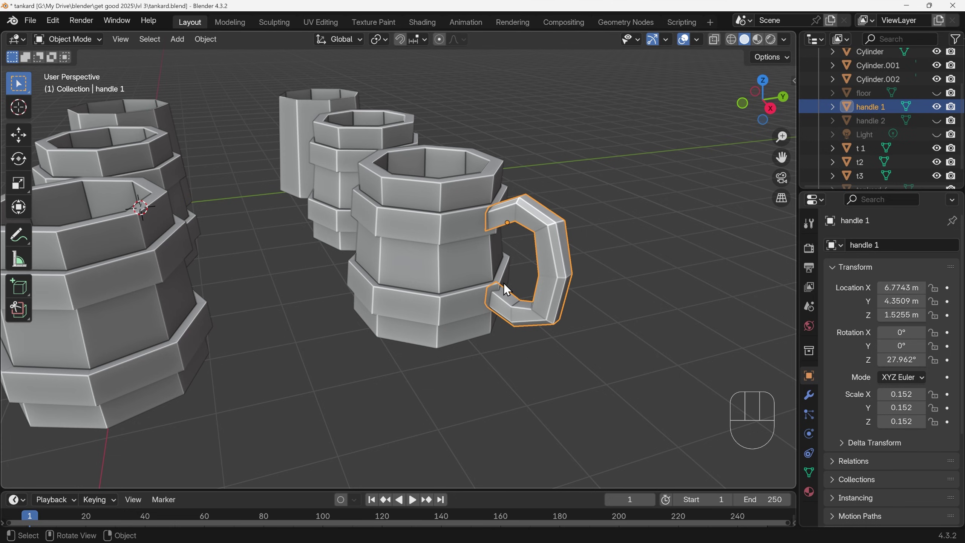
left_click(681, 328)
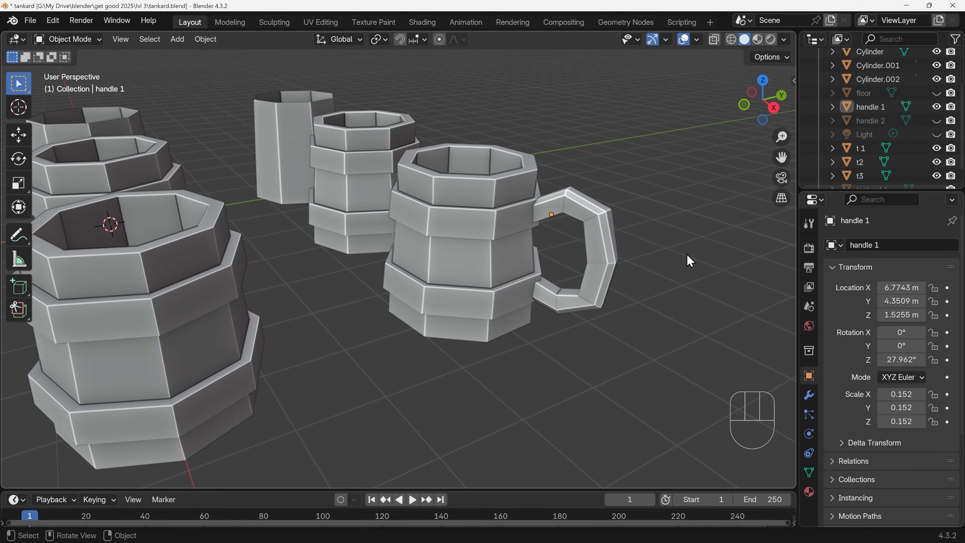
mouse_move(683, 253)
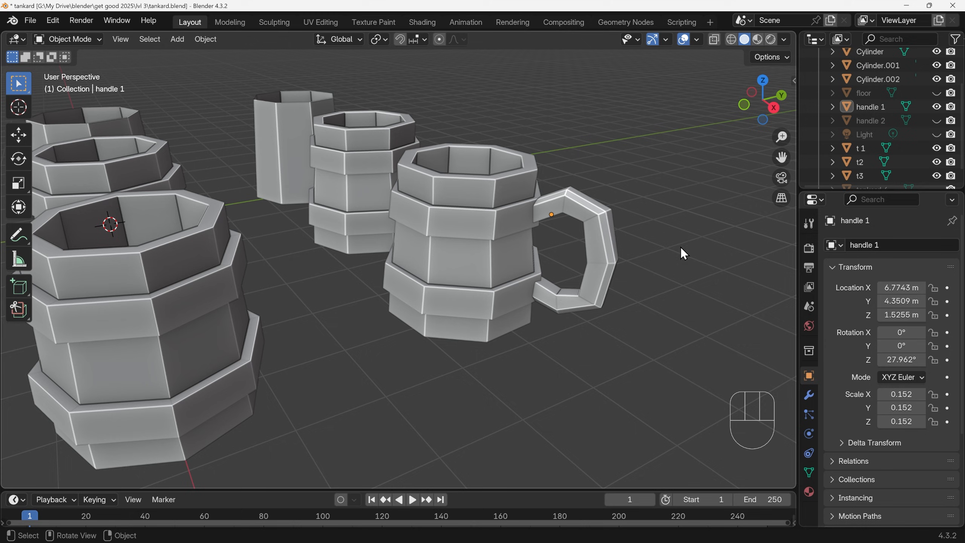
mouse_move(577, 213)
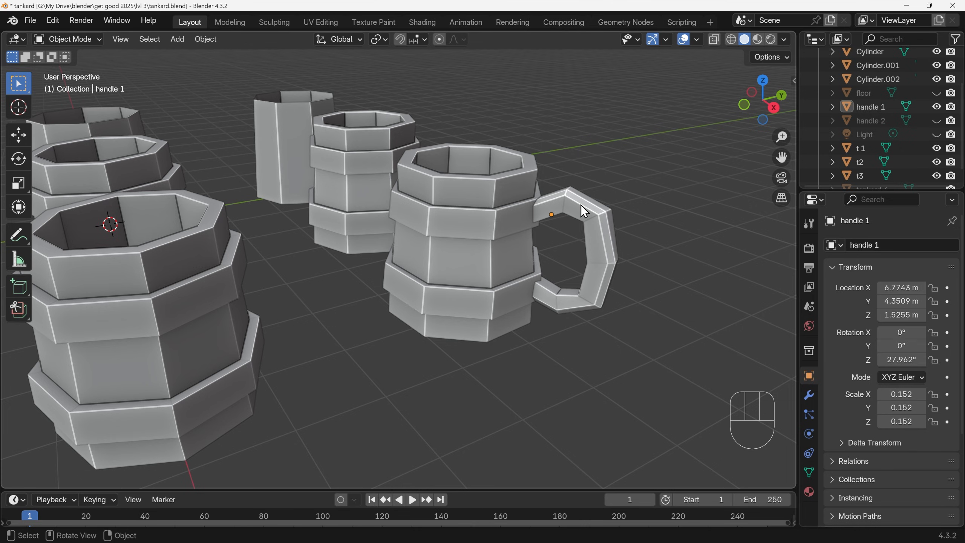
mouse_move(220, 404)
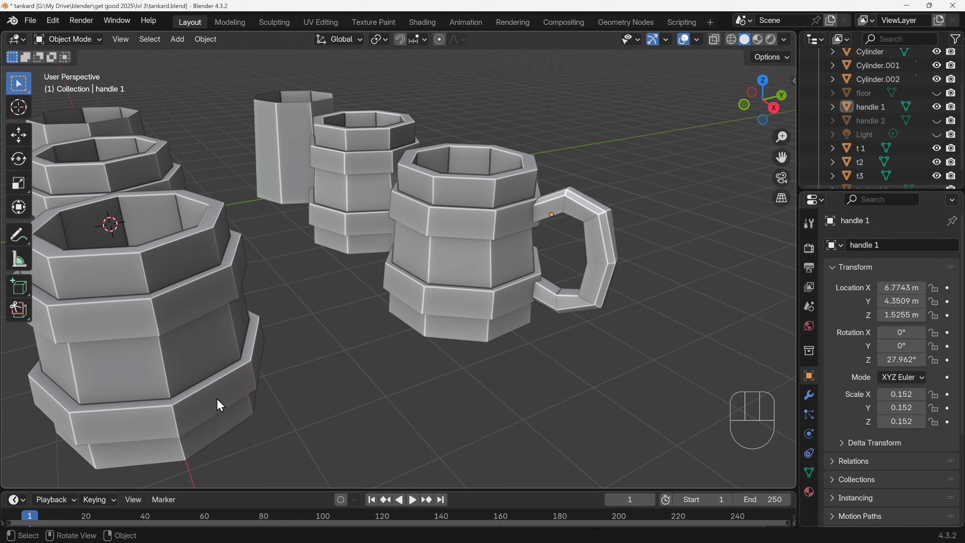
mouse_move(544, 360)
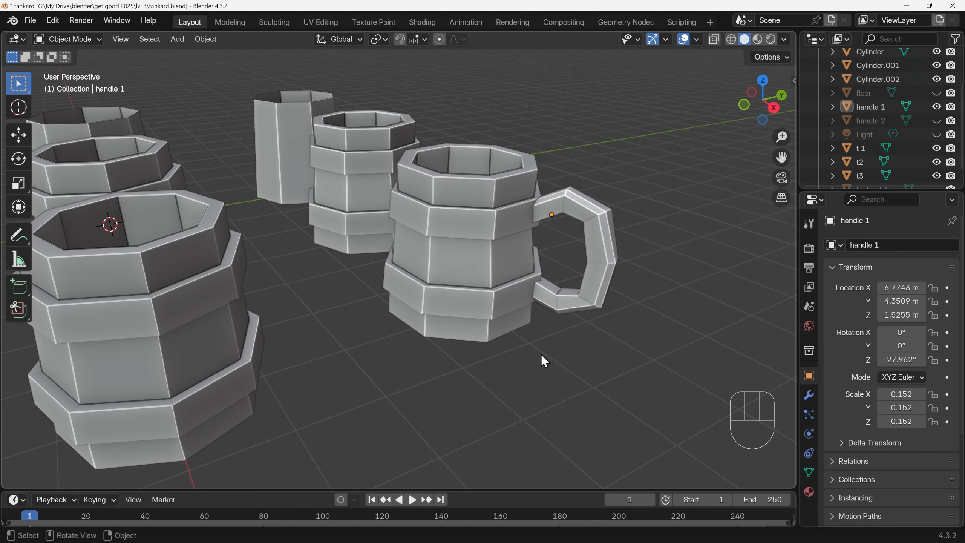
mouse_move(563, 211)
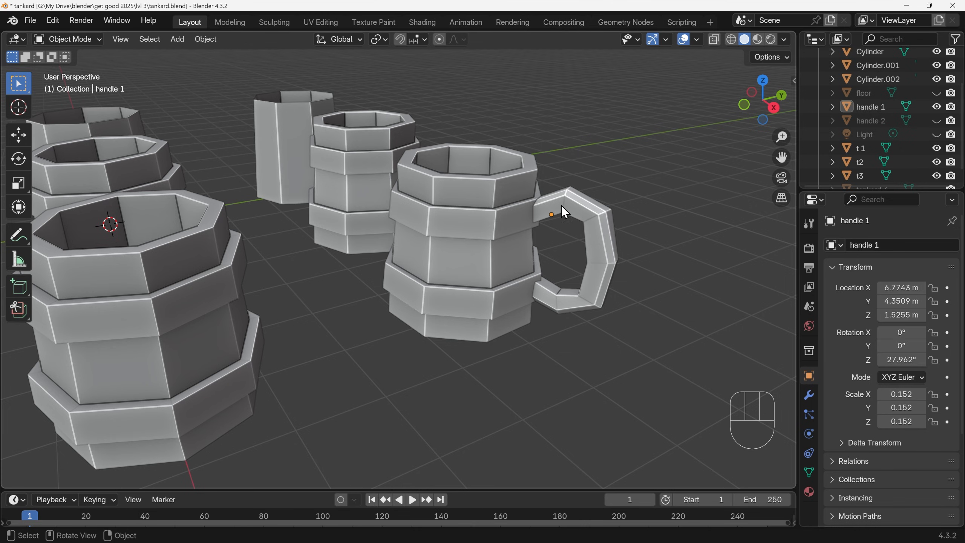
mouse_move(537, 214)
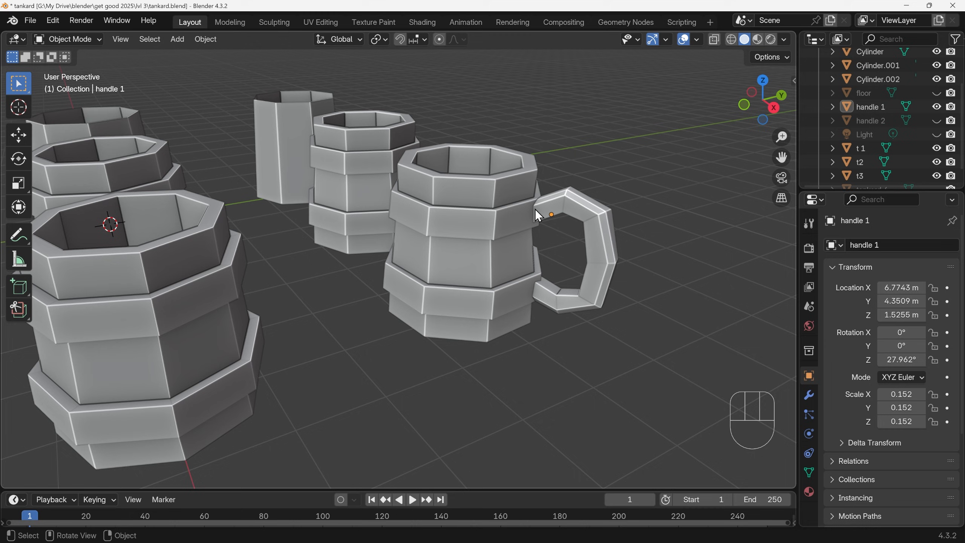
mouse_move(537, 300)
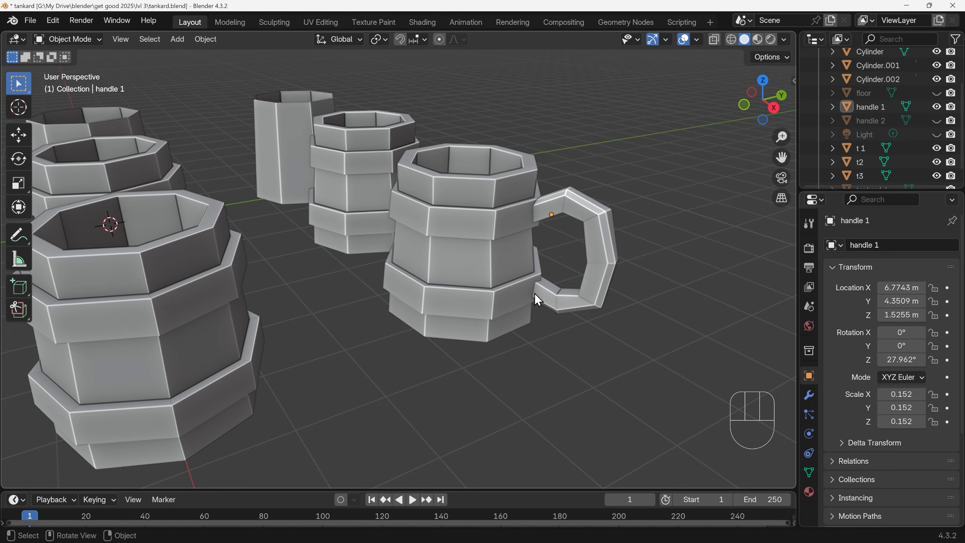
mouse_move(572, 270)
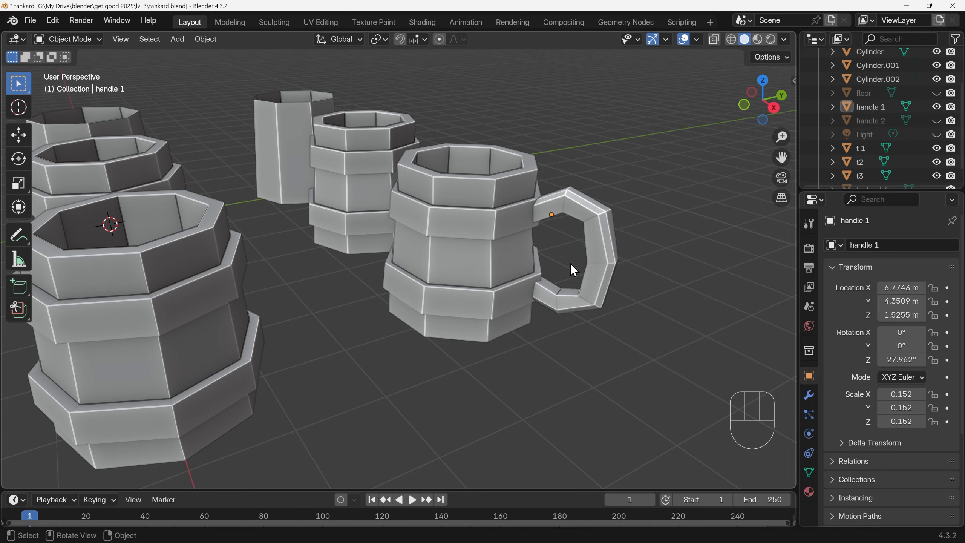
mouse_move(571, 248)
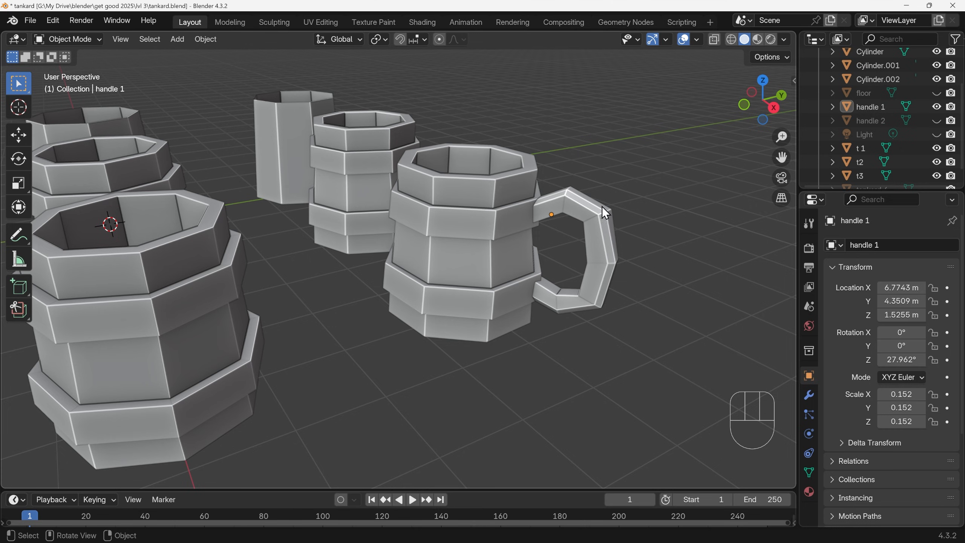
mouse_move(629, 222)
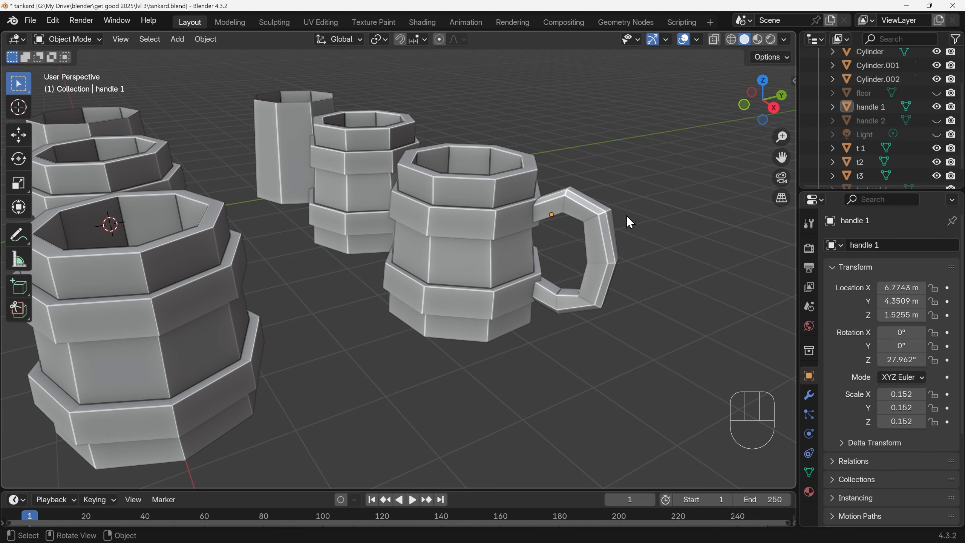
mouse_move(568, 239)
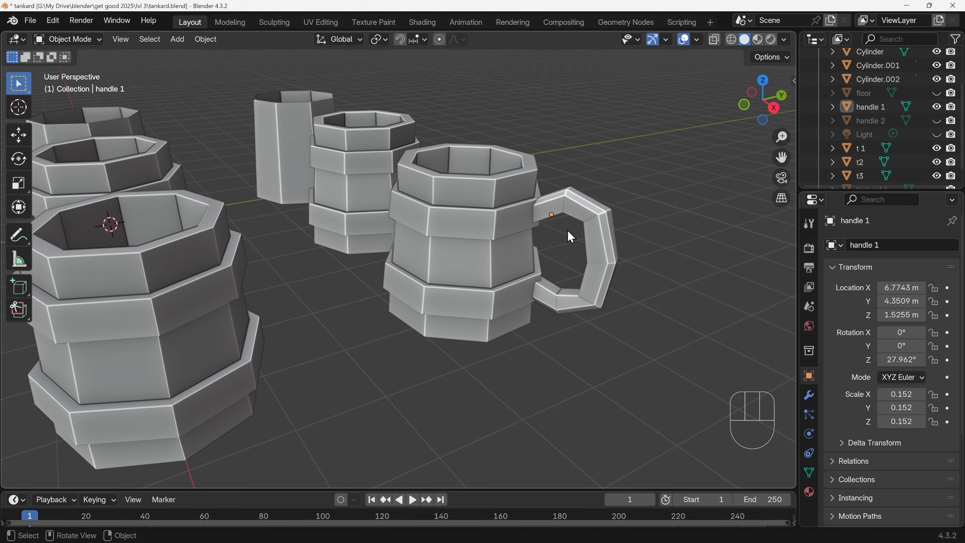
key("shift")
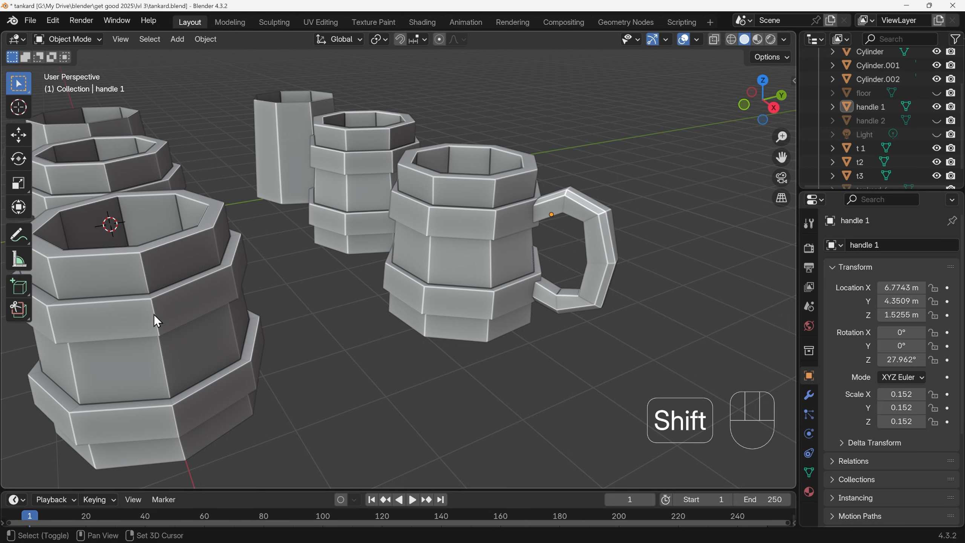
key("shift+a")
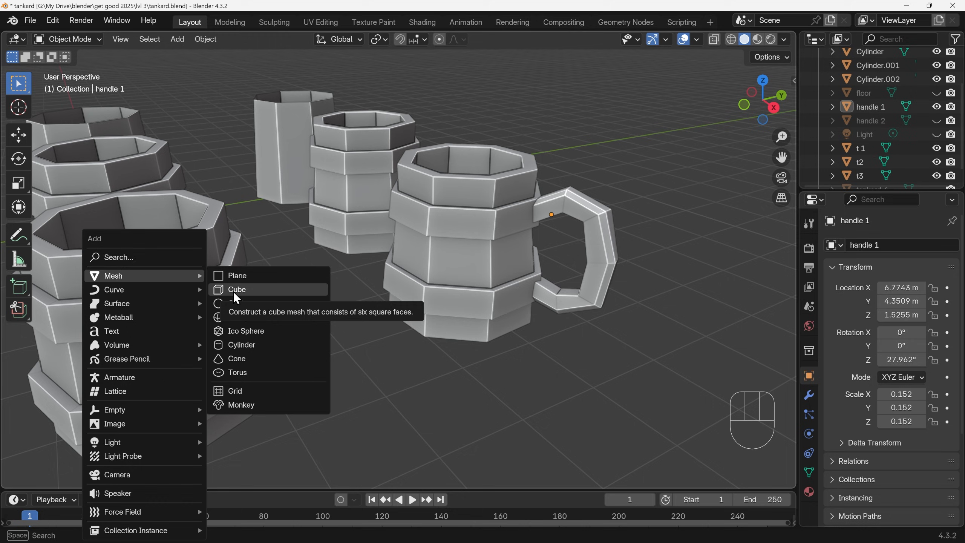
mouse_move(237, 303)
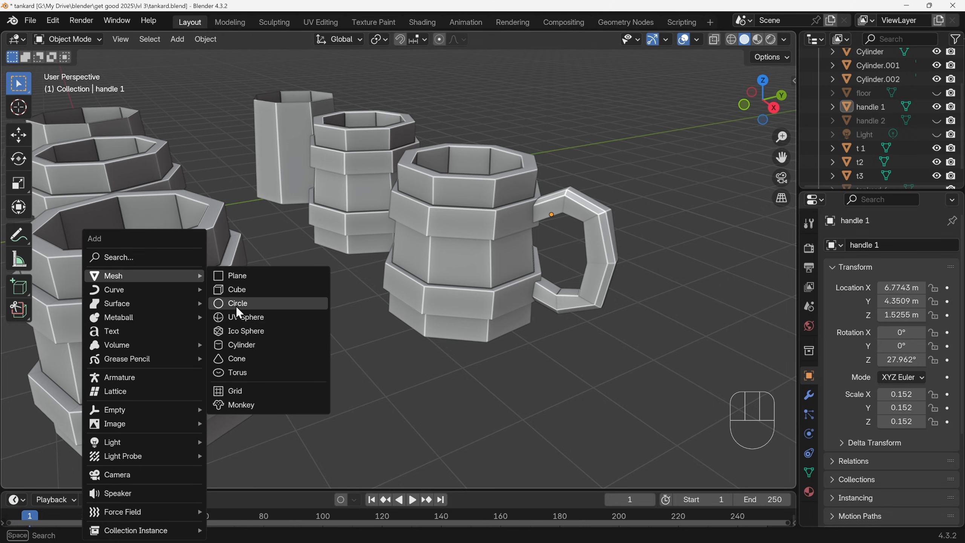
Add a 6-vertex cylinder at the handle joint and enter Edit Mode on it.
left_click(242, 343)
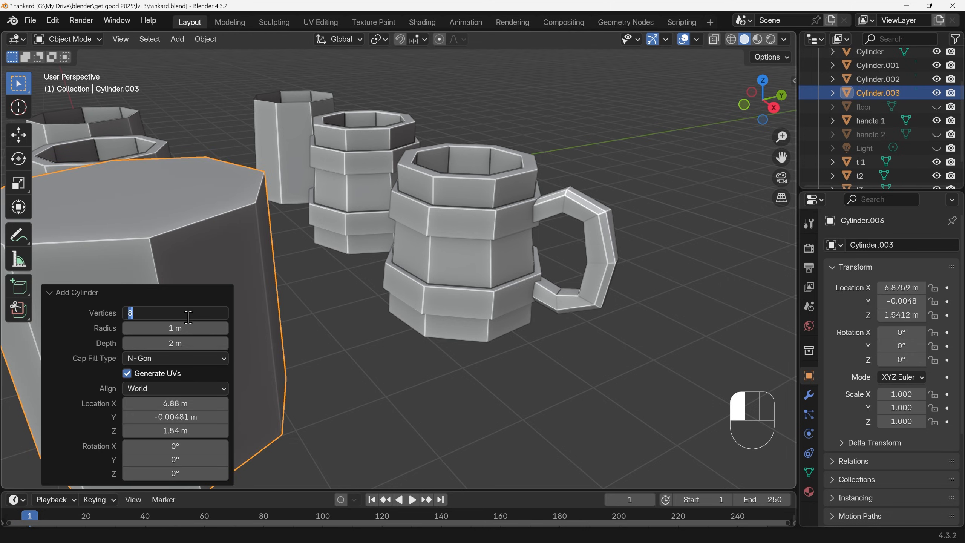
type("6")
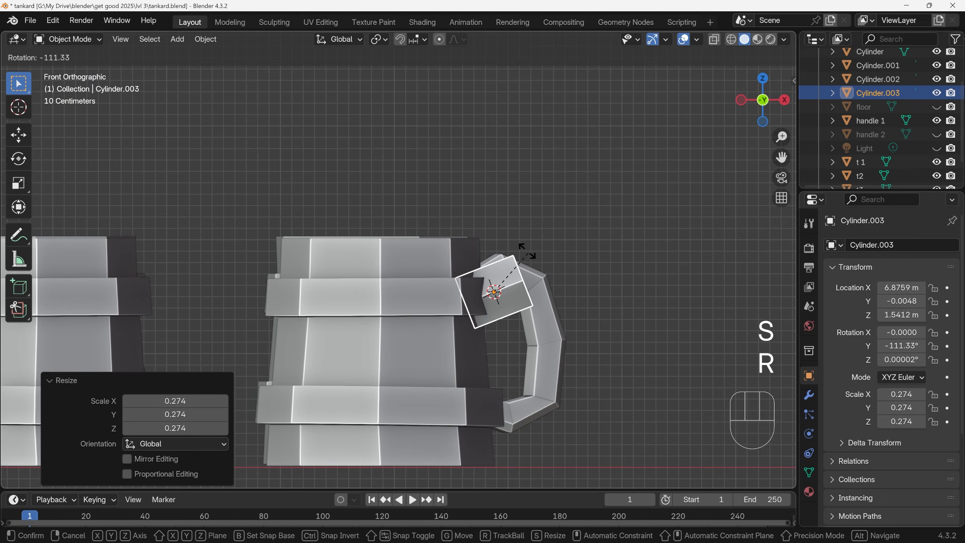
key("Tab")
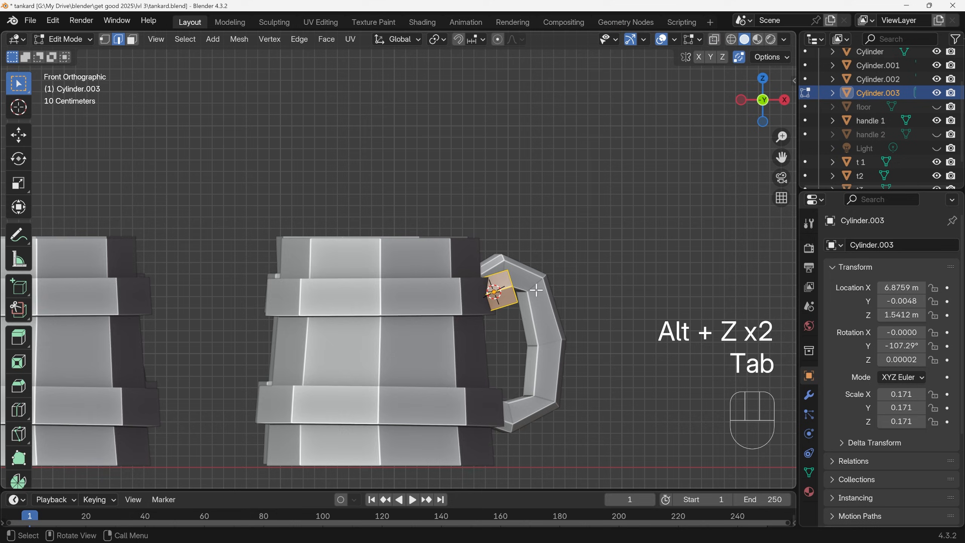
With X-ray on, extrude the cylinder's end face along a C-shaped path into a segmented handle.
key("alt+z")
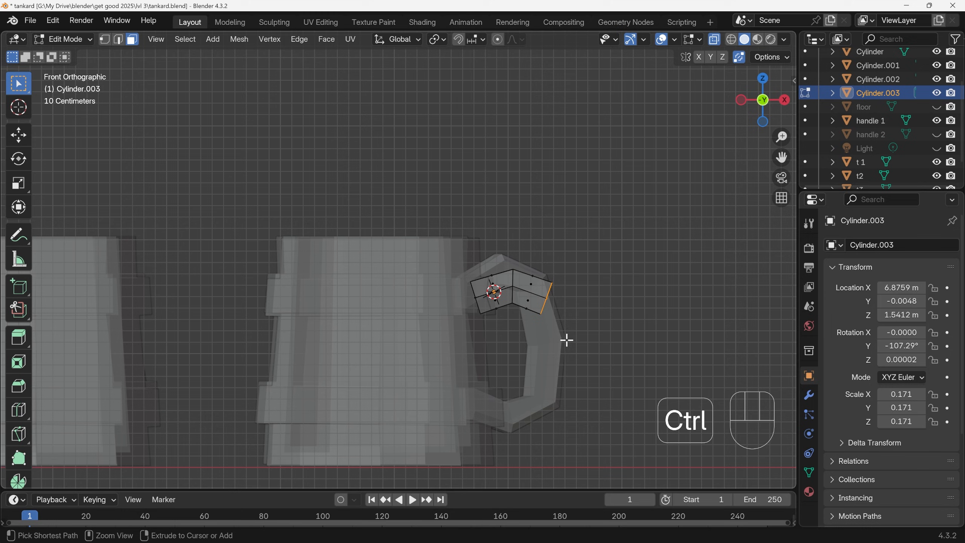
left_click(529, 417)
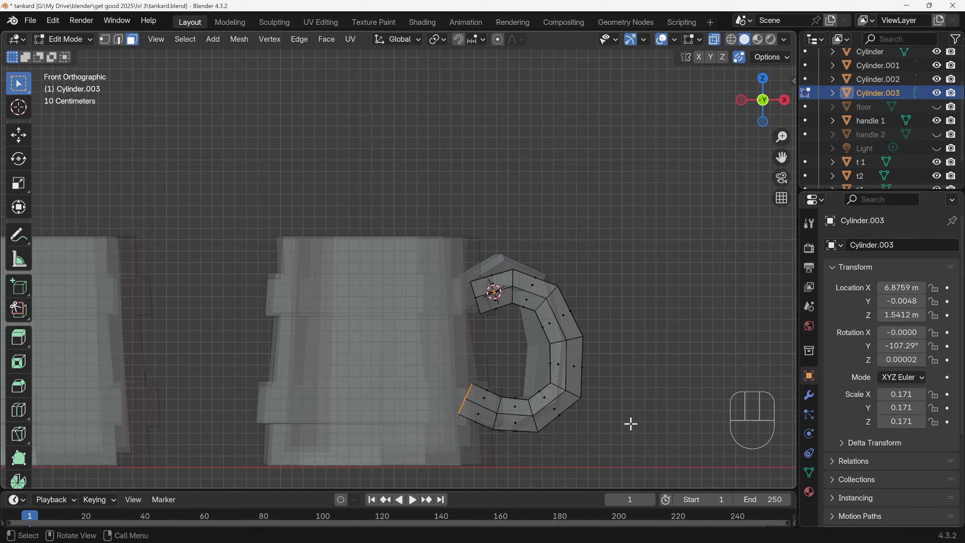
key("alt+z")
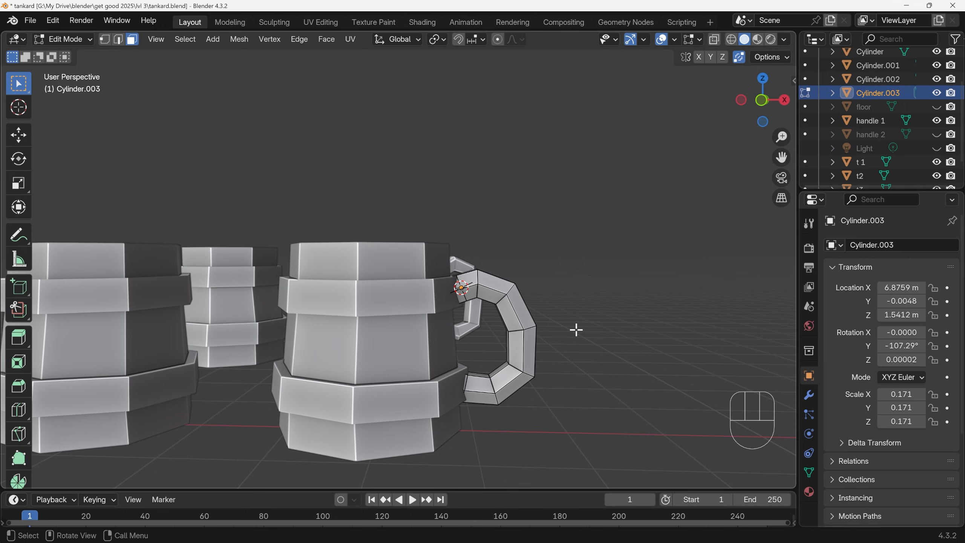
Shrink the whole handle mesh along its normals to make it thinner.
key("alt+s")
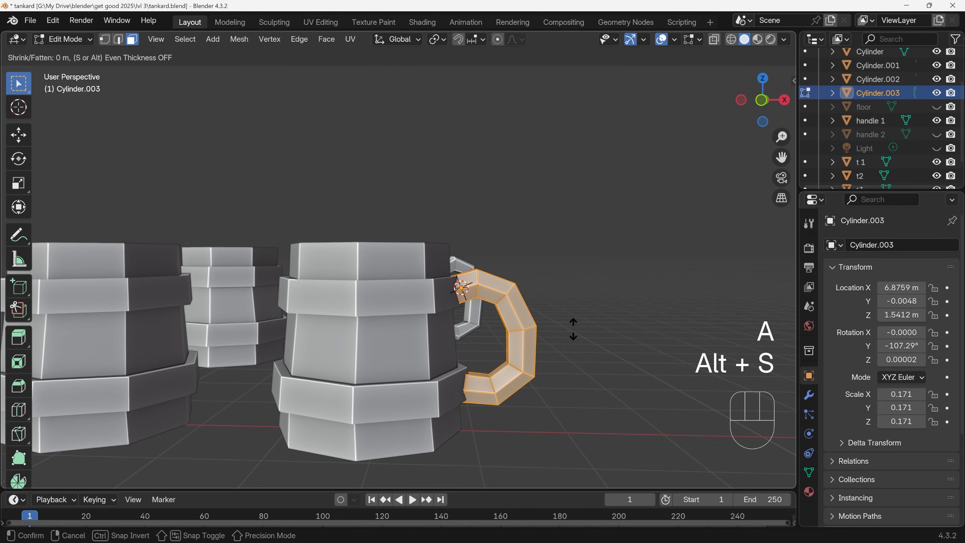
mouse_move(572, 342)
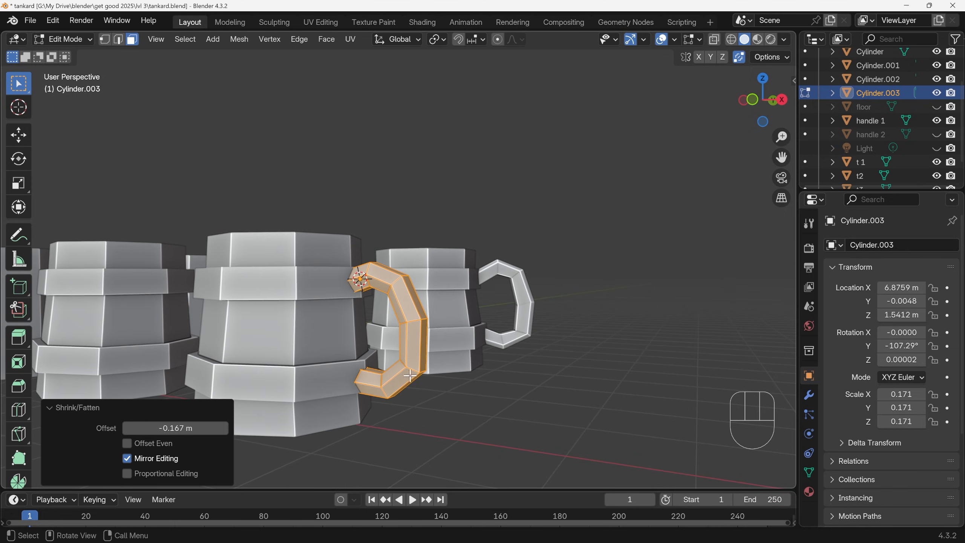
mouse_move(496, 404)
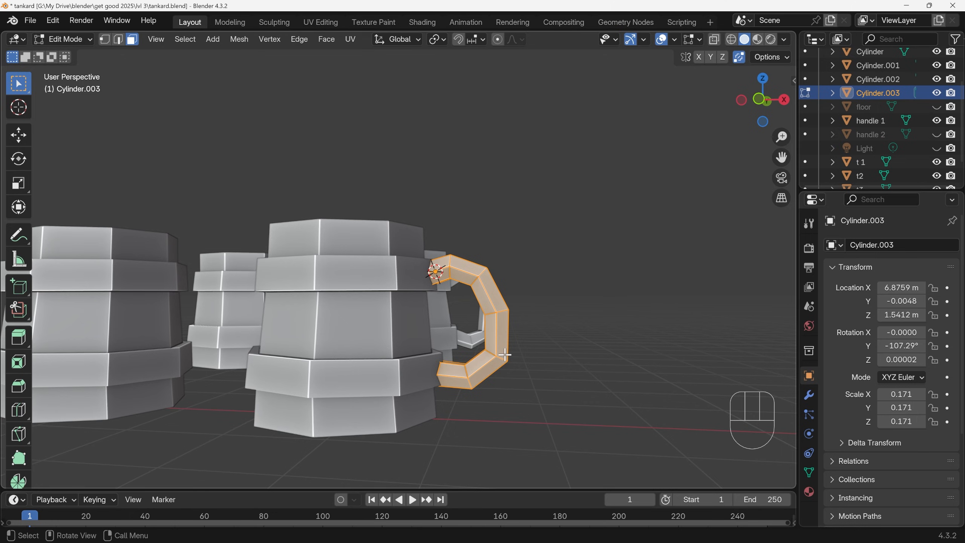
left_click(117, 39)
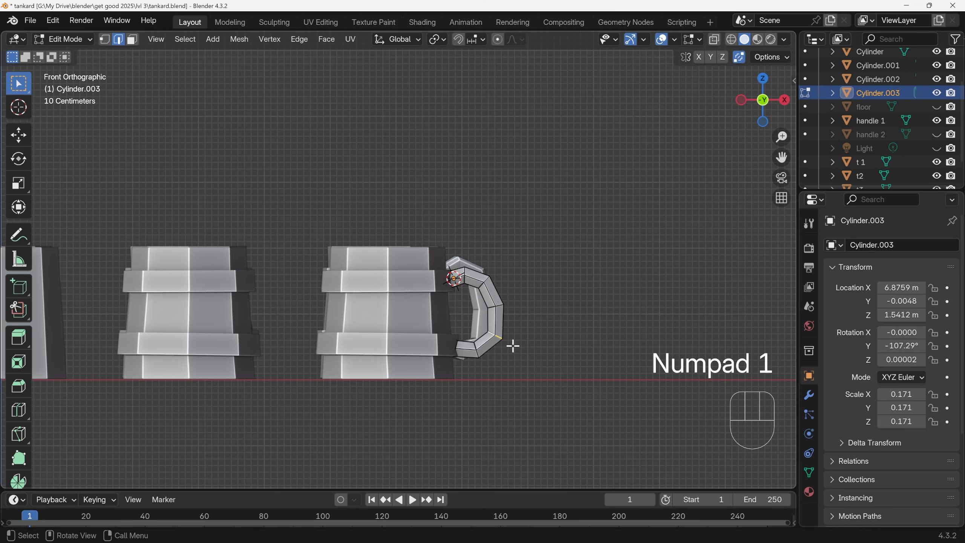
Move, resize and tilt the handle's top end around X for a tighter fit against the body.
key("g")
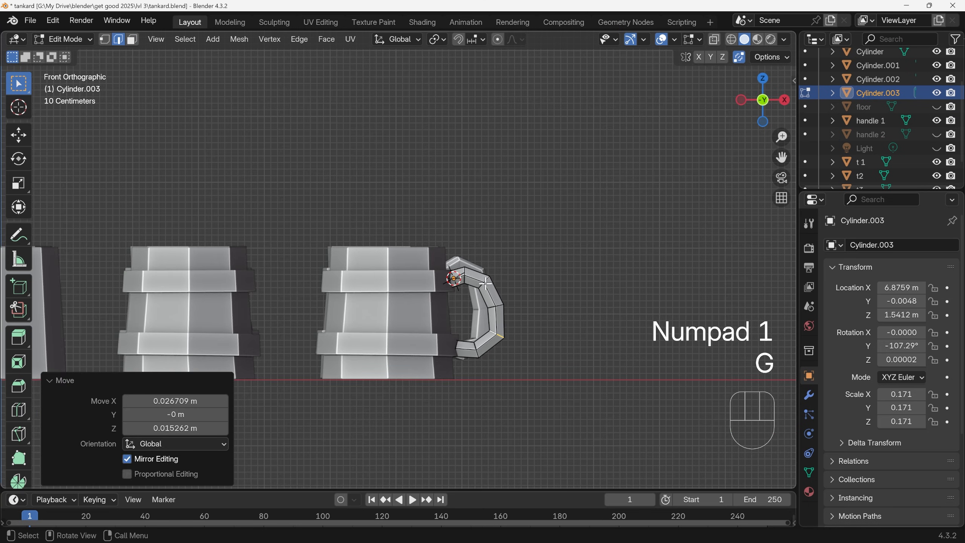
key("g")
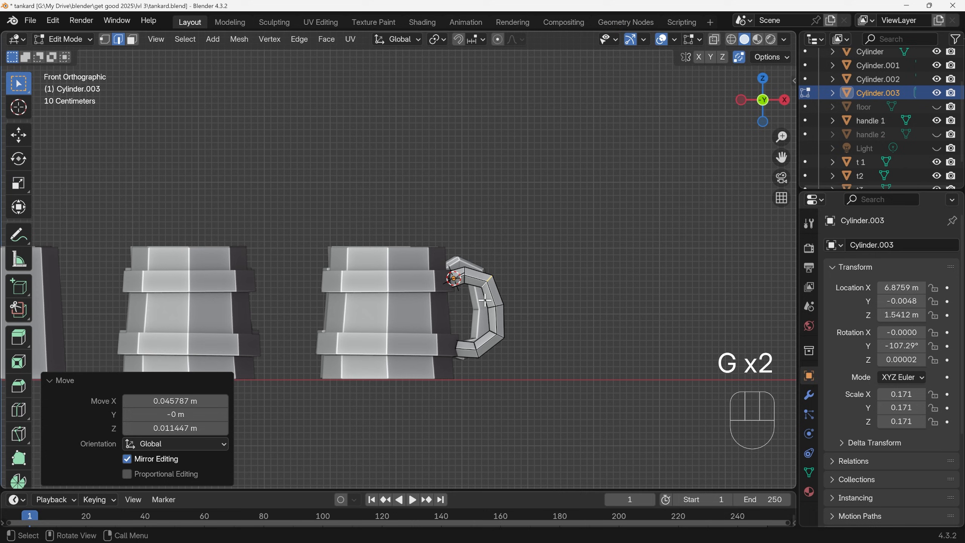
key("s")
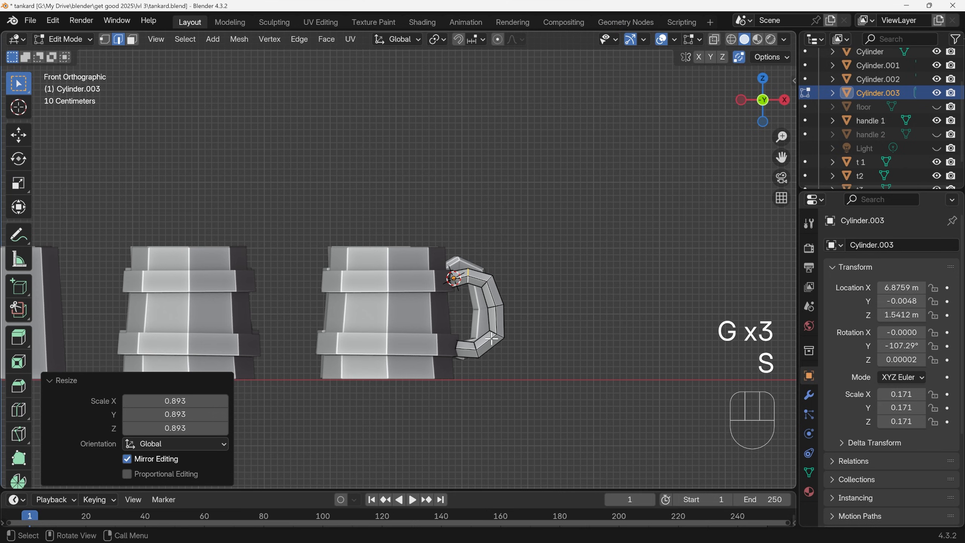
key("r")
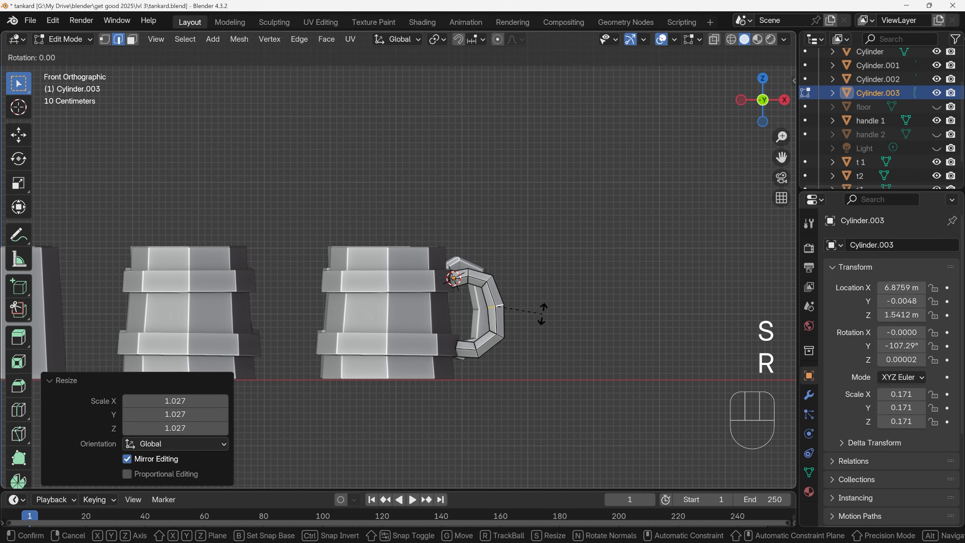
key("r")
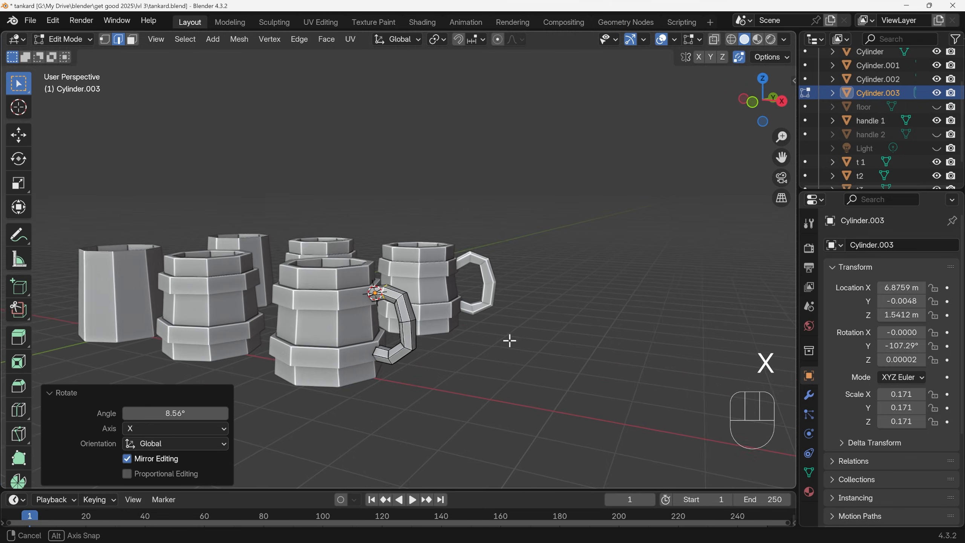
key("Tab")
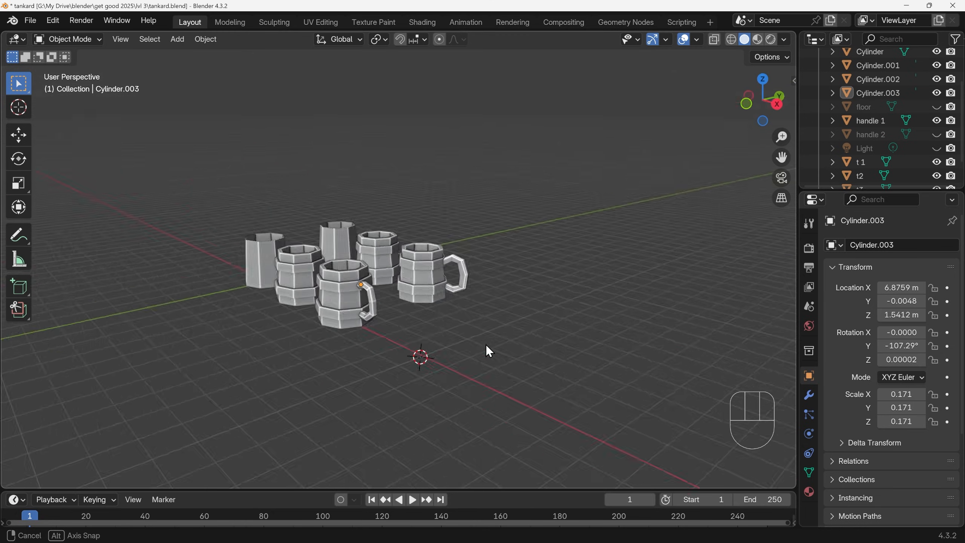
key("Tab")
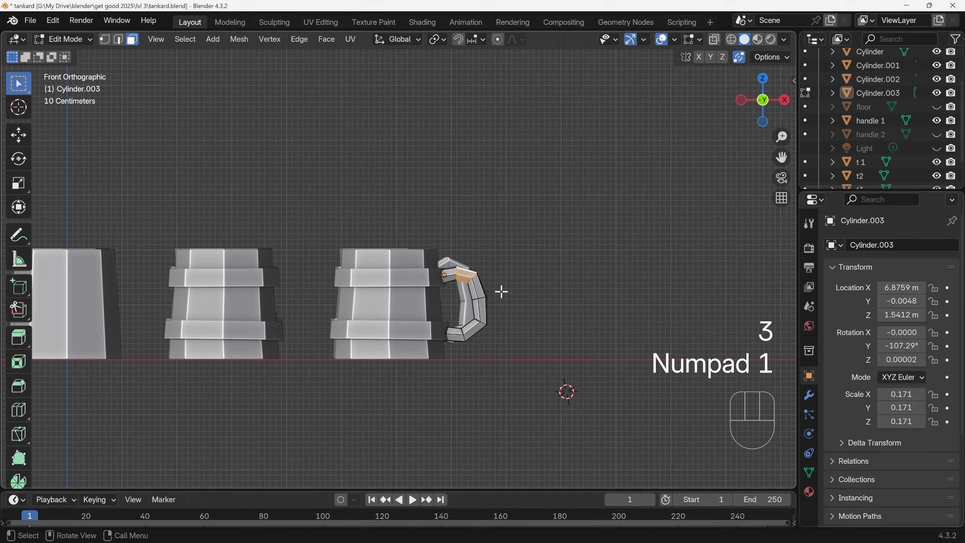
Fatten the whole handle along its normals and stretch it wider along Y.
key("g")
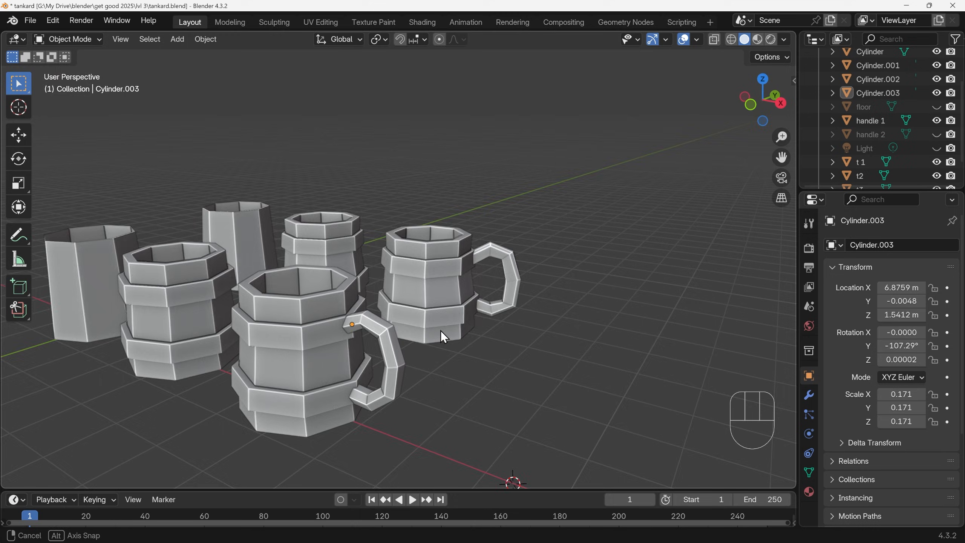
key("Tab")
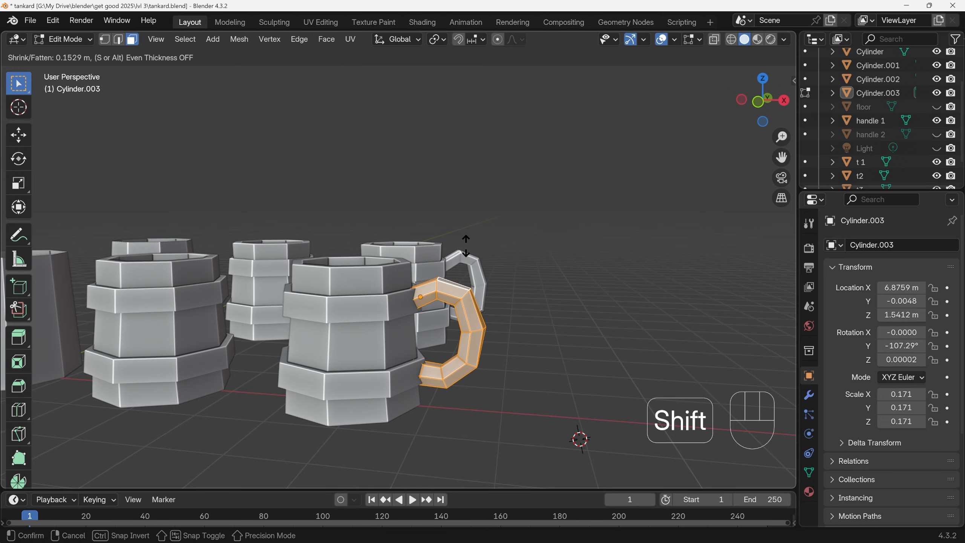
key("Tab")
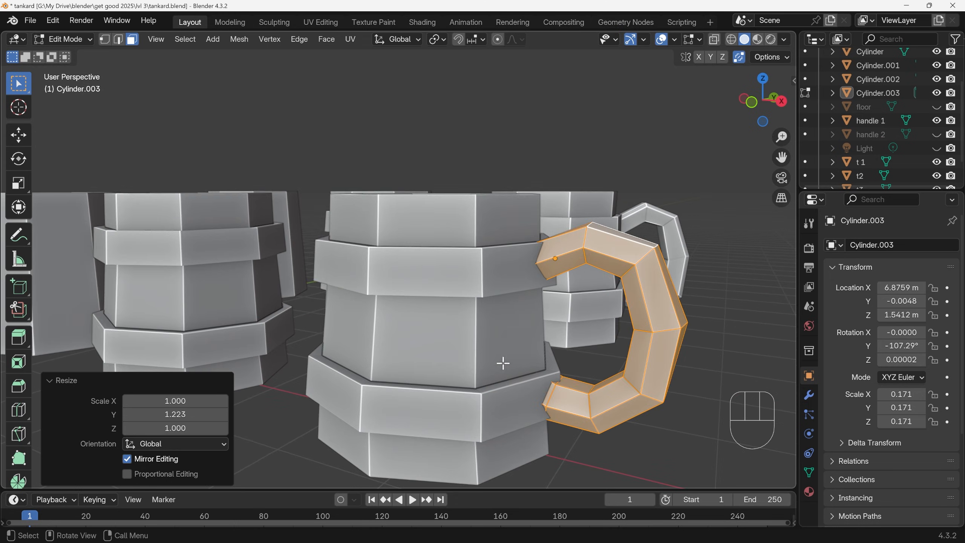
Dissolve extra handle vertices, raise its lower end and tuck its shrunken top end against the body.
scroll("up", 3)
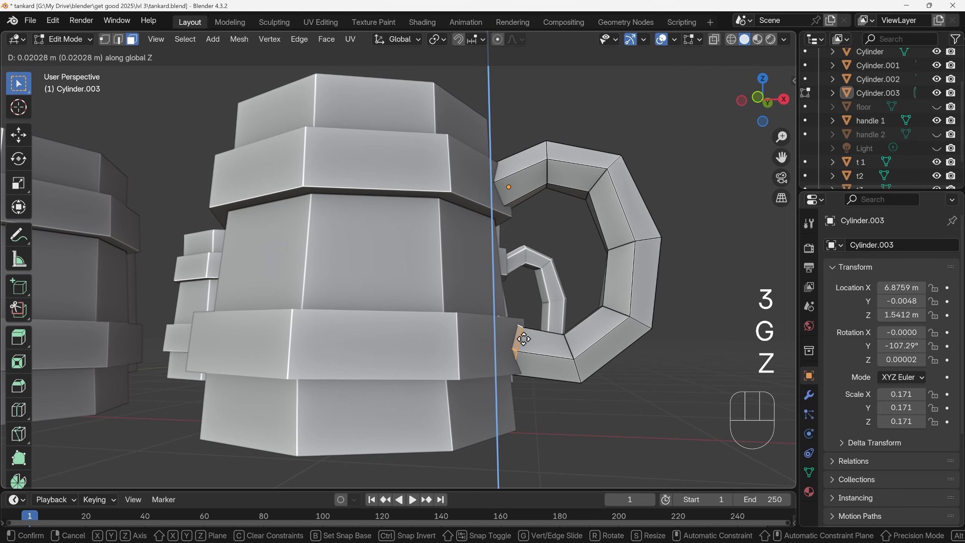
left_click(523, 339)
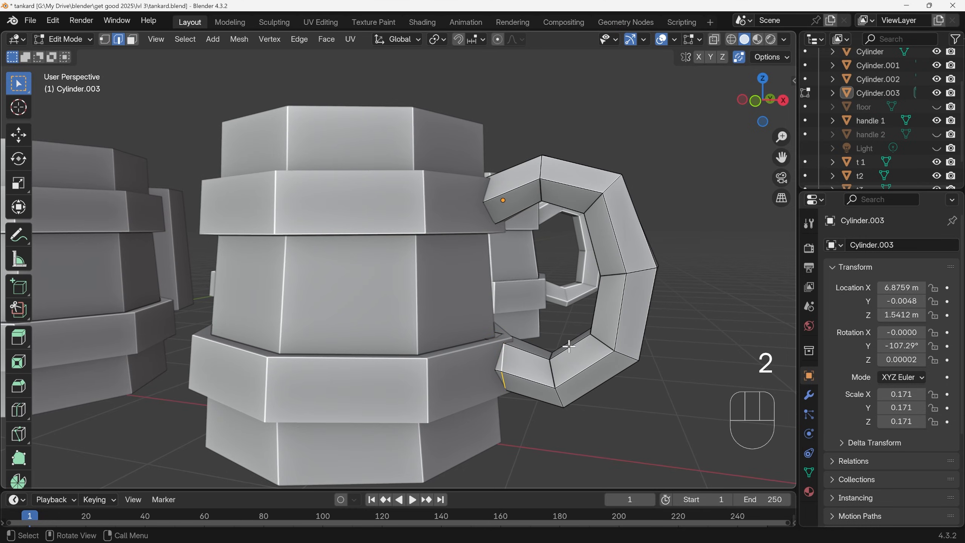
key("ctrl+x")
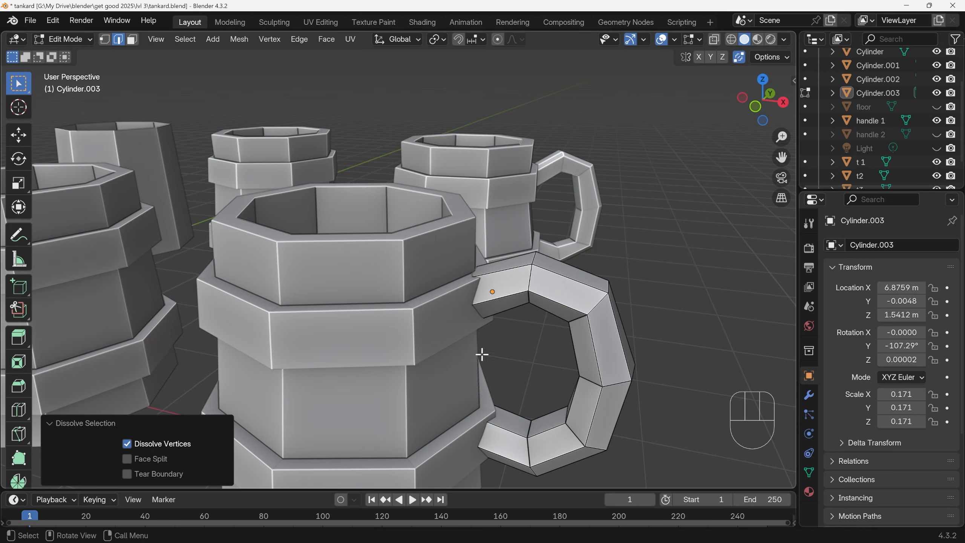
key("alt+z")
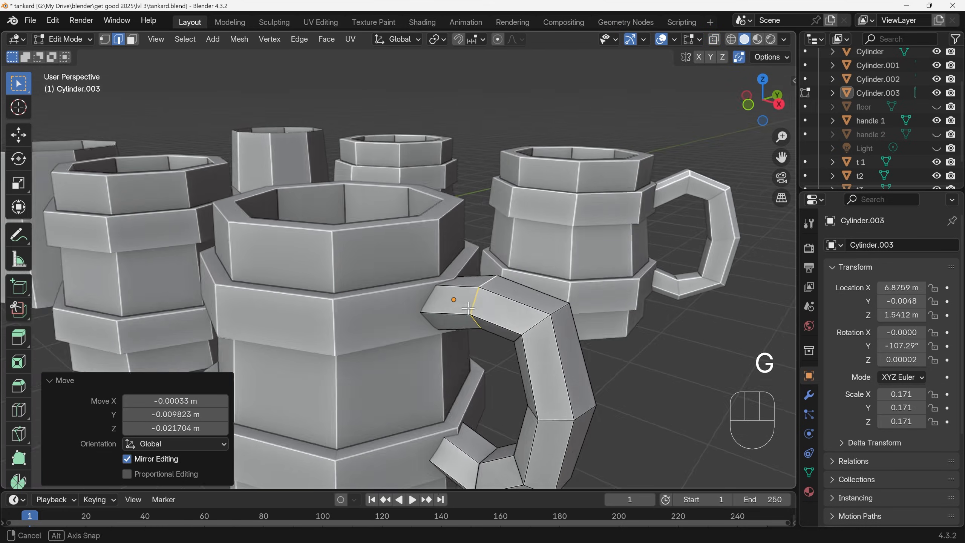
key("s")
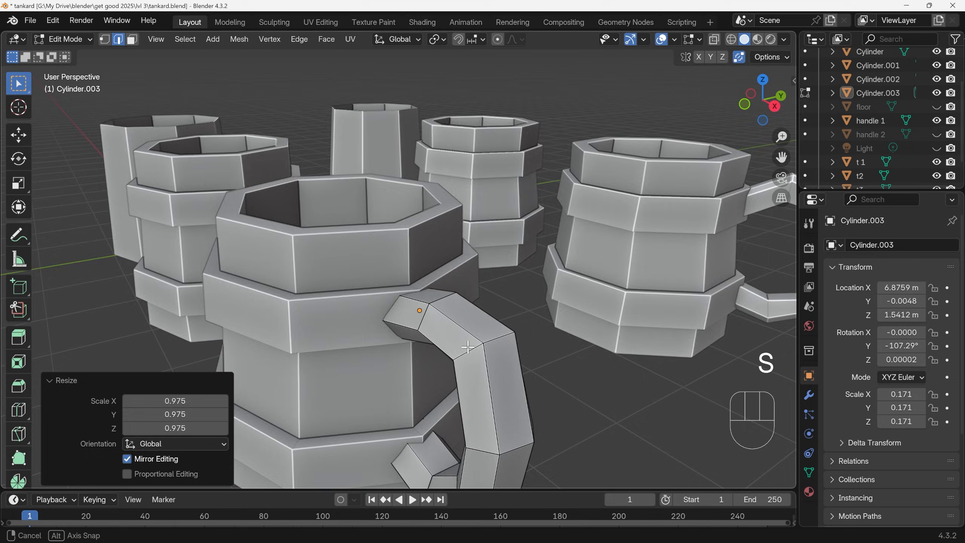
key("Tab")
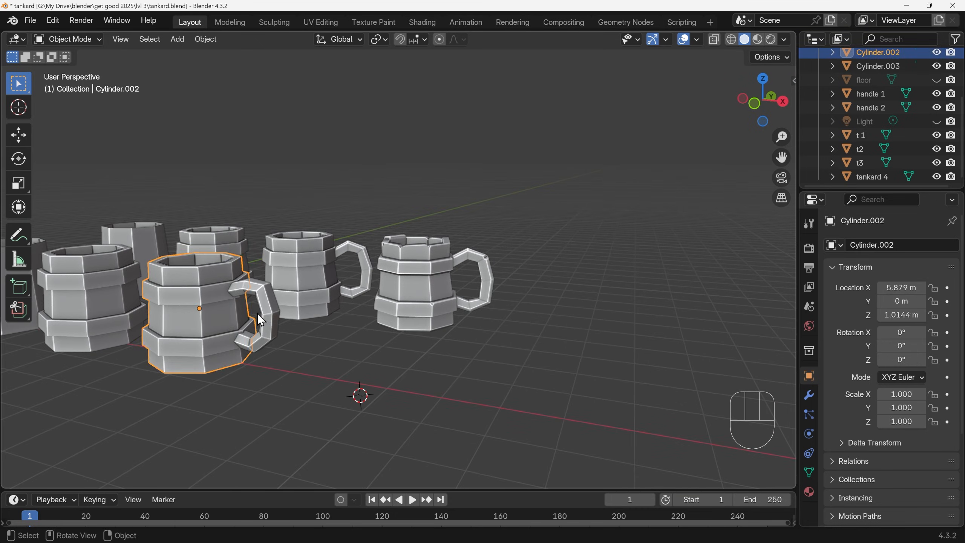
Duplicate the handled tankard and place the copy further along the X axis.
key("shift+d")
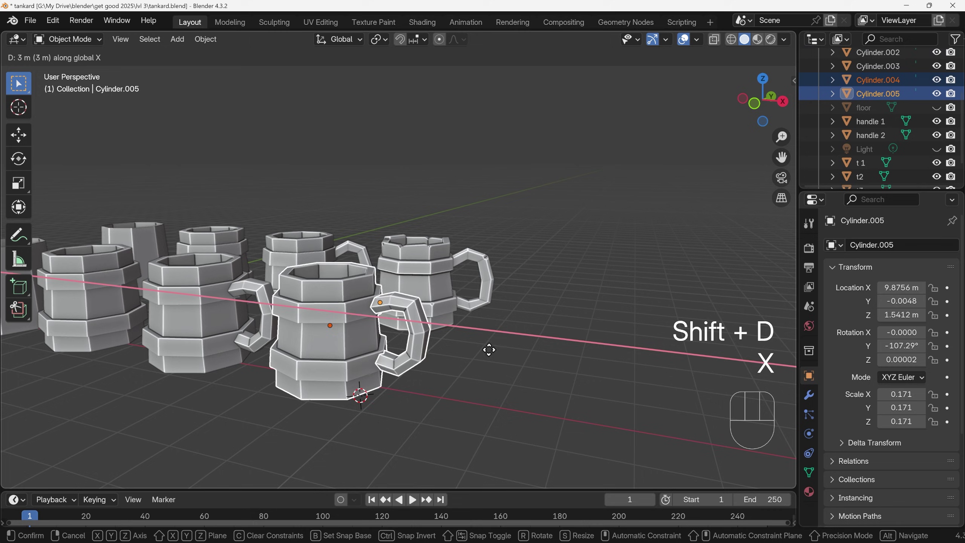
left_click(535, 381)
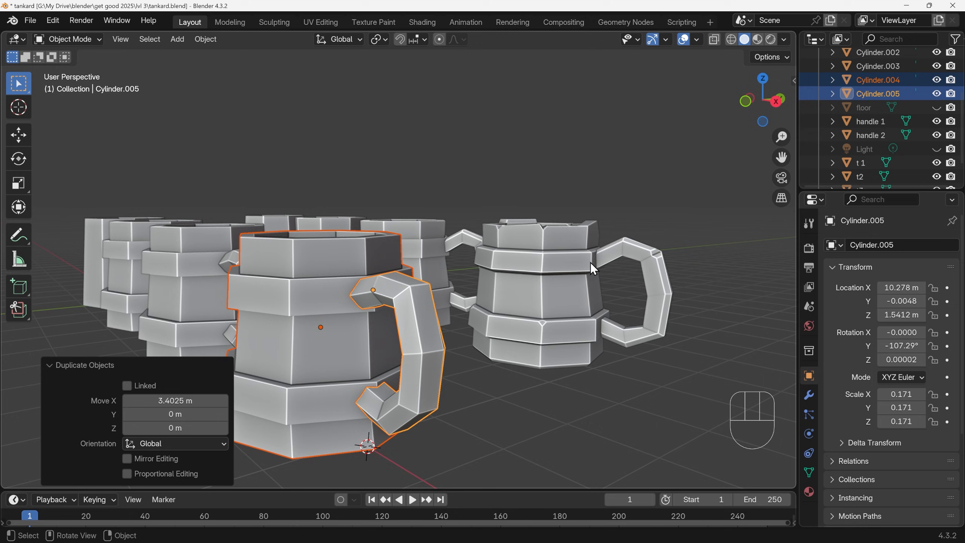
mouse_move(501, 258)
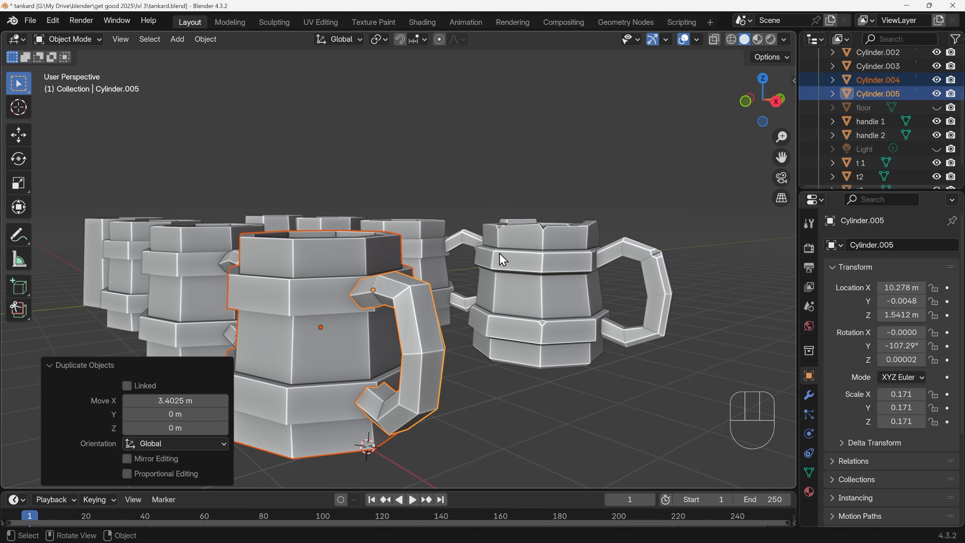
mouse_move(498, 259)
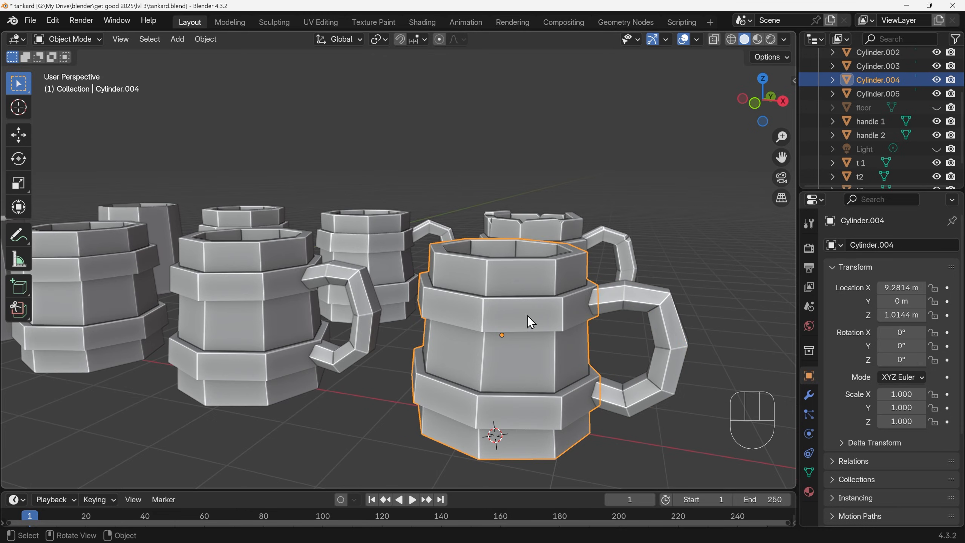
Shrink the copy's upper band, flatten its lower band along Z, then undo that resize.
key("Tab")
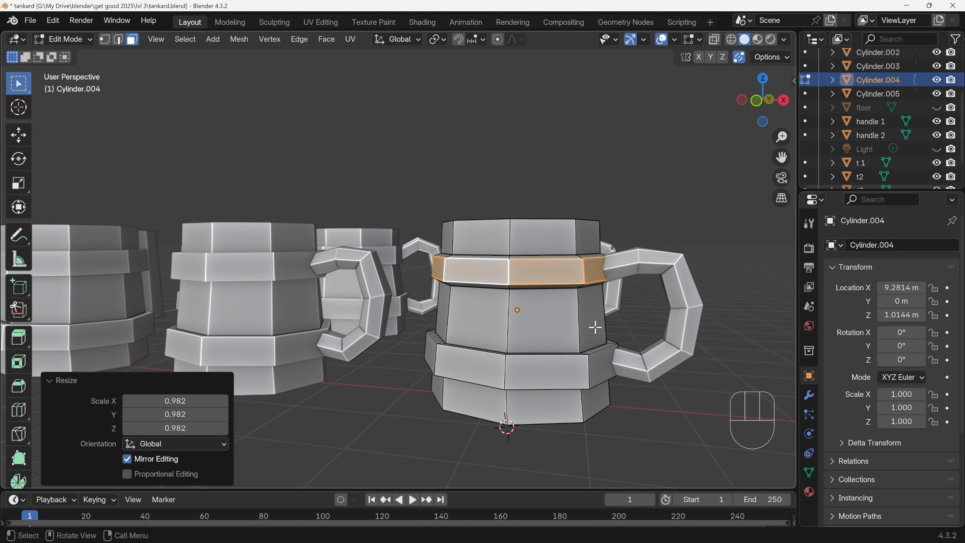
mouse_move(509, 277)
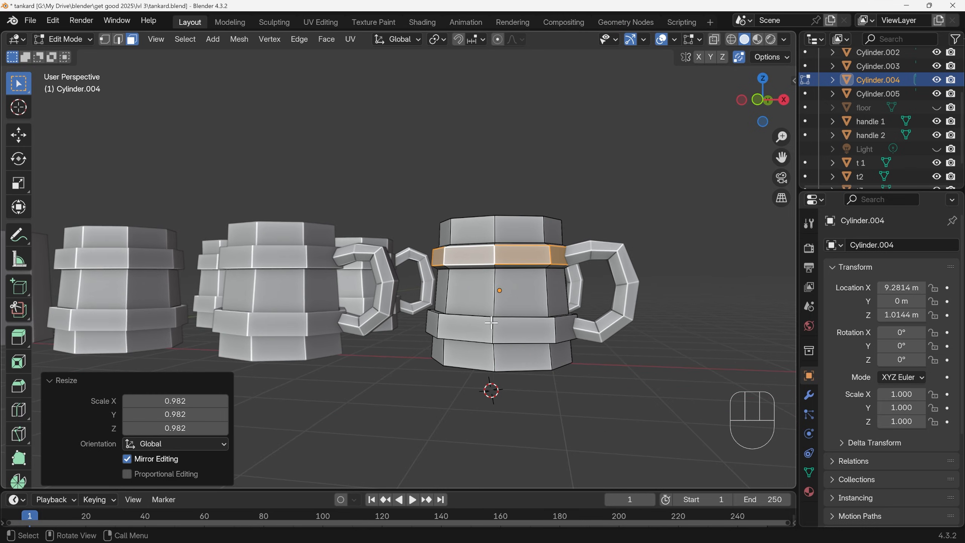
mouse_move(580, 335)
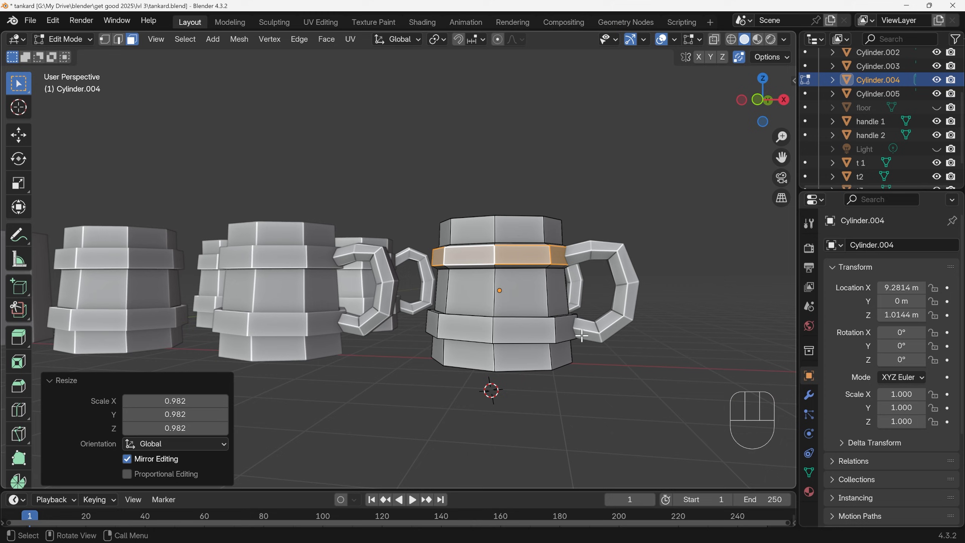
mouse_move(561, 249)
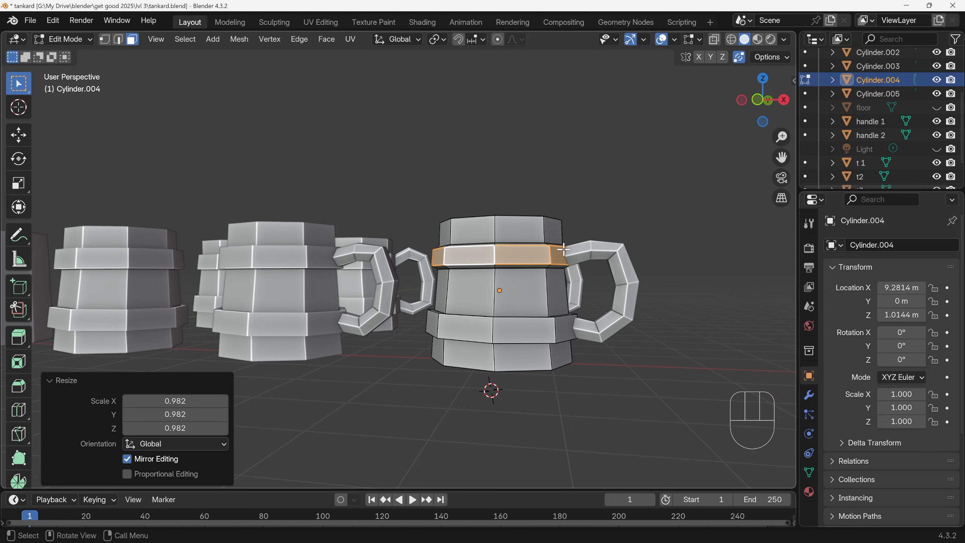
mouse_move(441, 337)
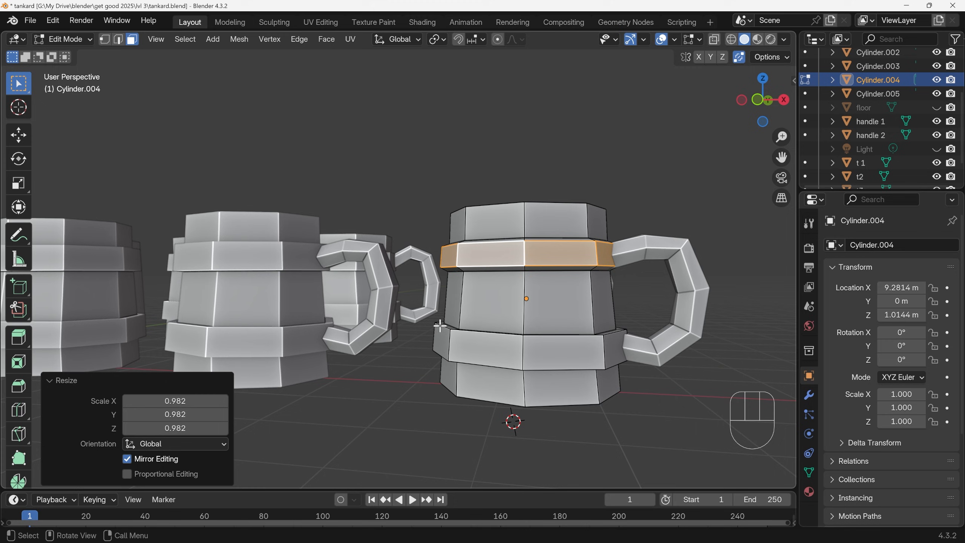
key("alt")
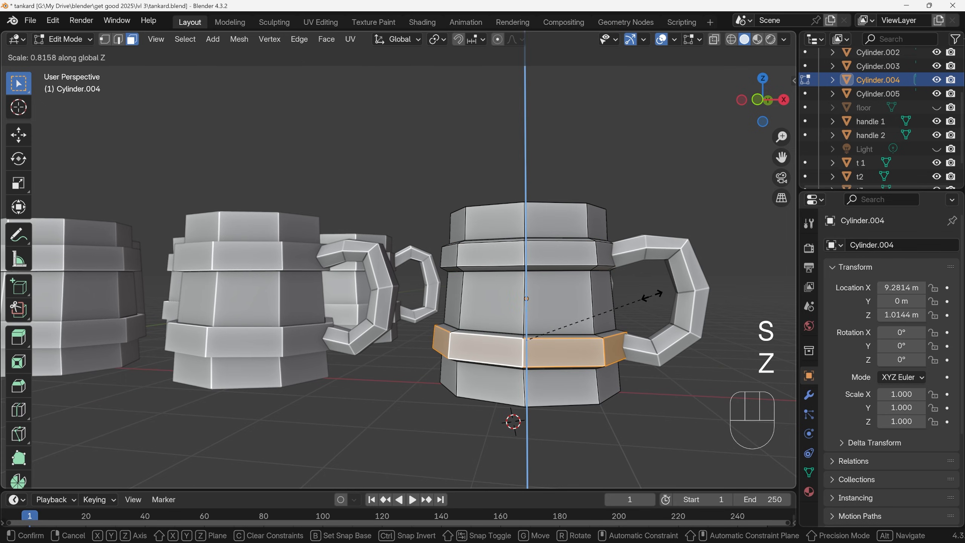
key("shift+z")
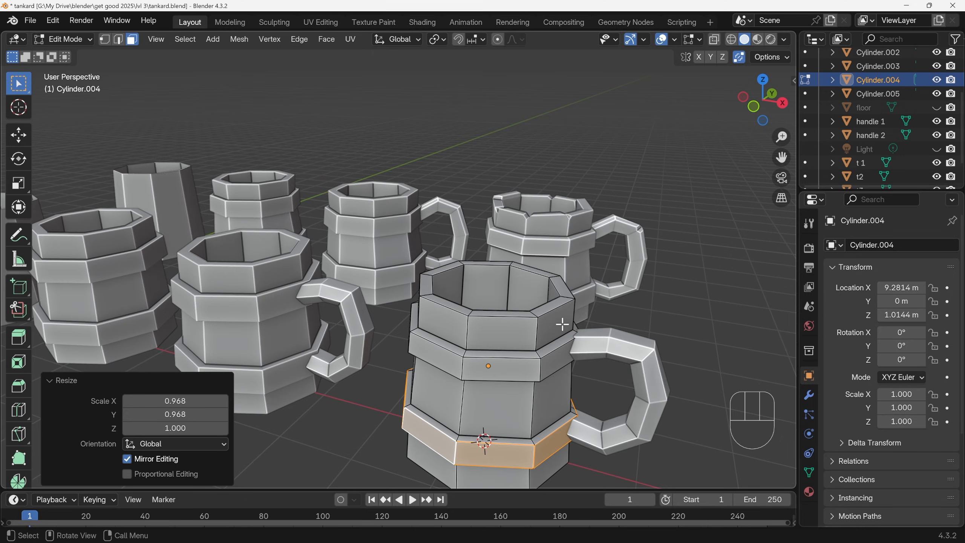
key("ctrl+z")
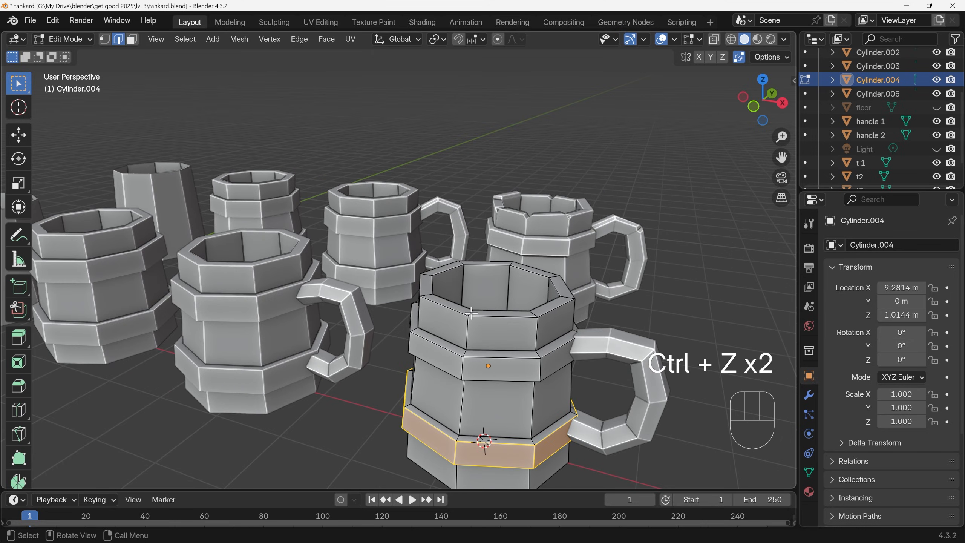
Undo the band change and bevel several rim edges into notches, filling the openings with faces.
key("ctrl+z")
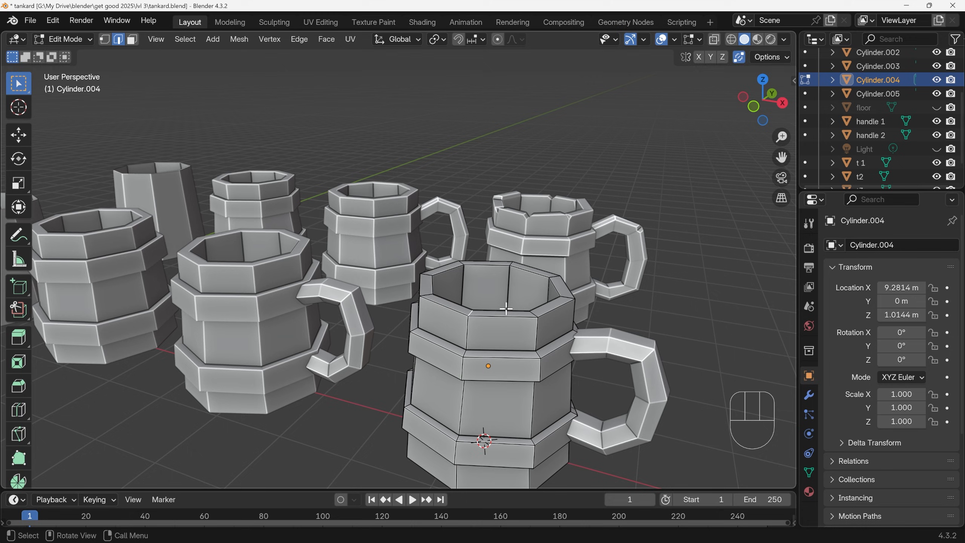
key("Ctrl+B")
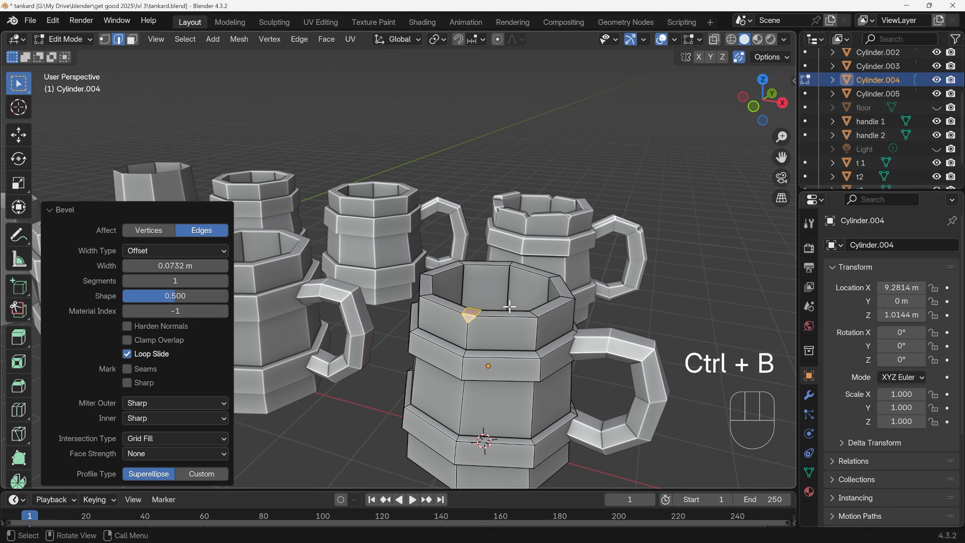
key("delete")
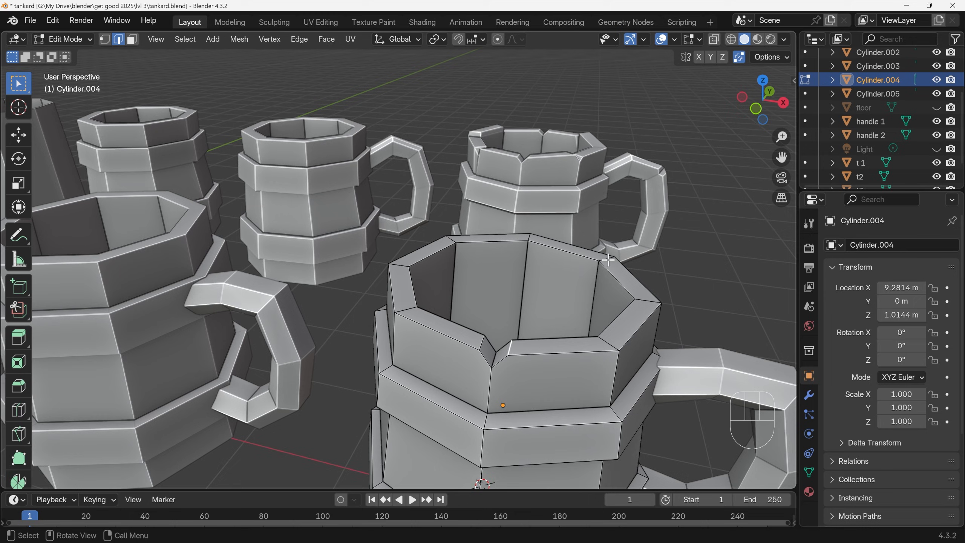
key("shift")
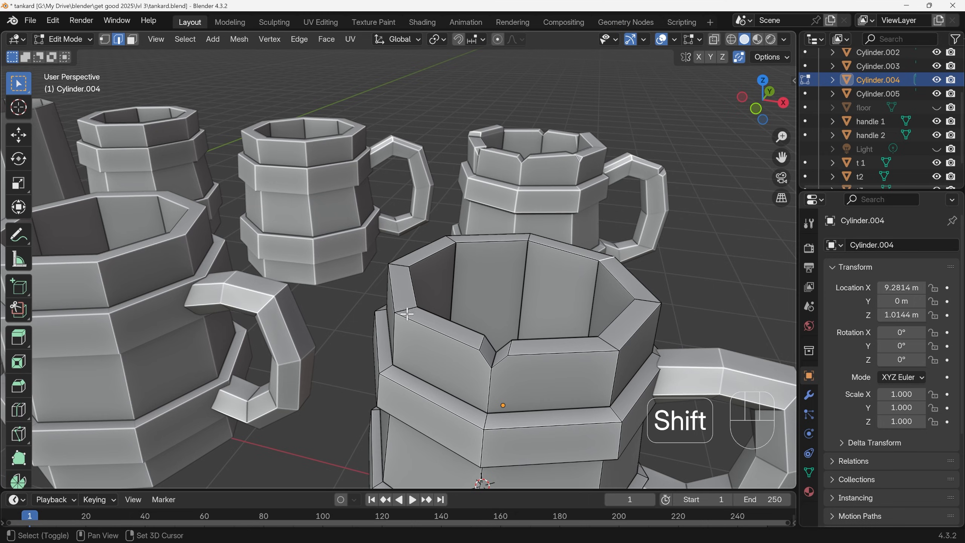
key("ctrl+b")
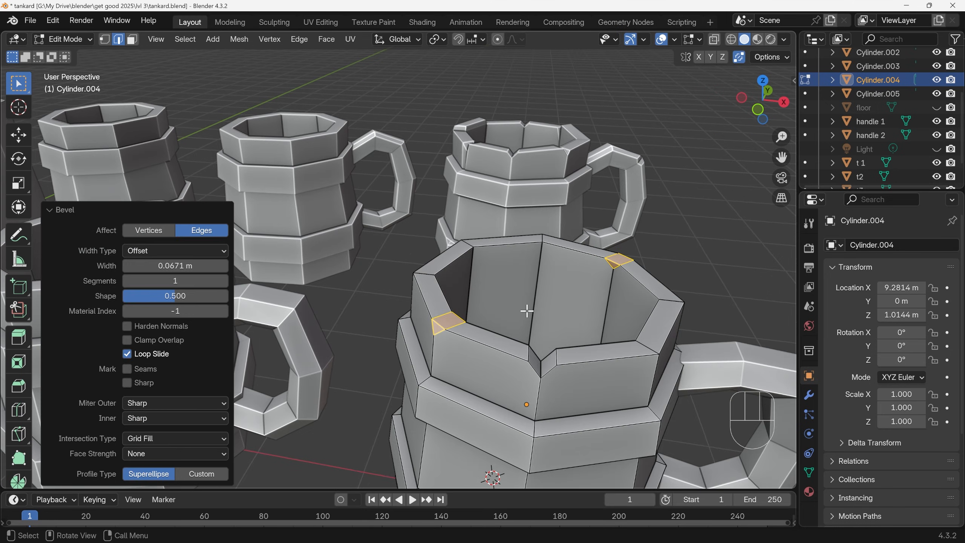
key("Delete")
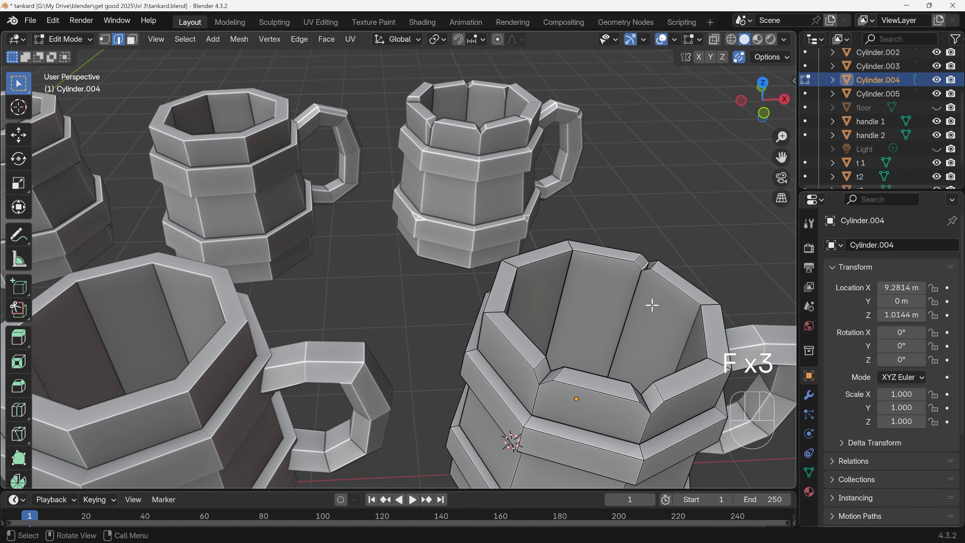
key("f")
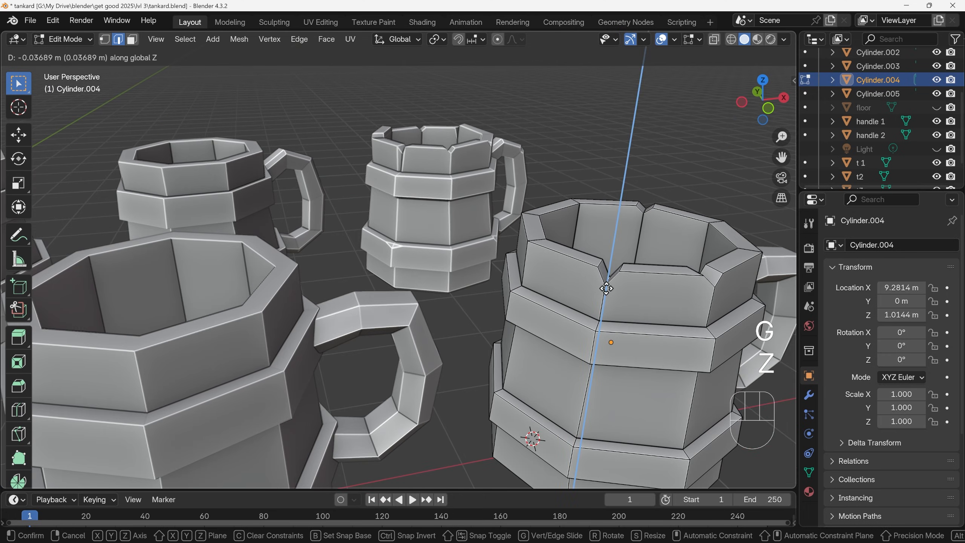
Lower a rim vertex and slide a rim edge down the wall to chip the notches.
left_click(606, 288)
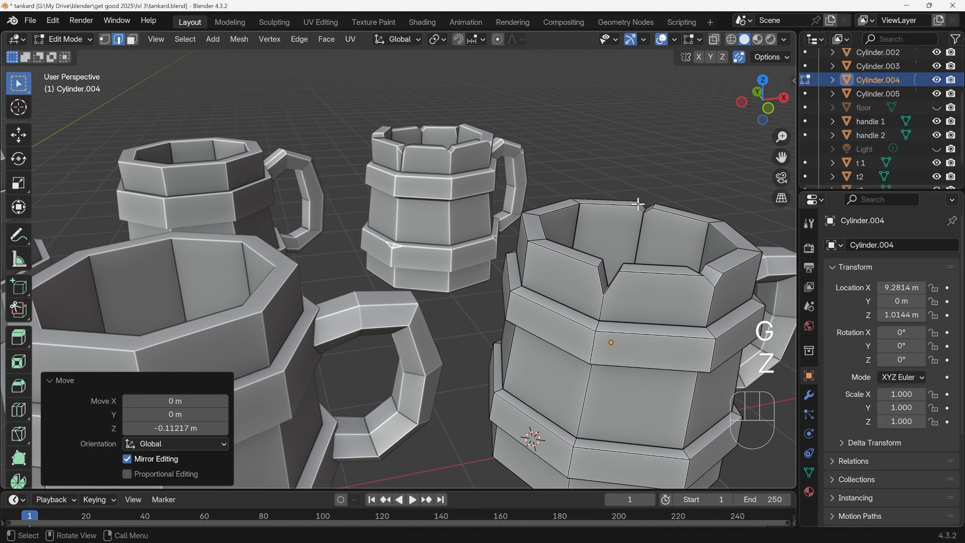
key("g")
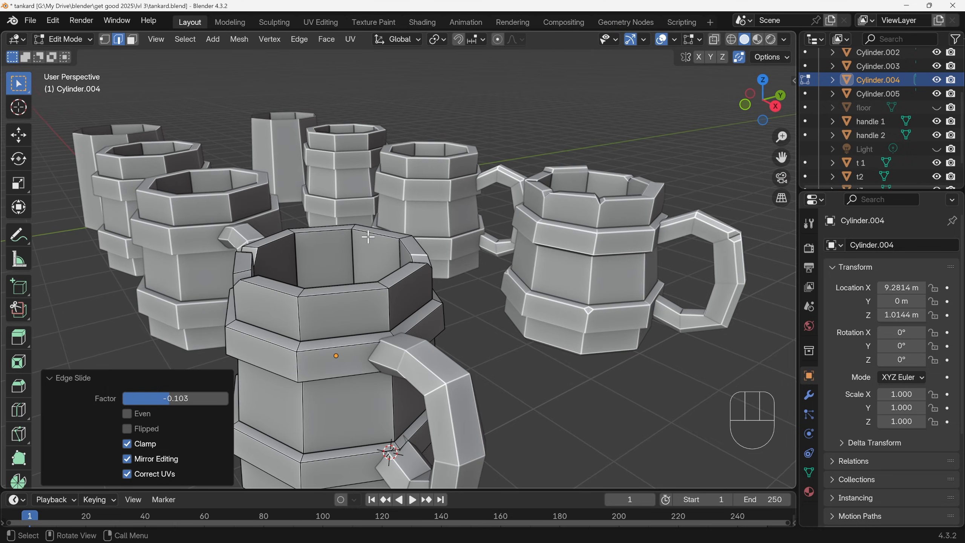
Undo a trial rim extrusion, remove a rim vertex to open a notch, fill the gap and shrink it slightly.
key("e")
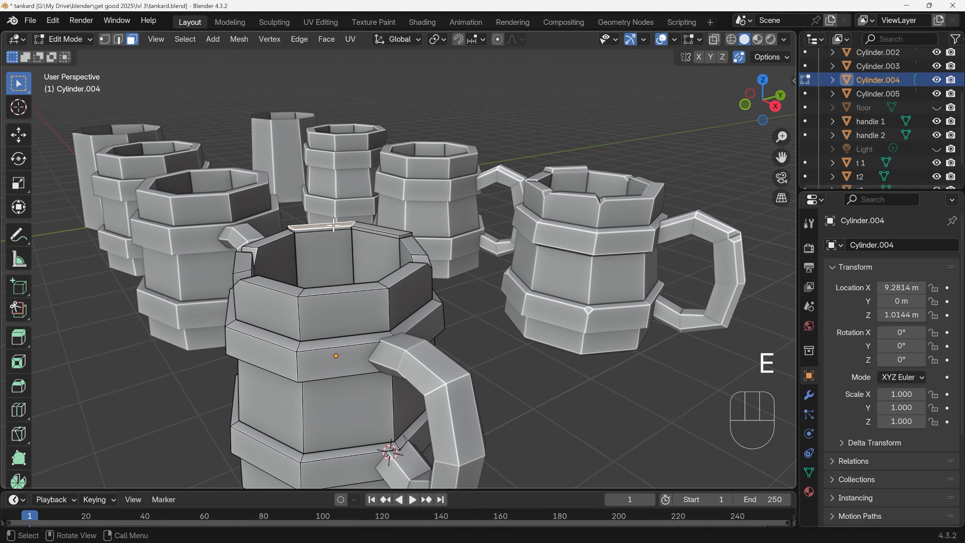
key("s")
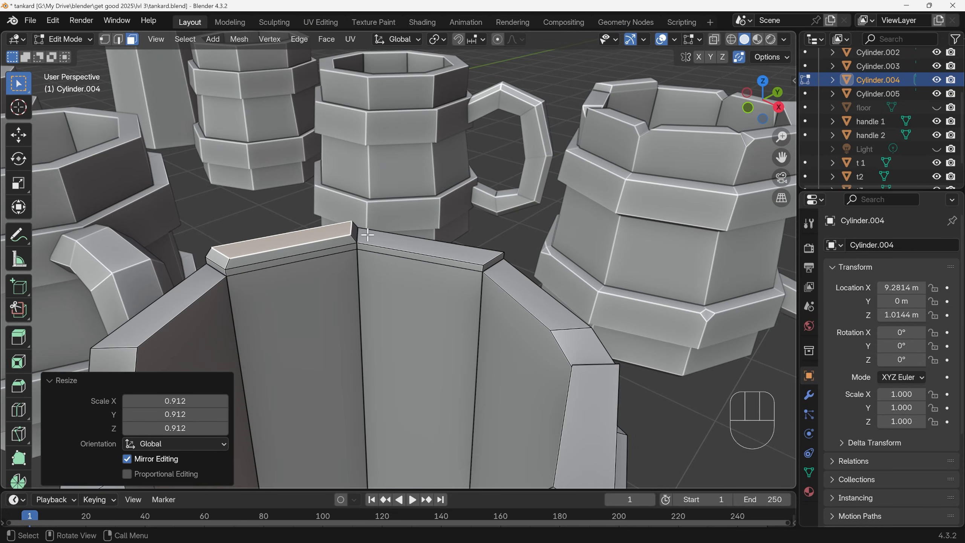
key("ctrl+z")
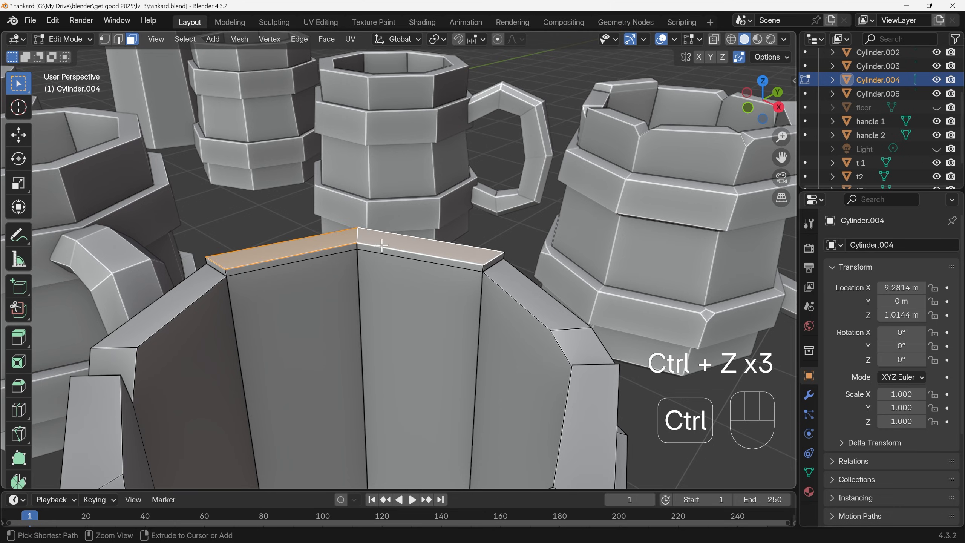
key("ctrl+z")
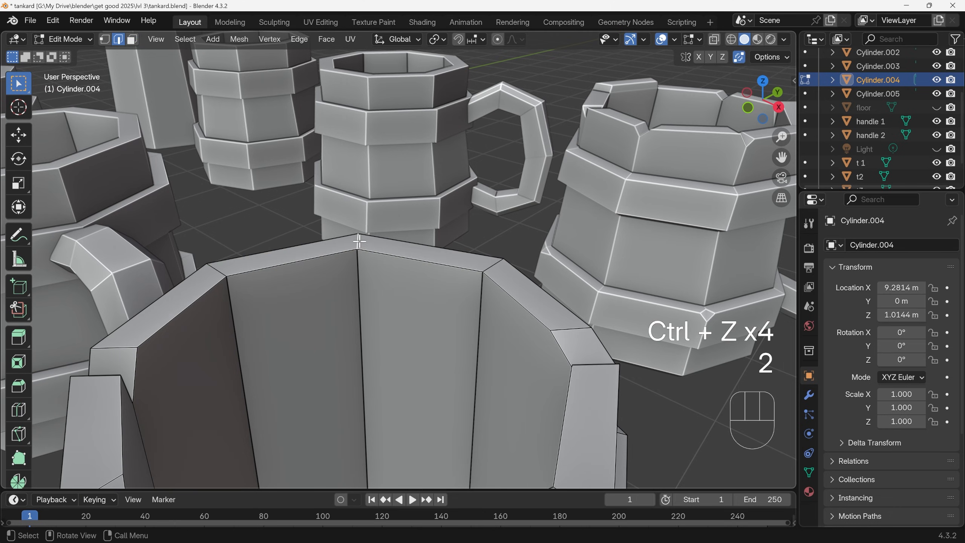
key("ctrl+b")
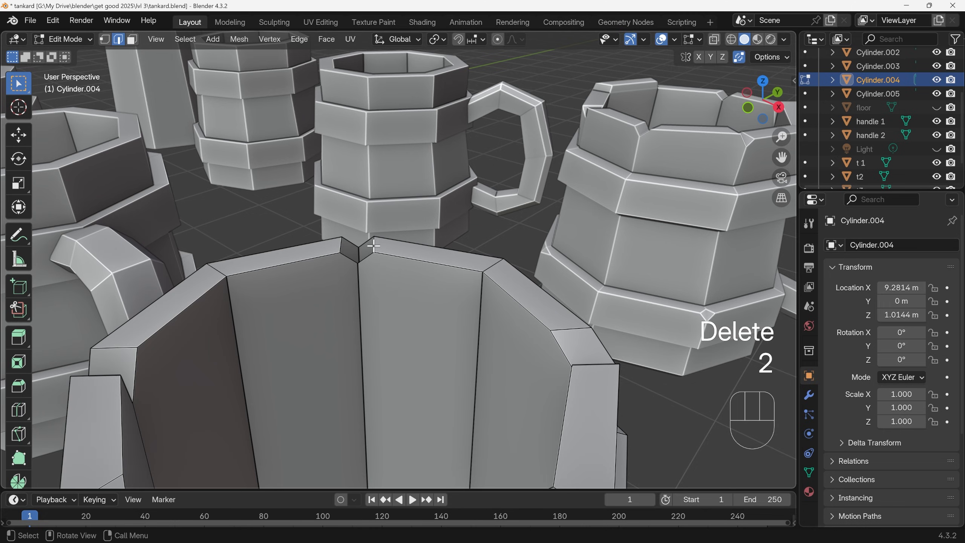
key("f")
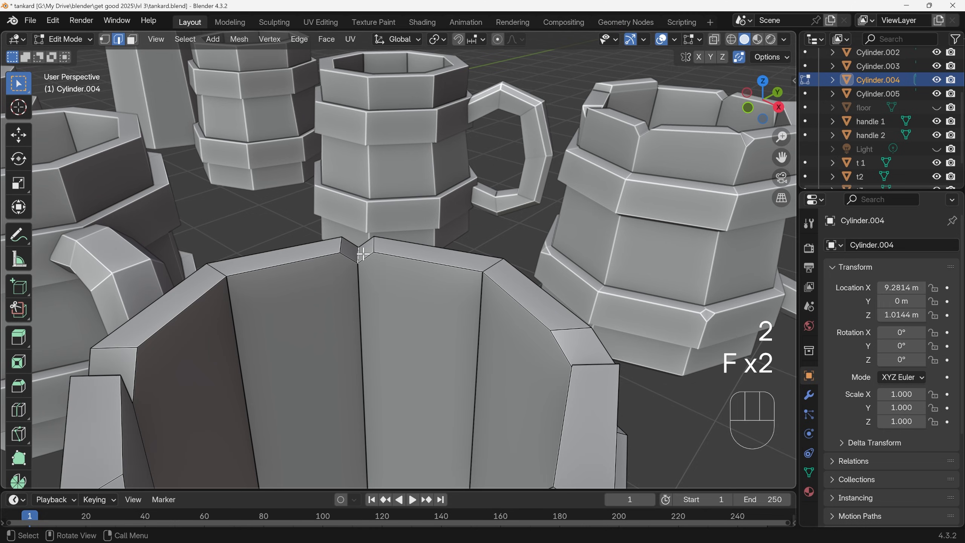
key("g")
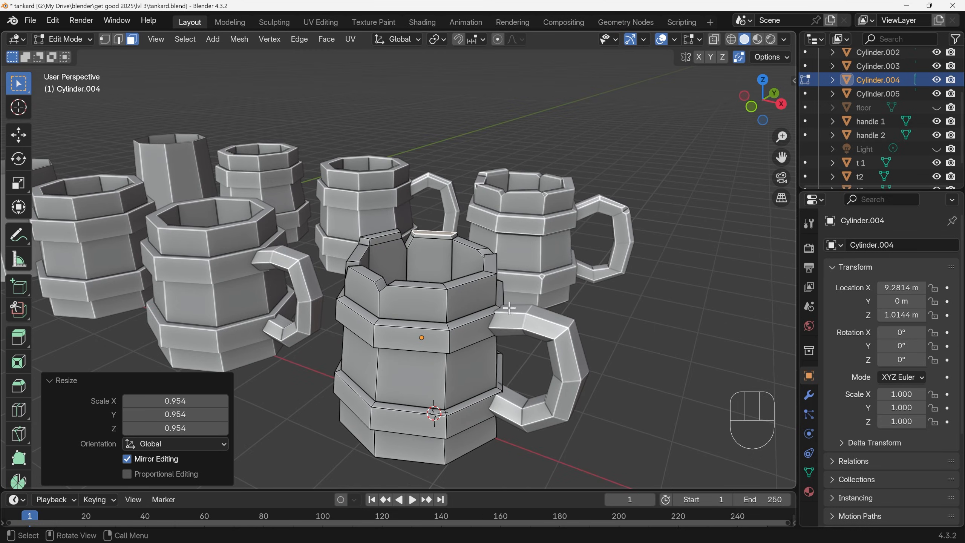
Undo, remove another rim vertex for a new notch and move its vertices straight down.
key("ctrl+z")
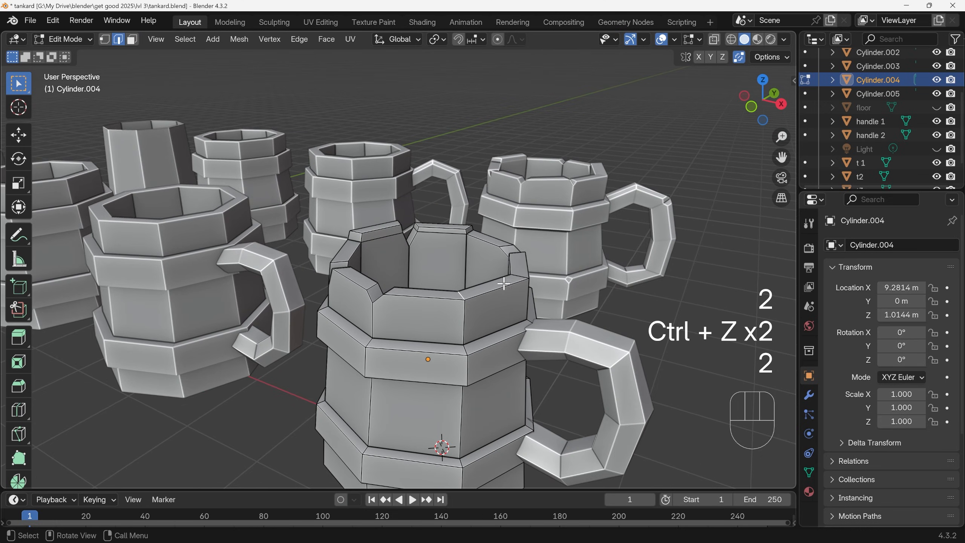
key("ctrl+b")
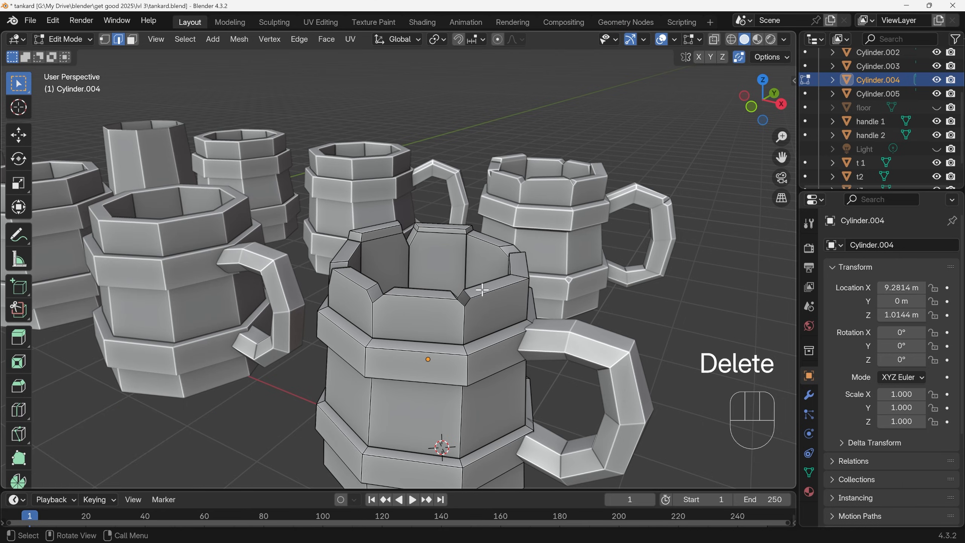
key("f")
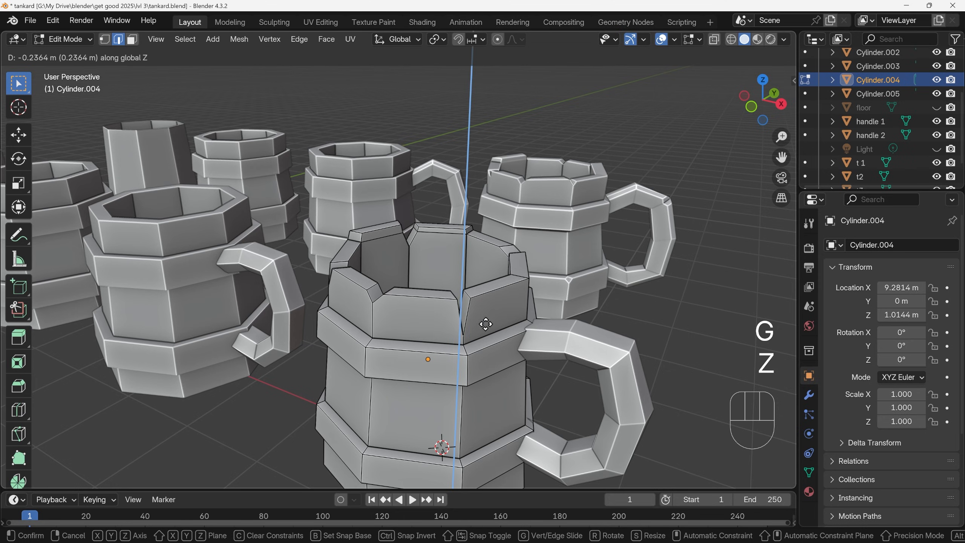
key("Tab")
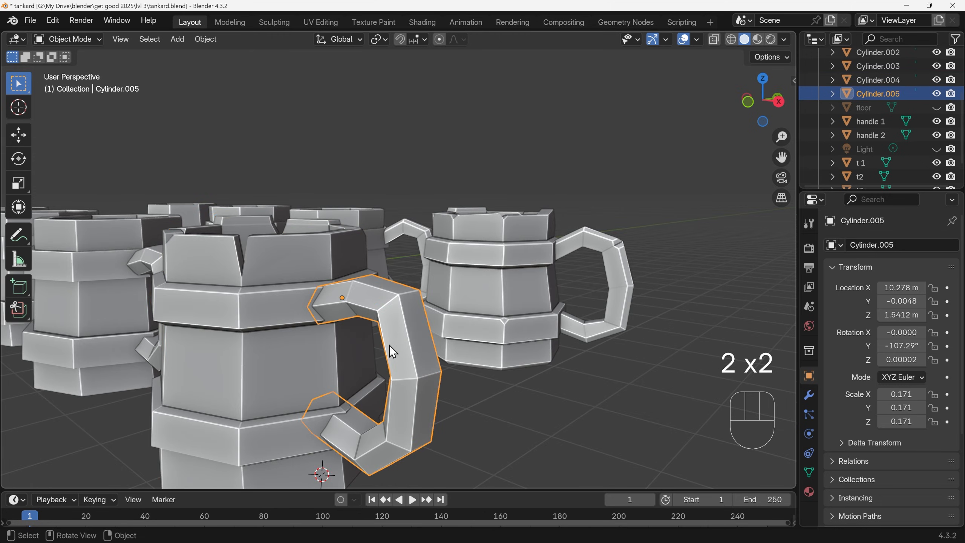
Slide an edge loop along the handle and join two corner vertices with a new edge.
key("Tab")
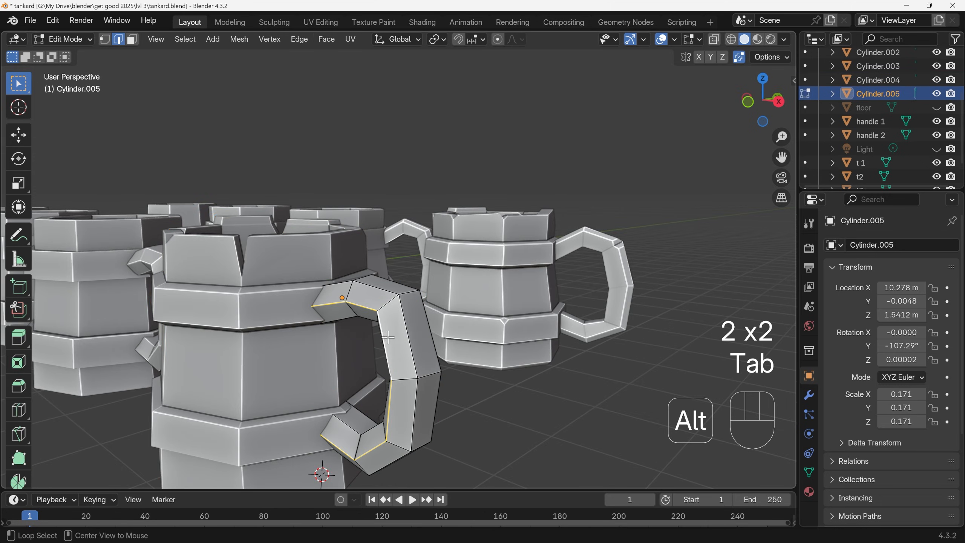
key("g")
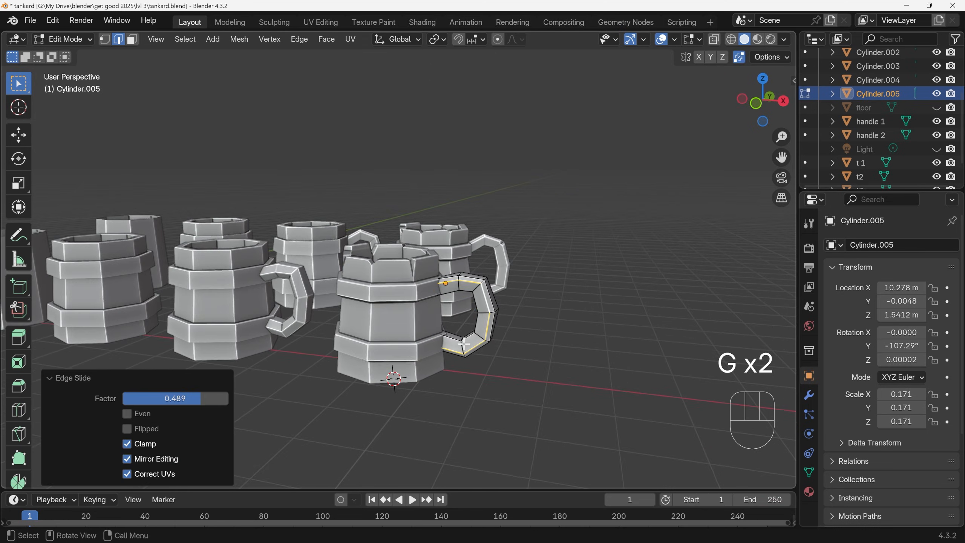
key("Tab")
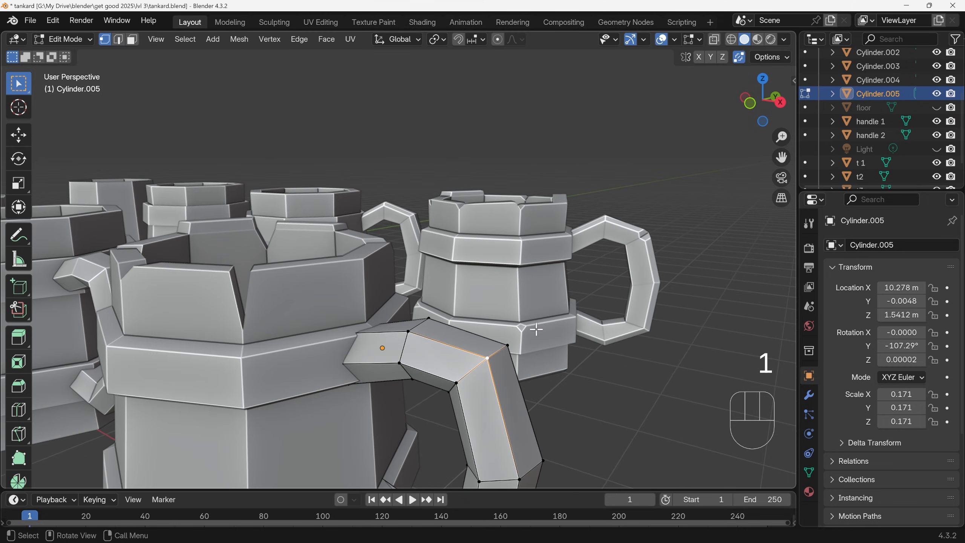
key("ctrl")
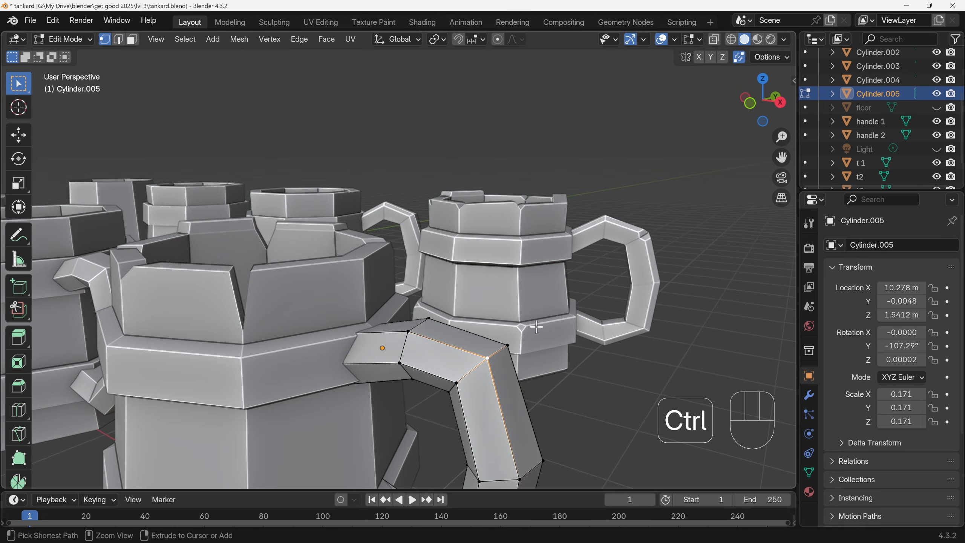
key("shift+ctrl+b")
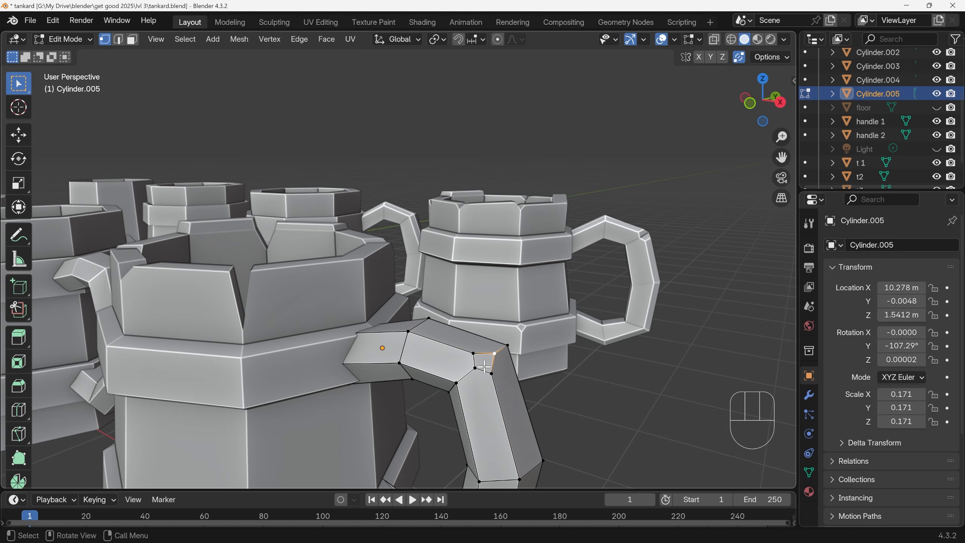
key("j")
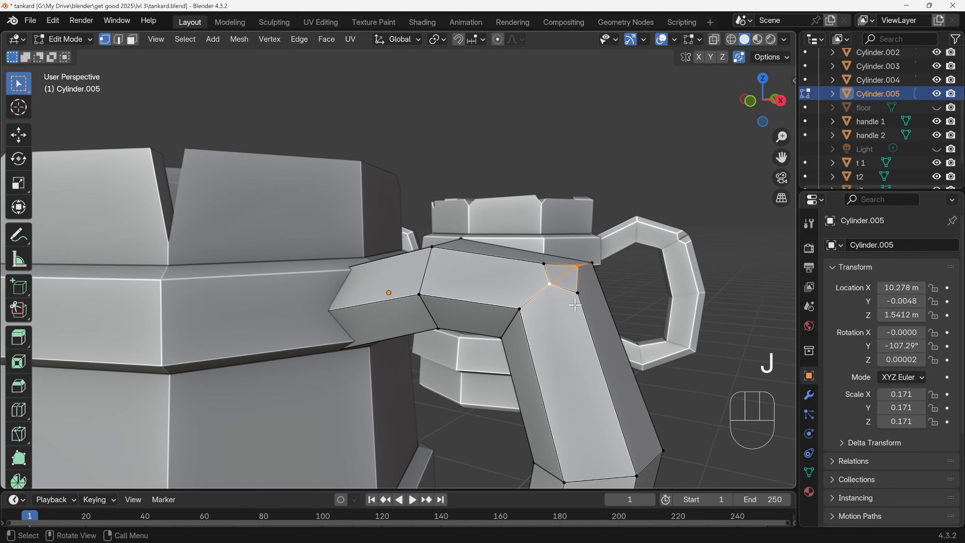
Delete the handle's corner vertex to leave a chipped notch.
key("Tab")
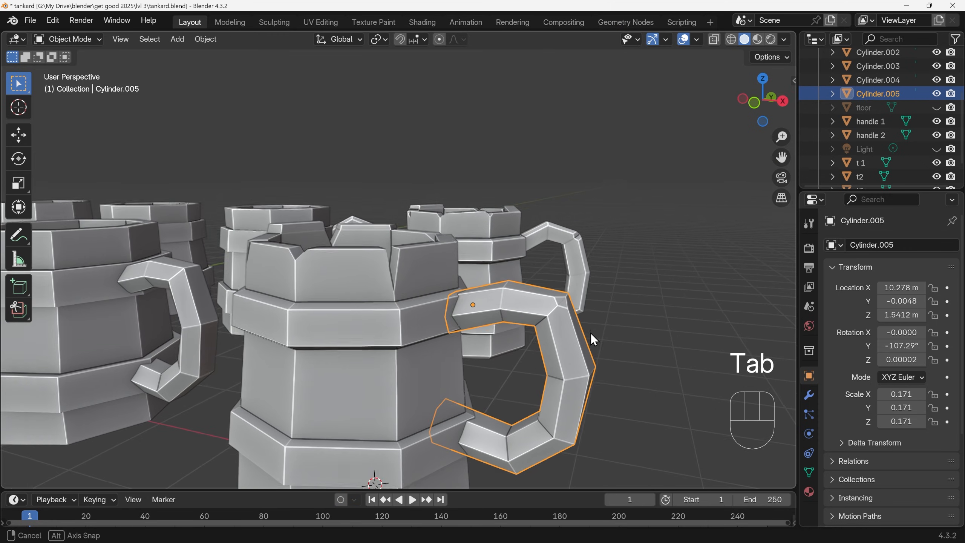
key("Tab")
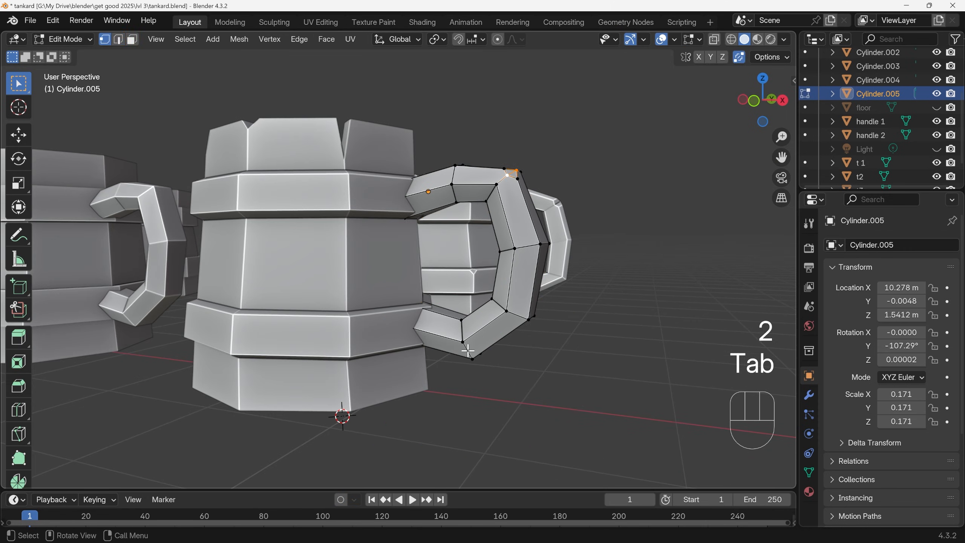
key("Tab")
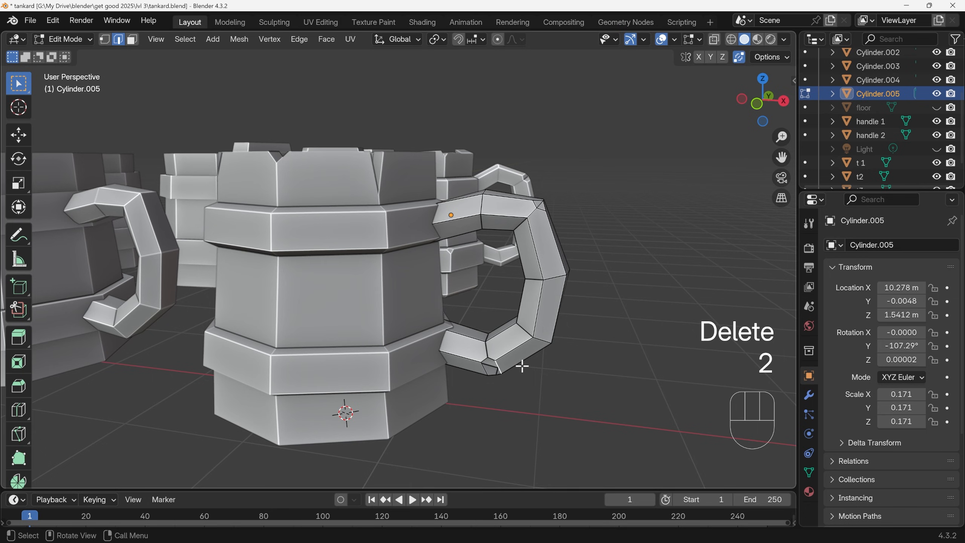
key("Tab")
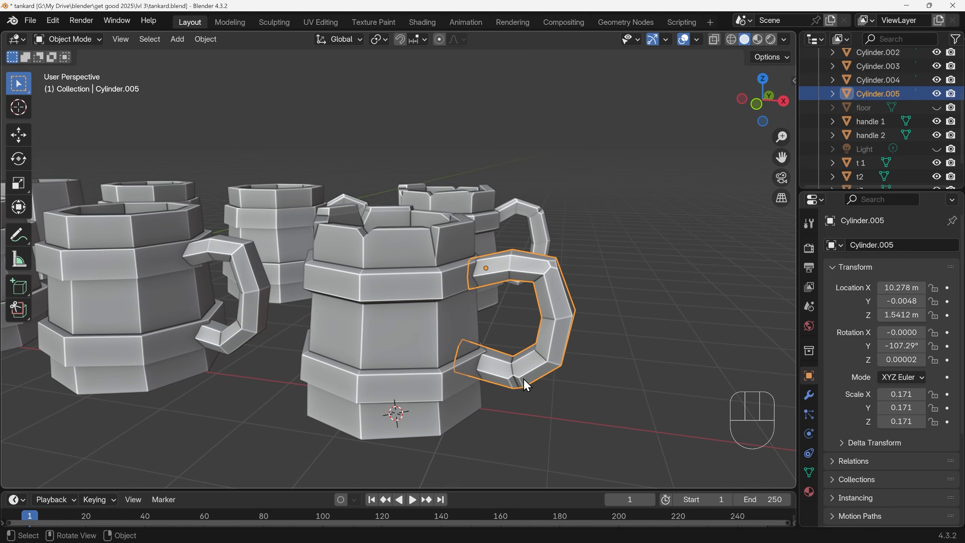
Vertex-bevel an upper band corner into a small notch.
key("Tab")
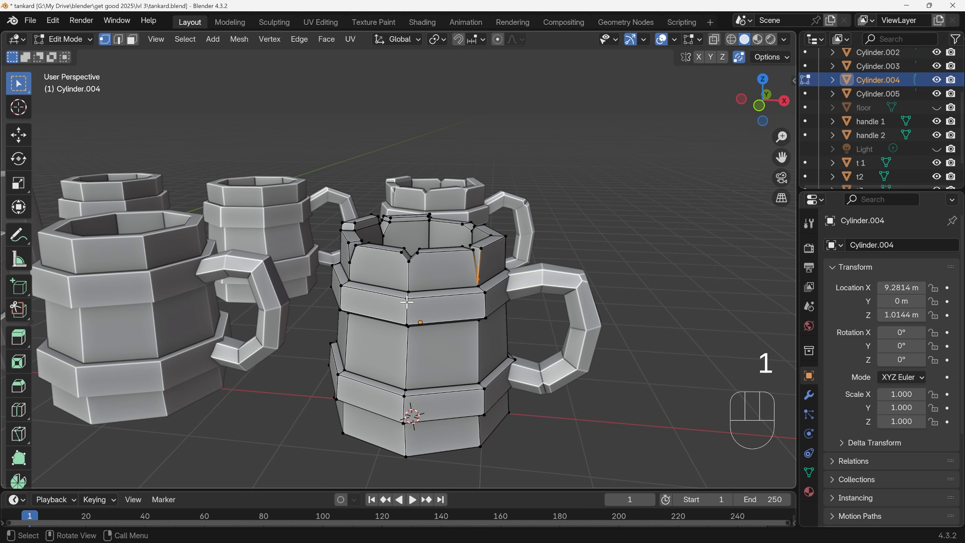
key("shift+ctrl+b")
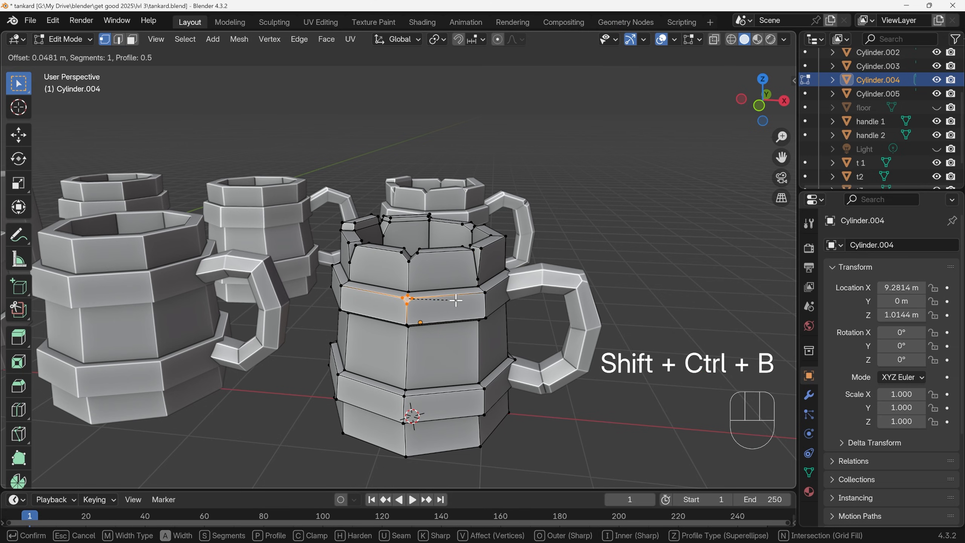
key("Tab")
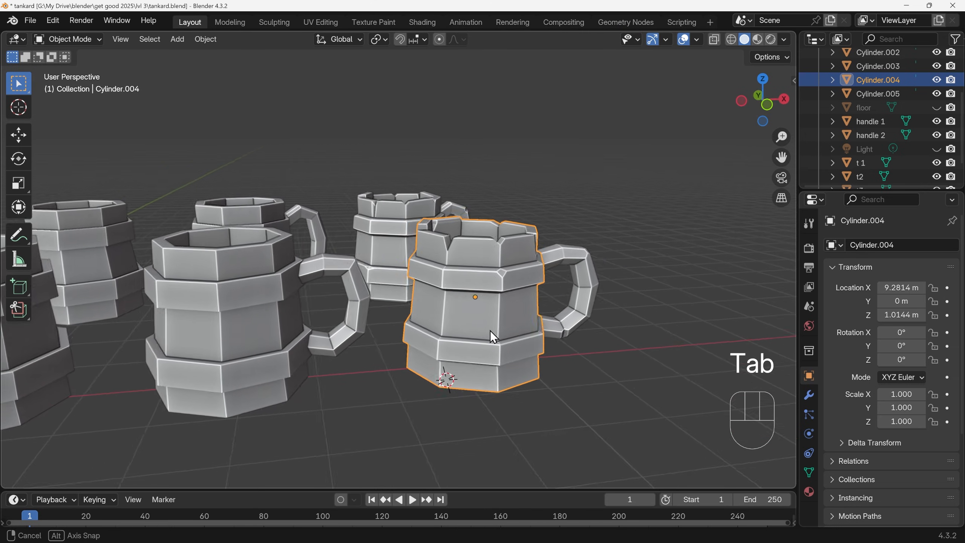
Vertex-bevel a lower band corner and slide the new vertex along the band.
key("Tab")
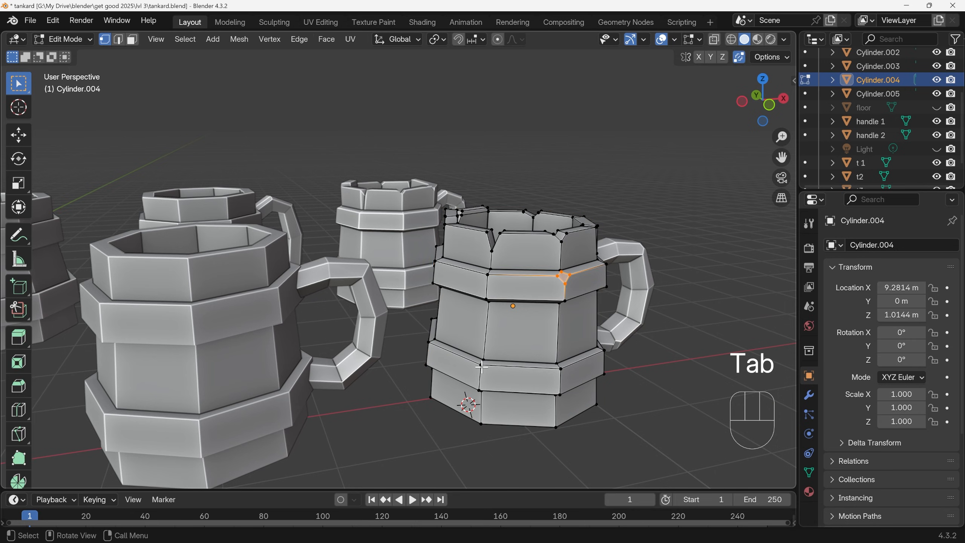
key("shift+ctrl+b")
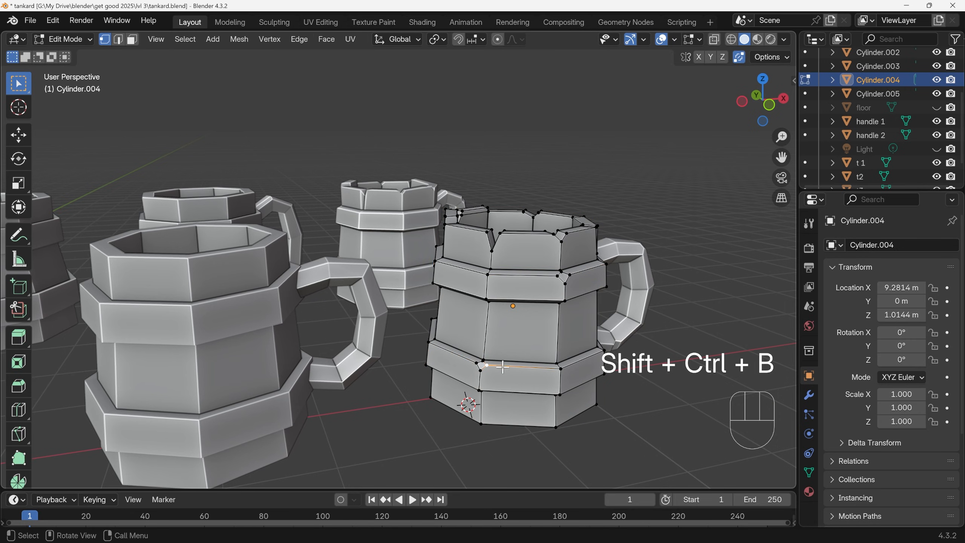
key("g")
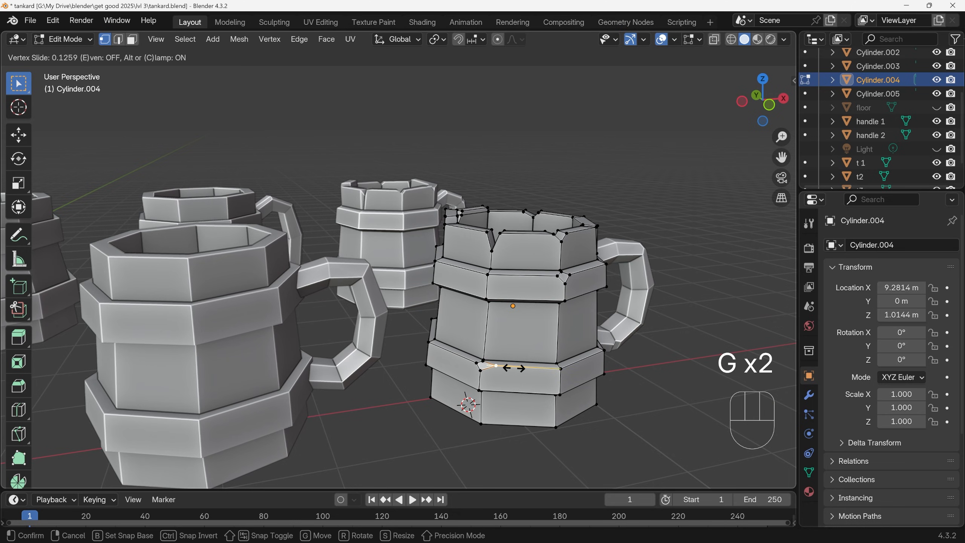
key("Tab")
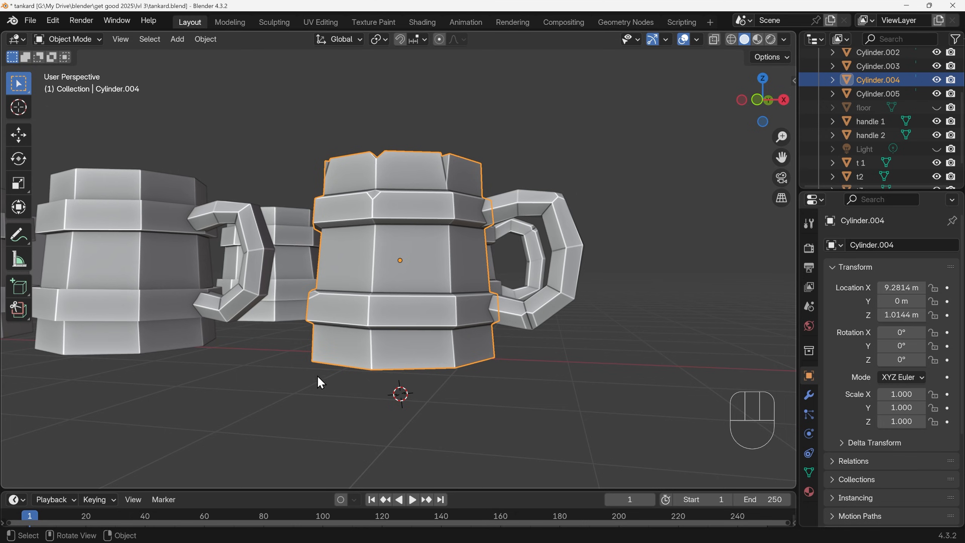
Chamfer the base's bottom edge loop with a one-segment Ctrl+B bevel.
key("Tab")
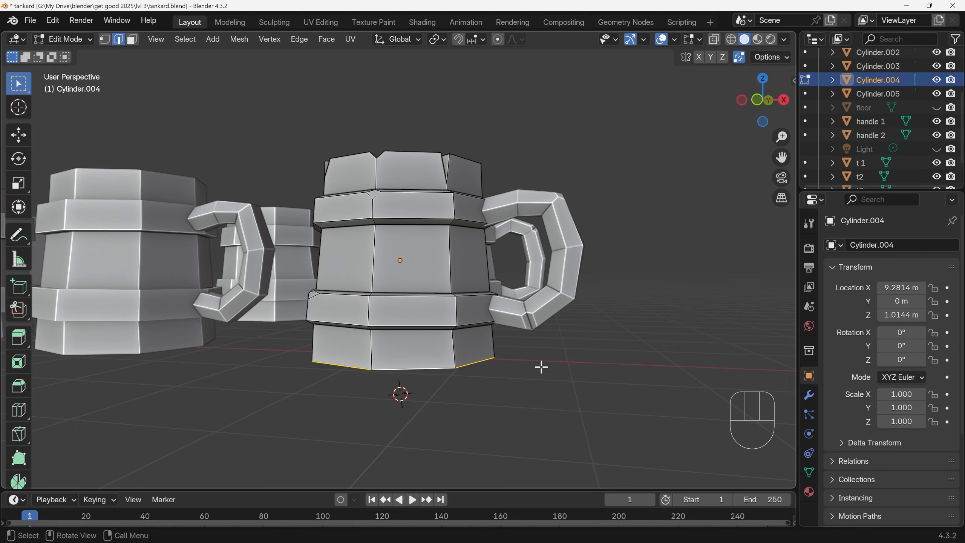
key("ctrl+b")
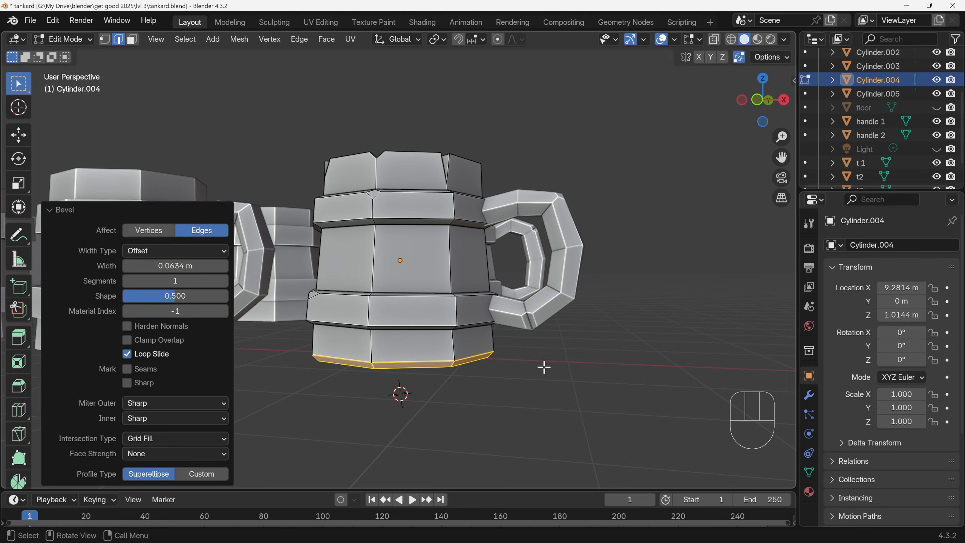
key("Tab")
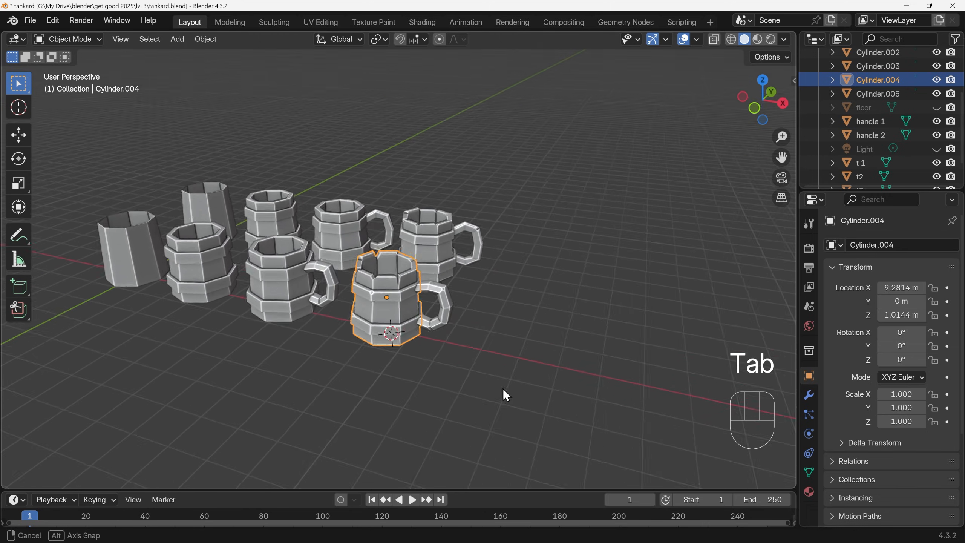